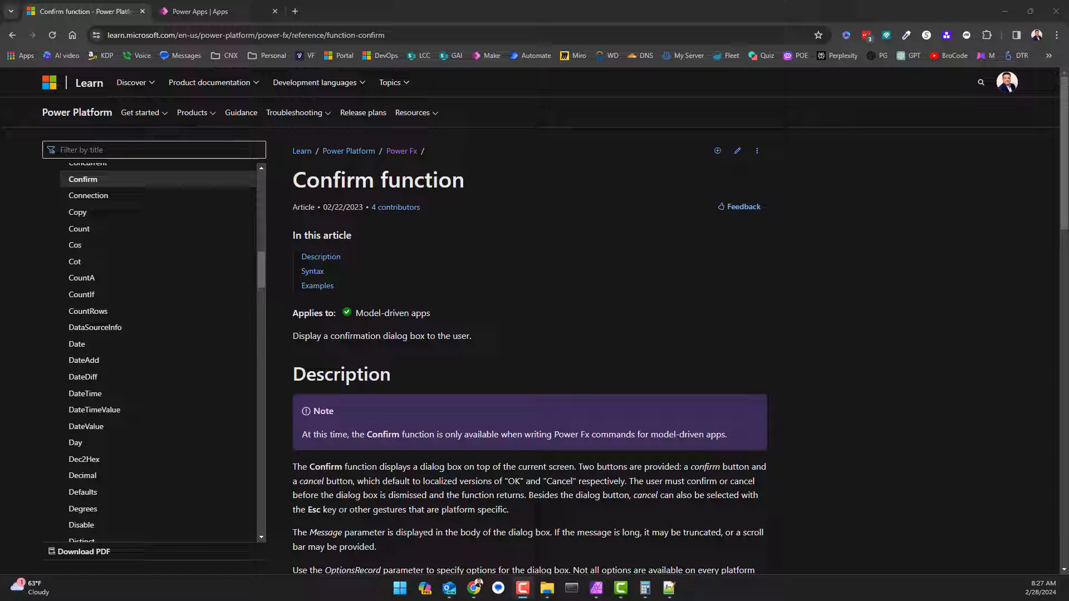
# Review the note that Confirm is model-driven only, then switch to the Power Apps Apps page.
pyautogui.scroll(-3)
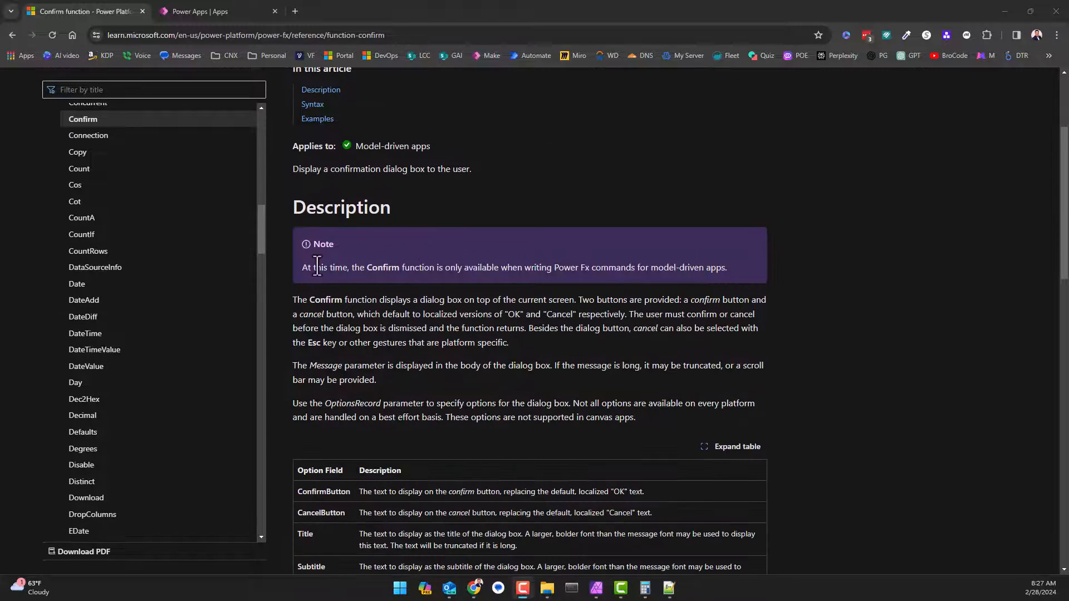
pyautogui.moveTo(302, 267); pyautogui.dragTo(396, 268)
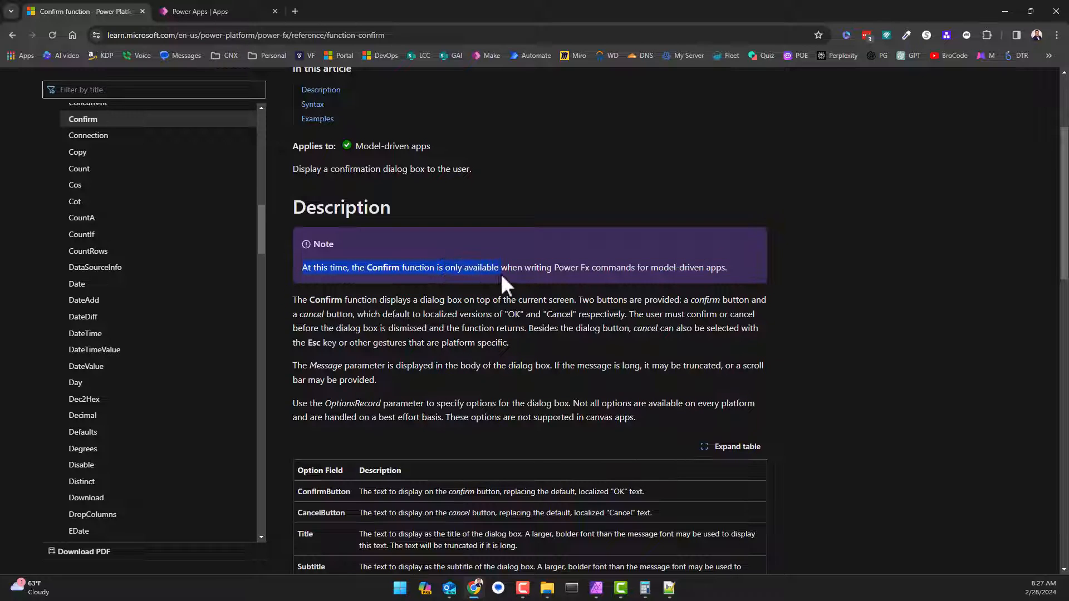
pyautogui.click(670, 267)
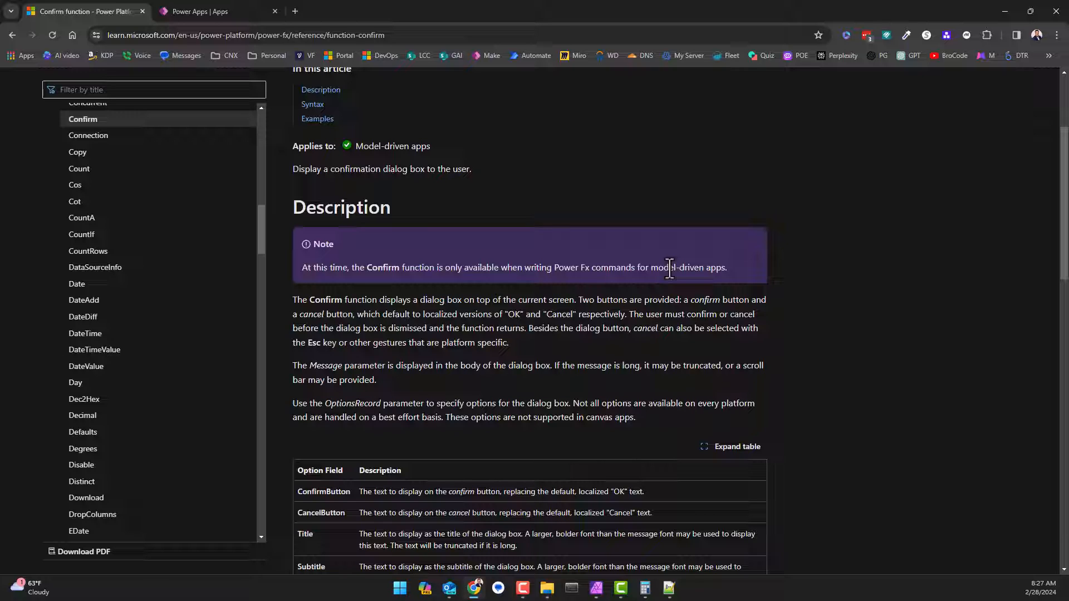
pyautogui.moveTo(571, 205)
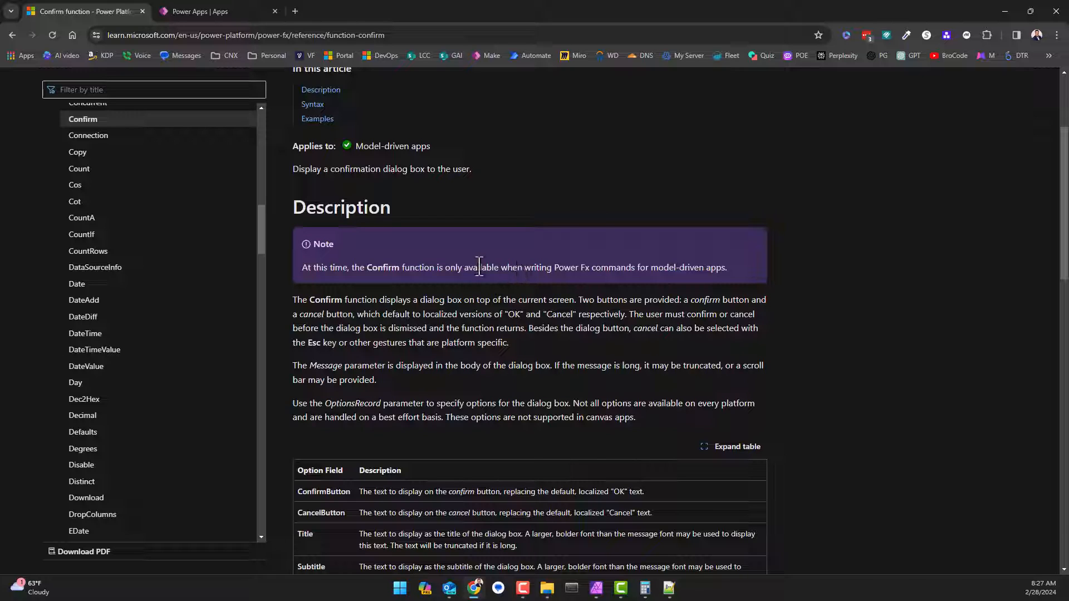
pyautogui.moveTo(444, 146)
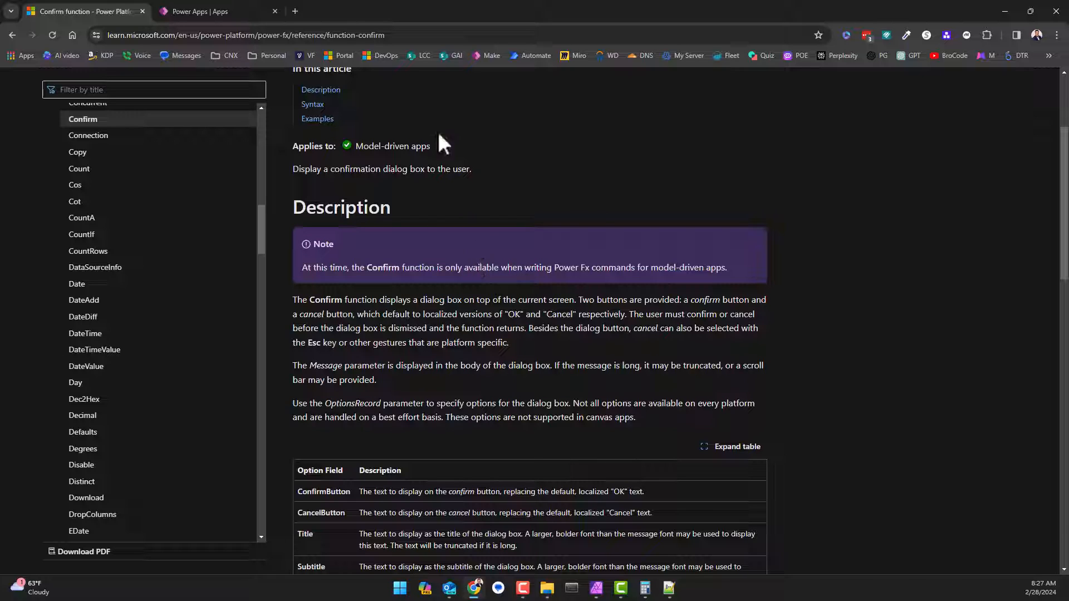
pyautogui.click(209, 11)
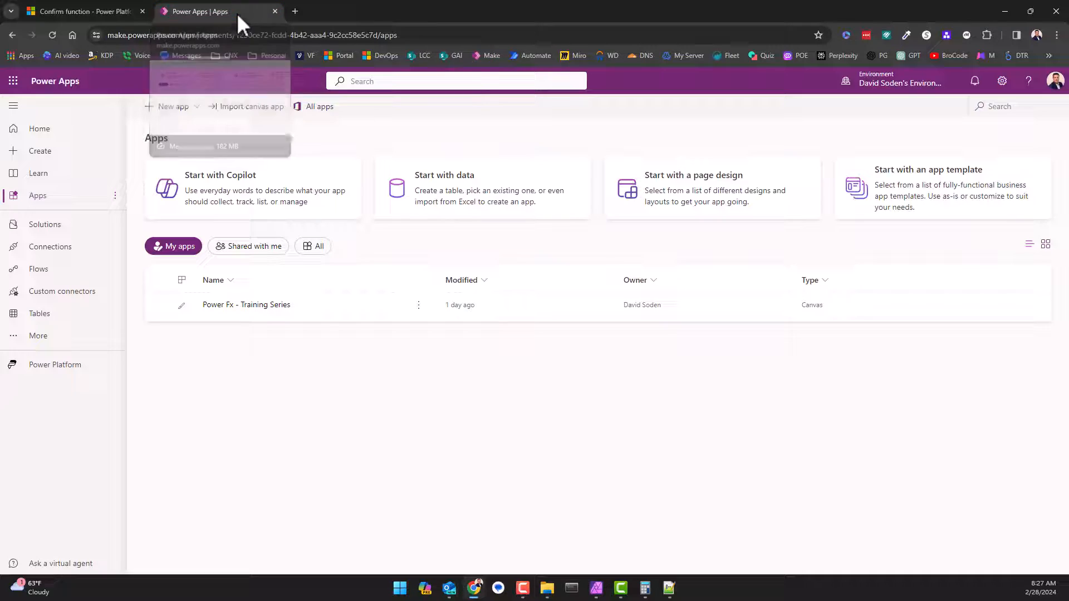
pyautogui.moveTo(253, 379)
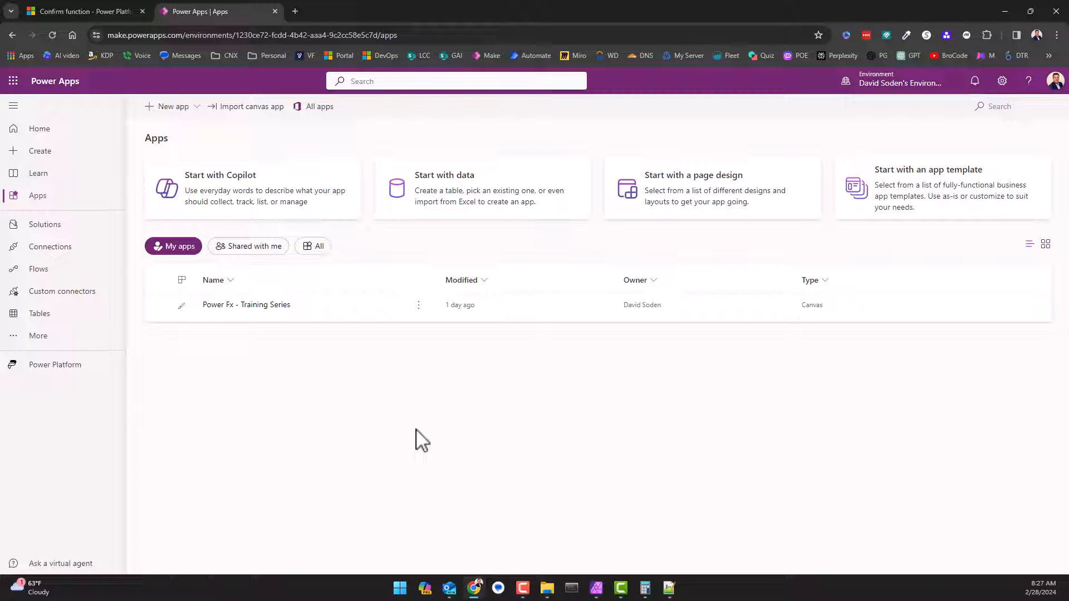
pyautogui.moveTo(38, 177)
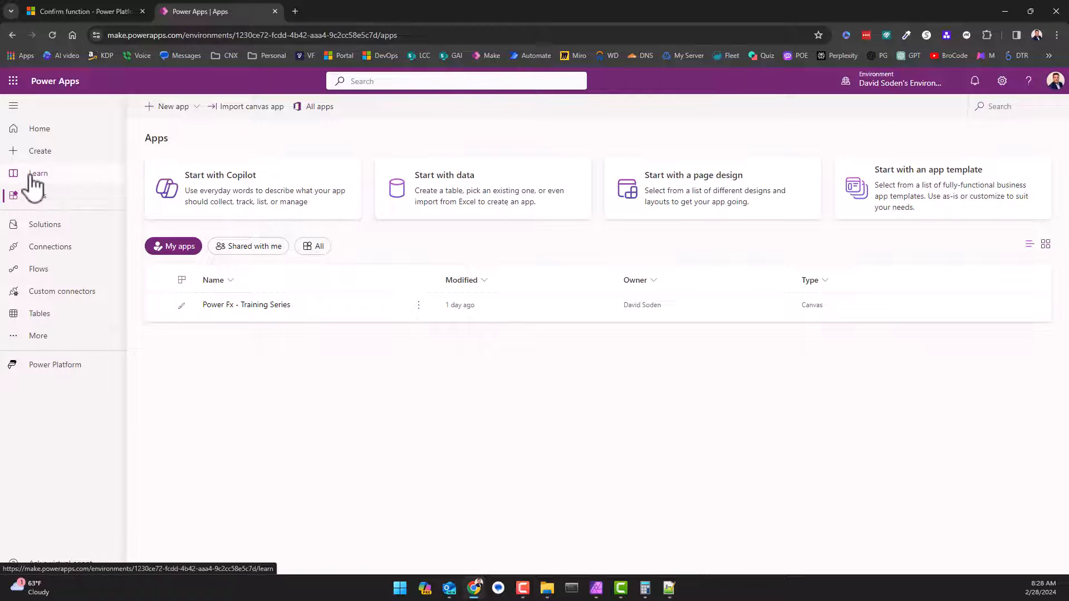
pyautogui.moveTo(40, 158)
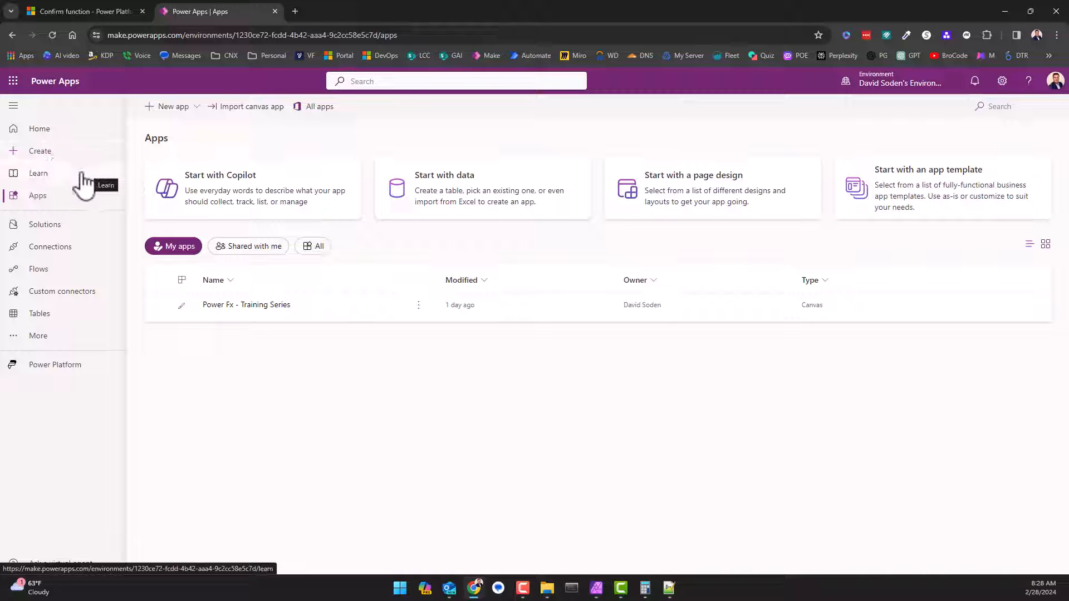
pyautogui.moveTo(58, 161)
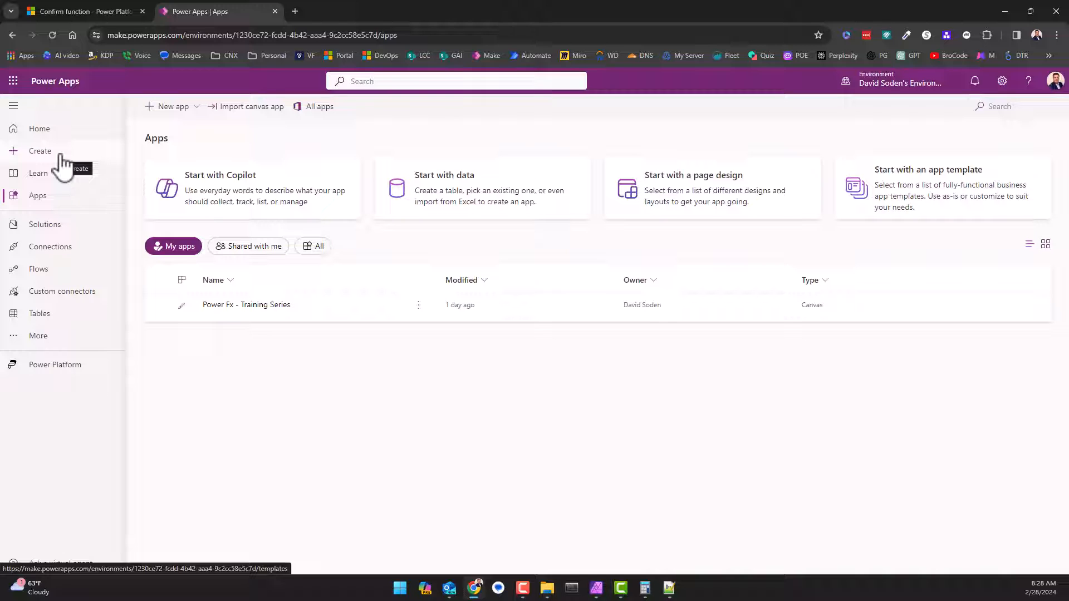
pyautogui.moveTo(83, 183)
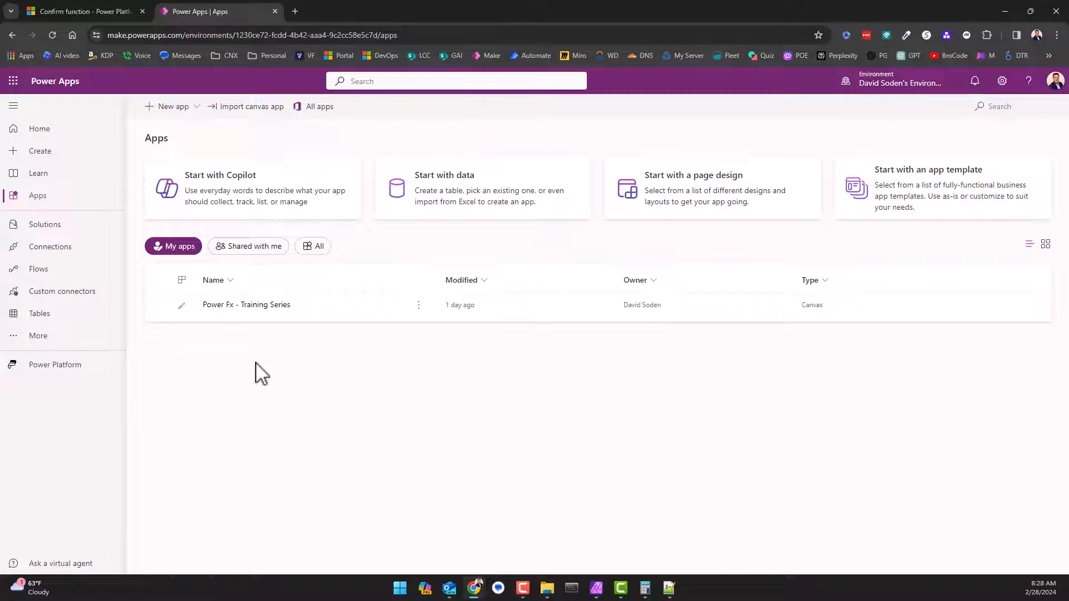
pyautogui.moveTo(43, 178)
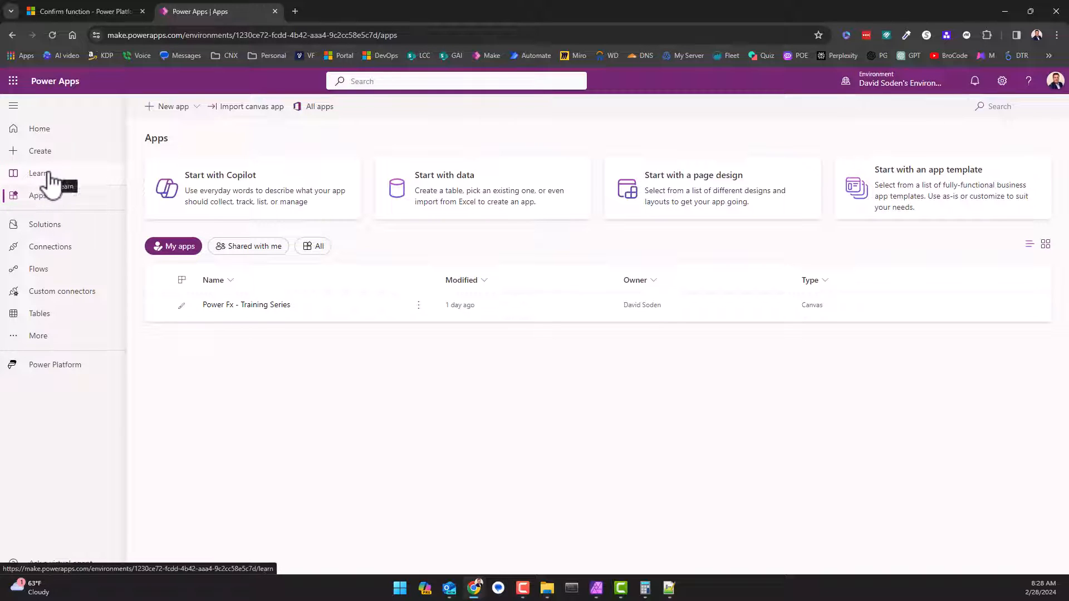
pyautogui.moveTo(43, 162)
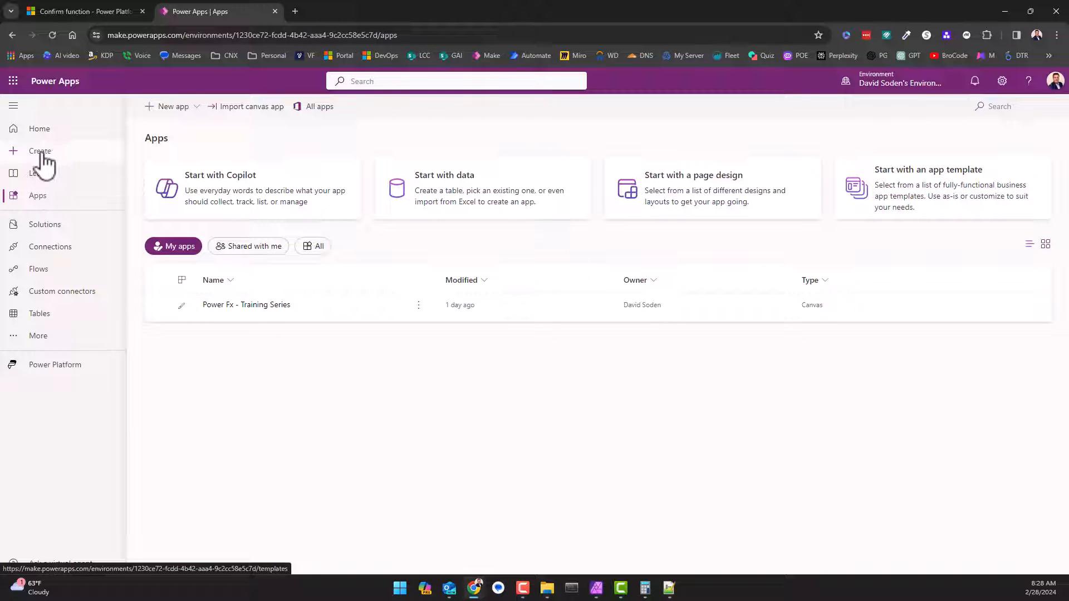
pyautogui.moveTo(49, 165)
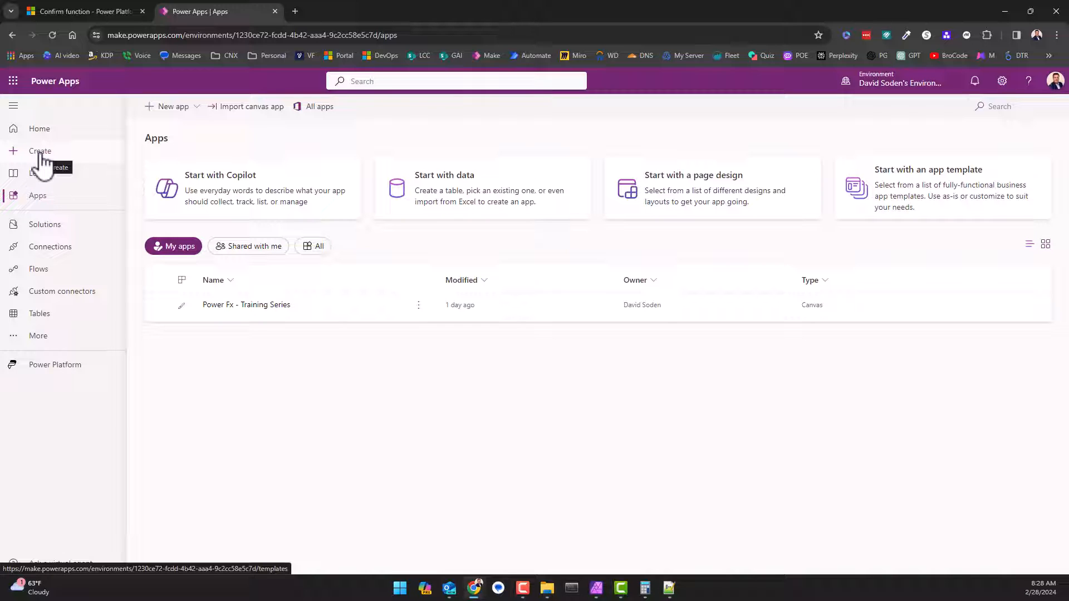
pyautogui.moveTo(56, 167)
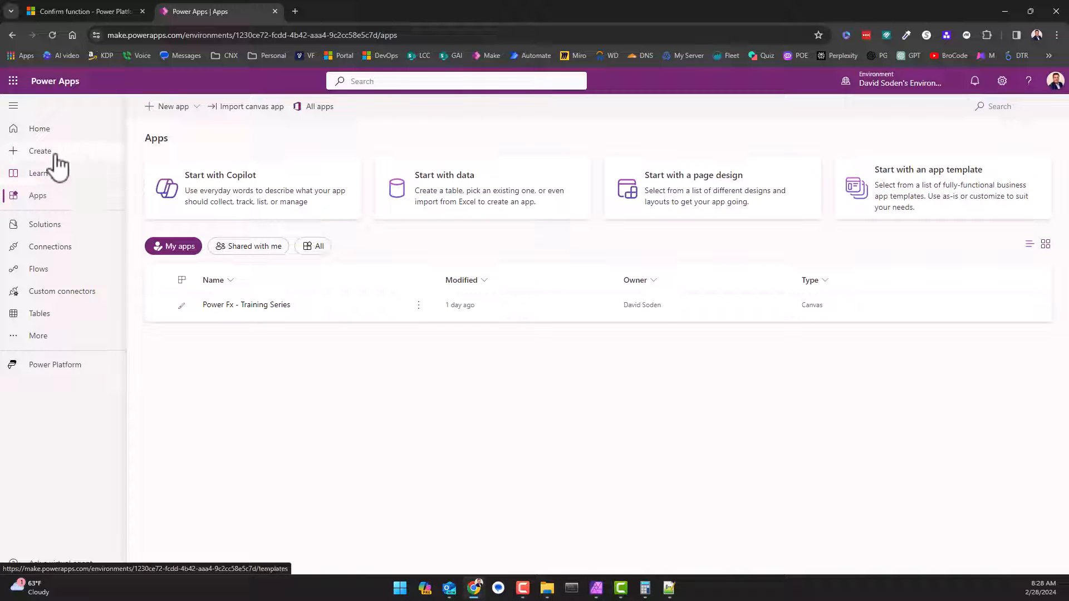
# Start a new model-driven app from the Apps list using Start with a page design.
pyautogui.click(40, 151)
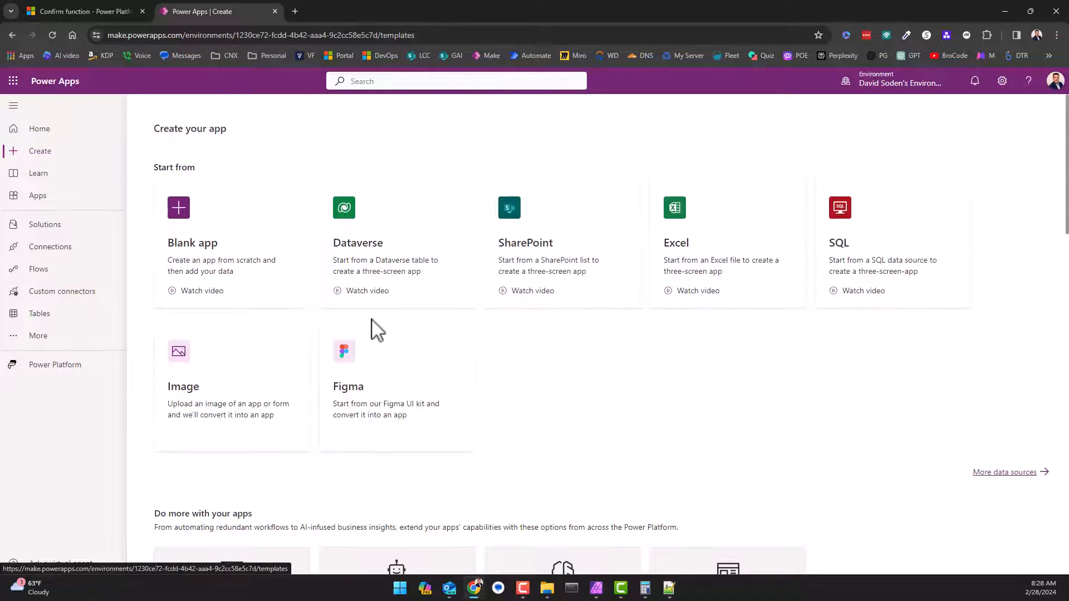
pyautogui.moveTo(63, 161)
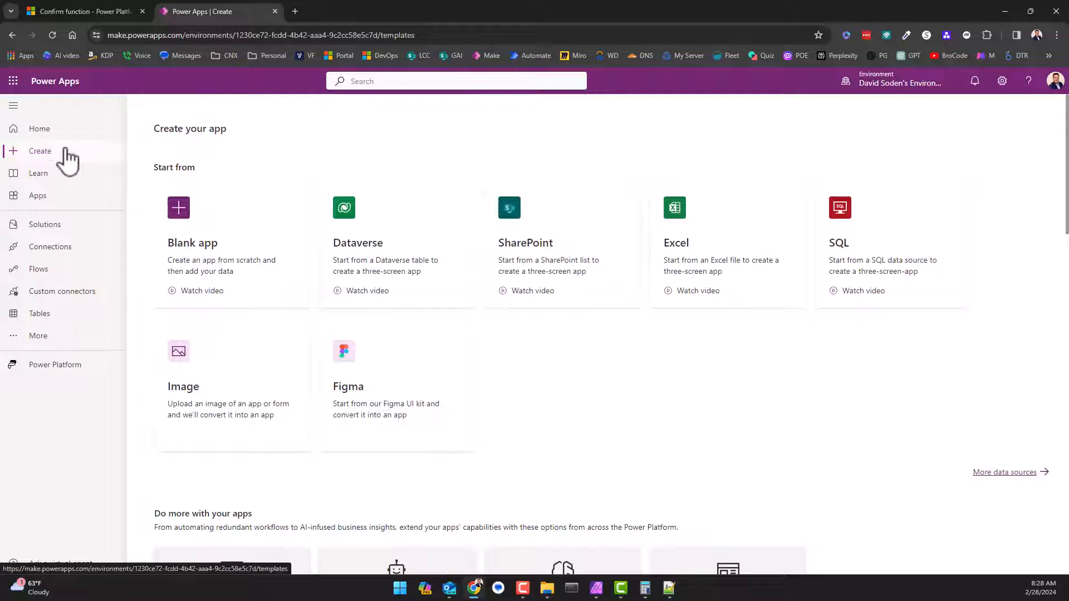
pyautogui.click(38, 195)
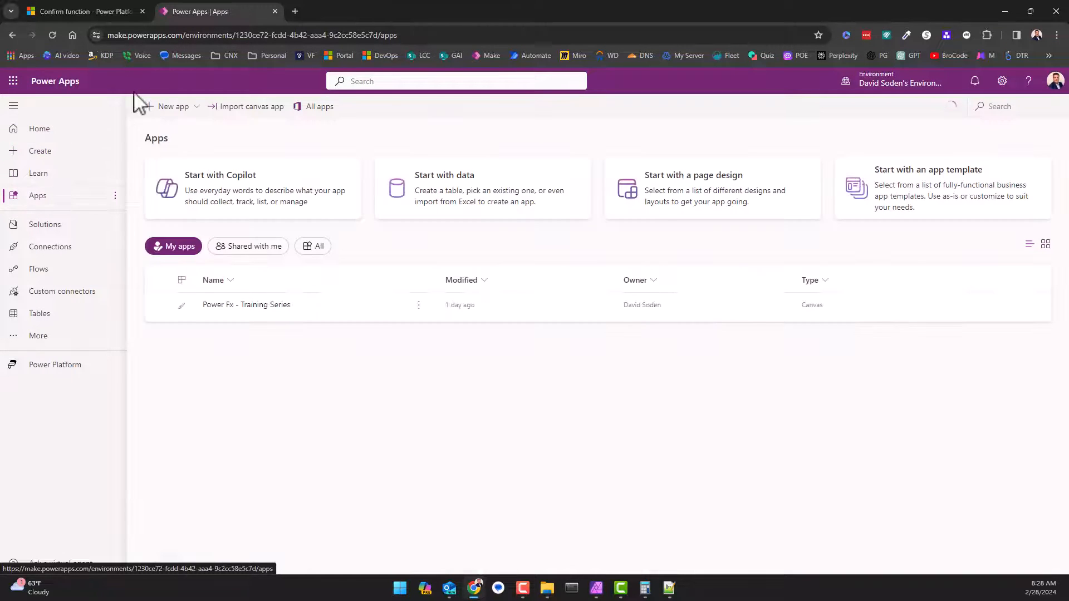
pyautogui.click(173, 107)
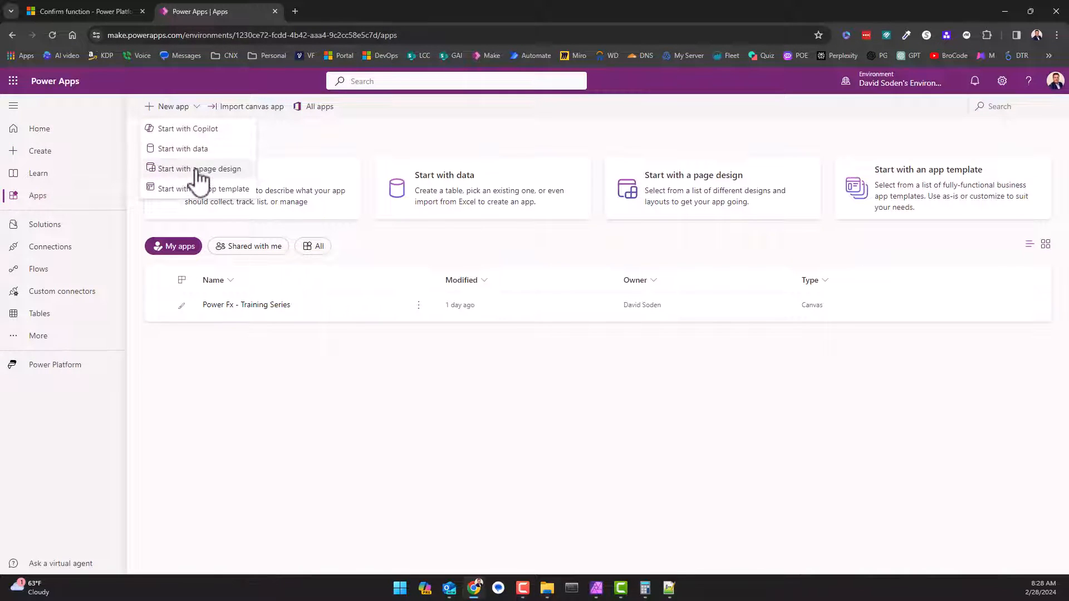
pyautogui.click(201, 168)
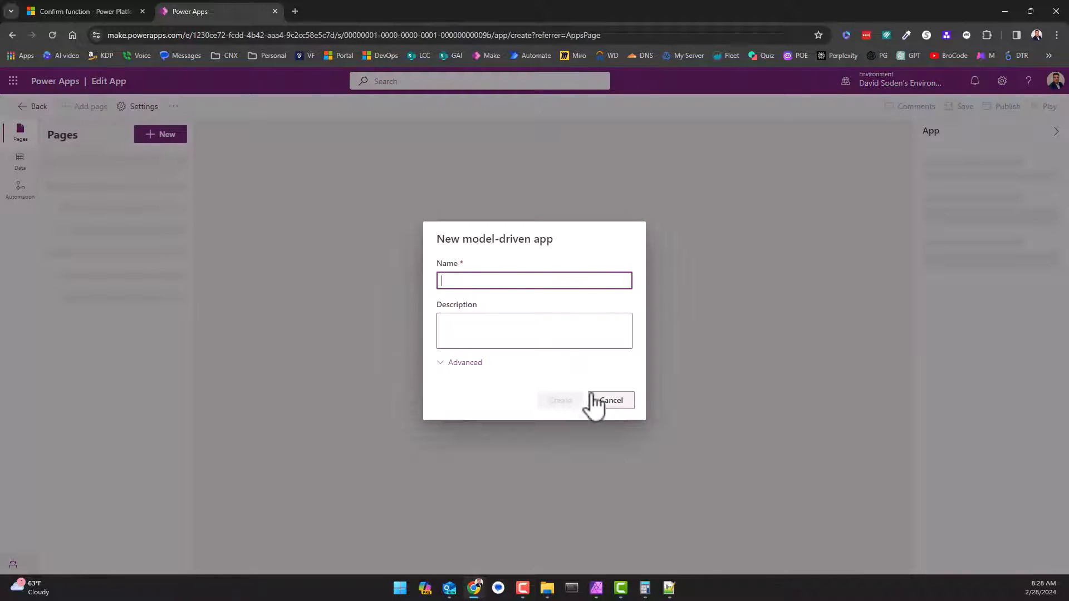
# Name the new model-driven app 'MDA' and create it.
pyautogui.write('MD')
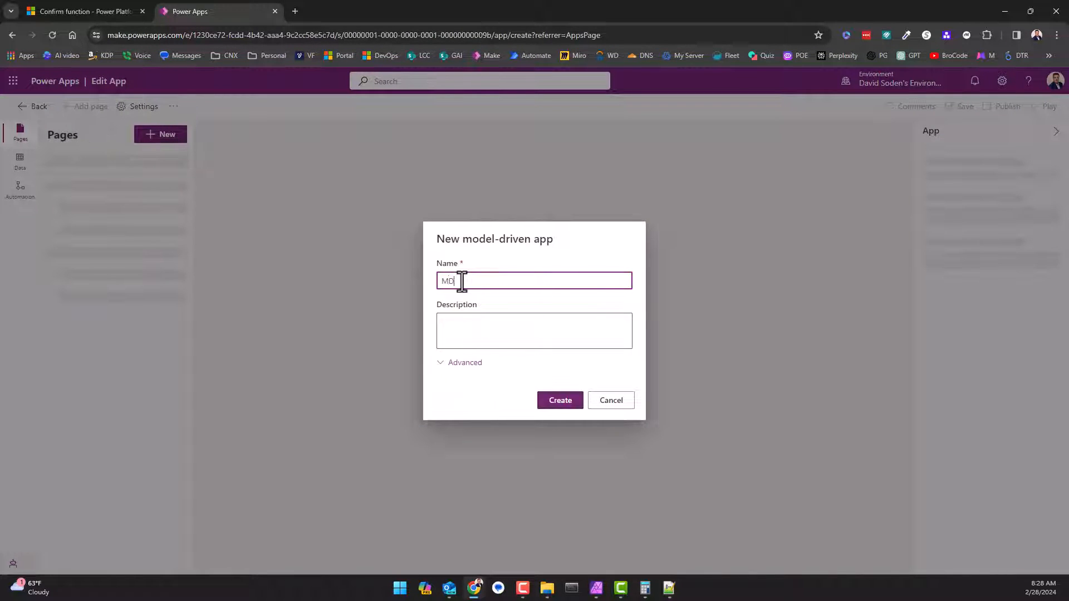
pyautogui.click(561, 400)
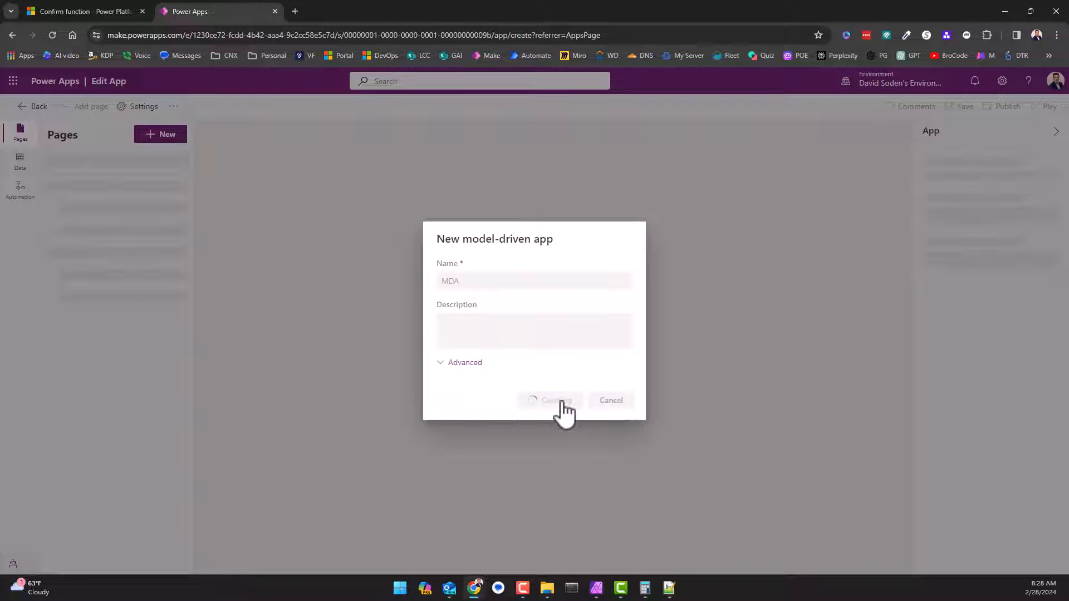
pyautogui.click(550, 400)
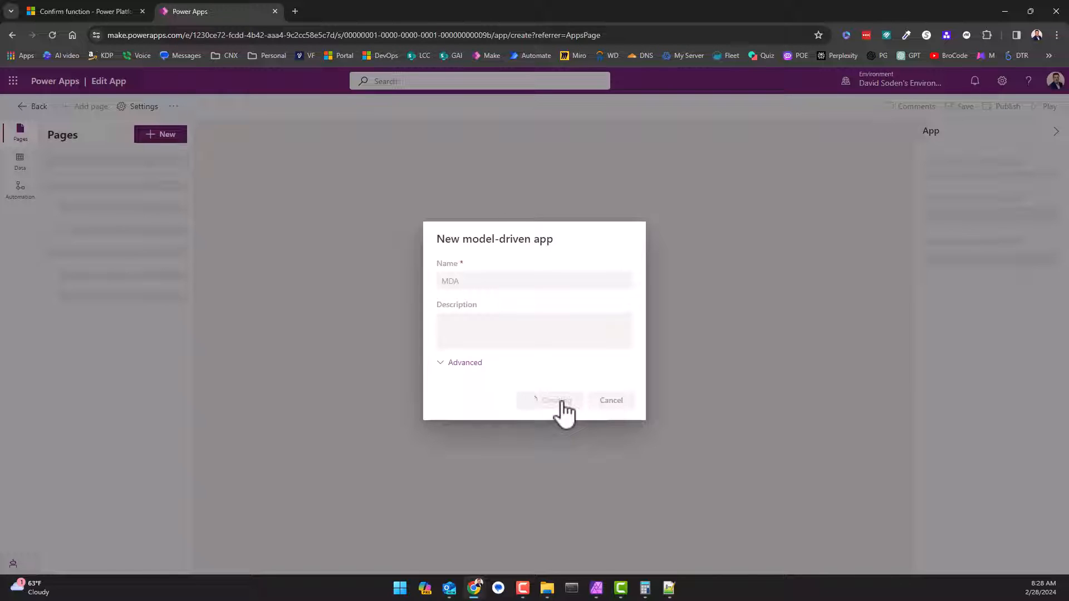
pyautogui.click(550, 400)
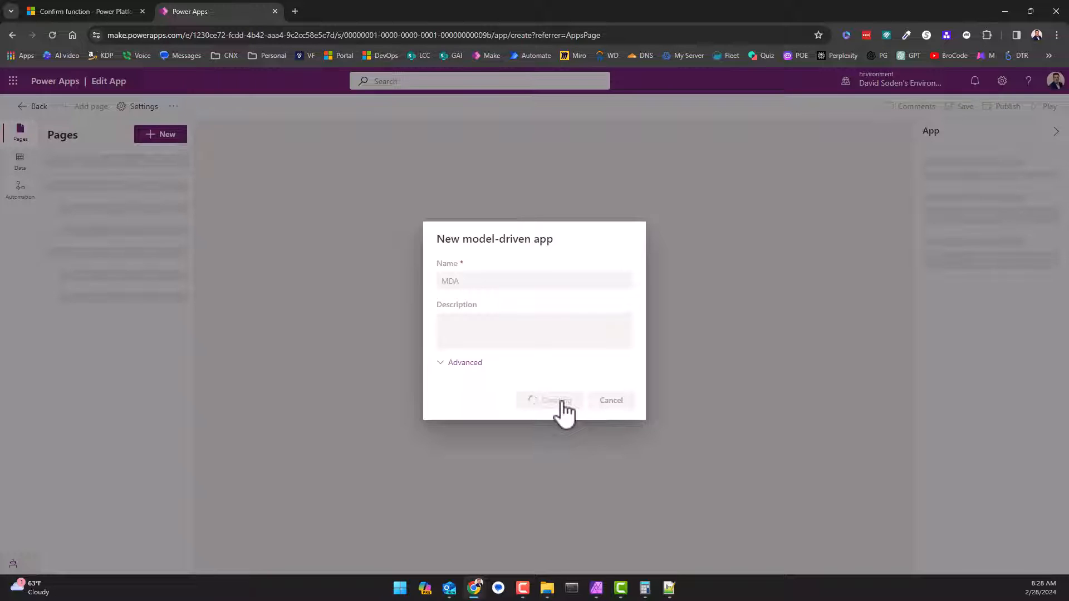
pyautogui.click(554, 399)
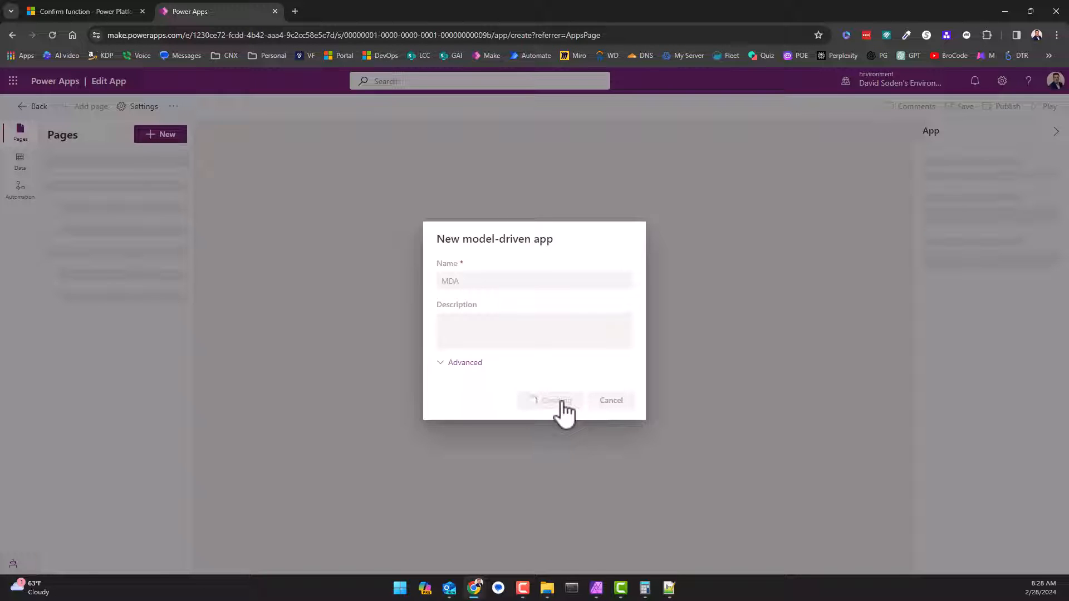
pyautogui.click(550, 400)
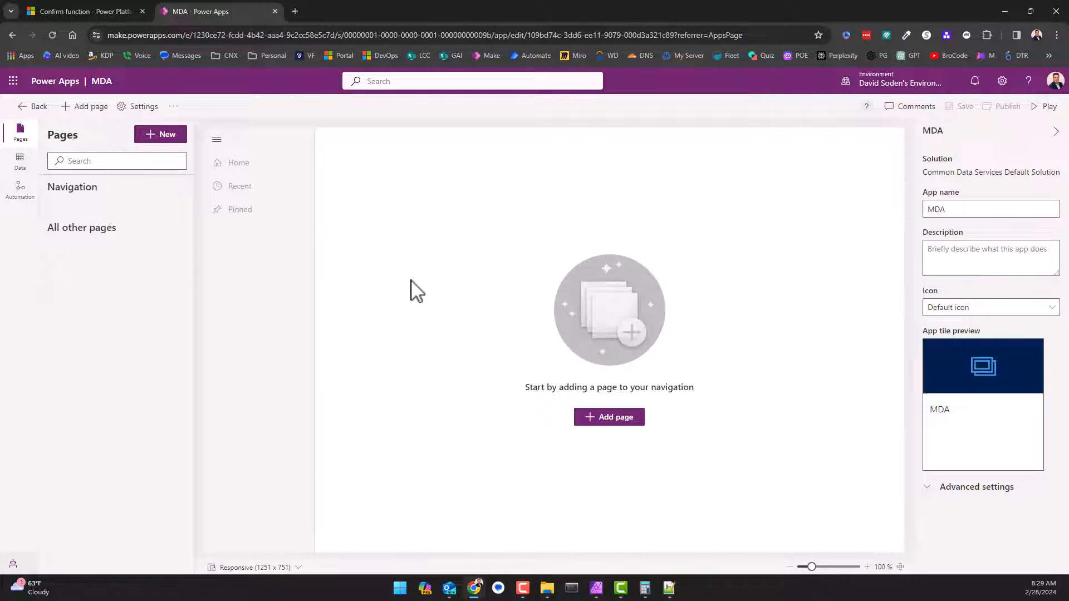
pyautogui.moveTo(702, 392)
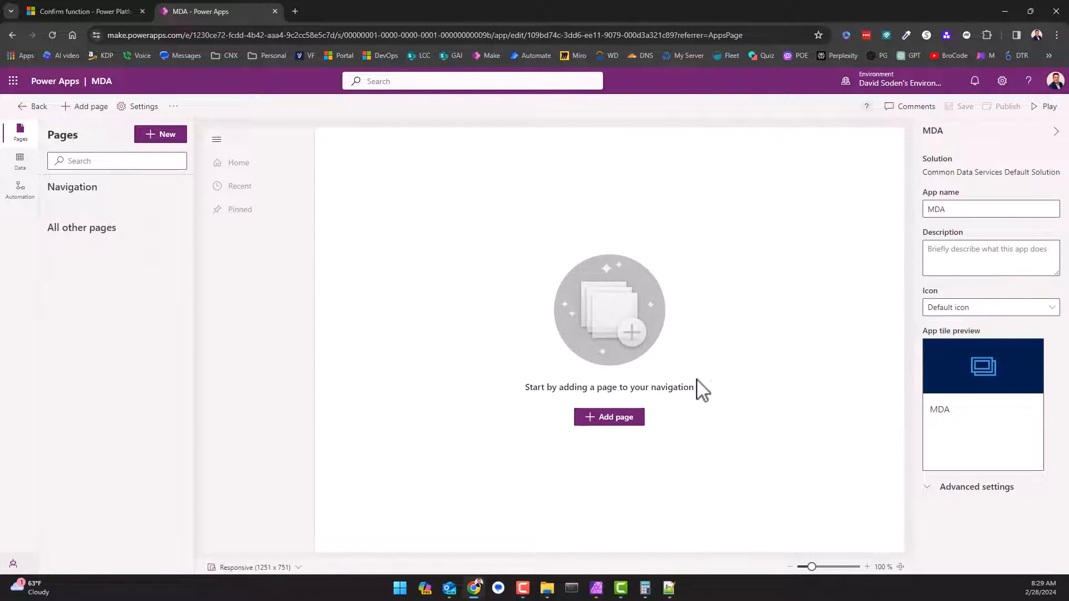
pyautogui.moveTo(180, 91)
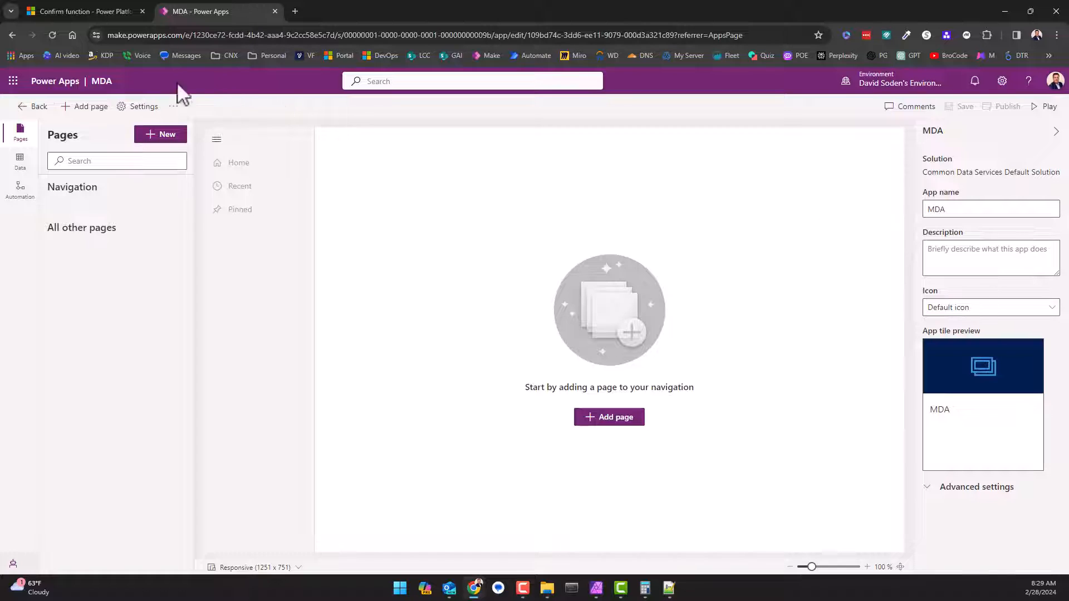
# Add Dataverse pages for the Contact table, creating a Contacts view and form in navigation.
pyautogui.click(609, 417)
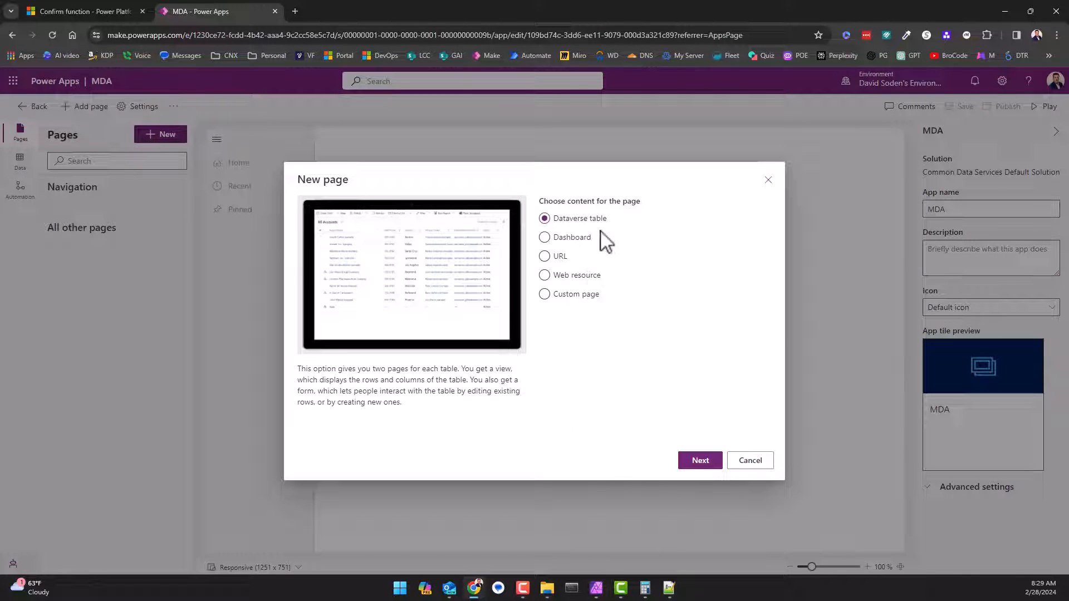
pyautogui.click(700, 461)
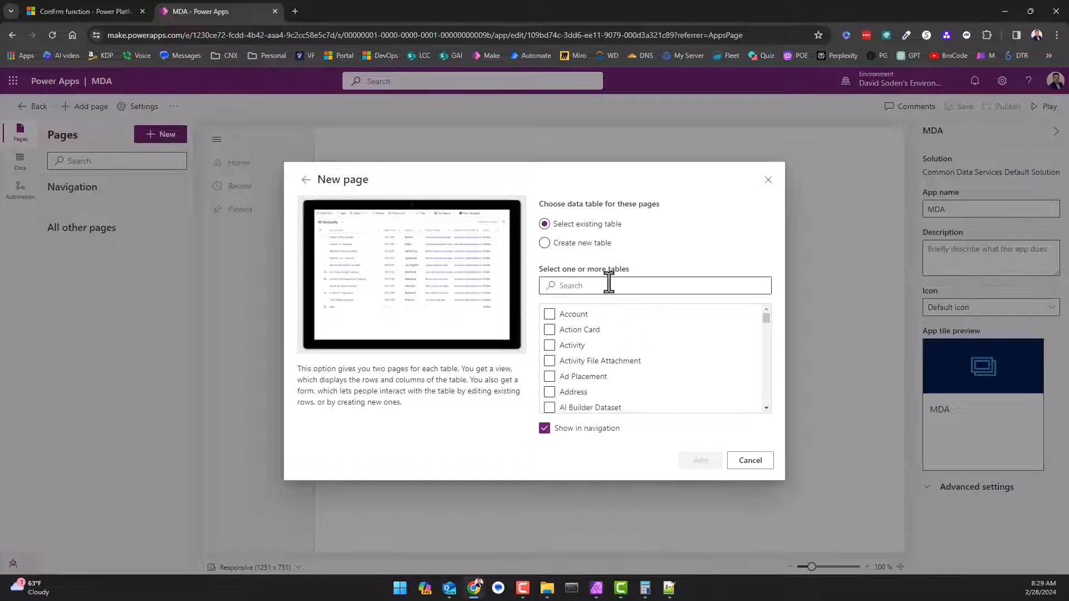
pyautogui.write('cont')
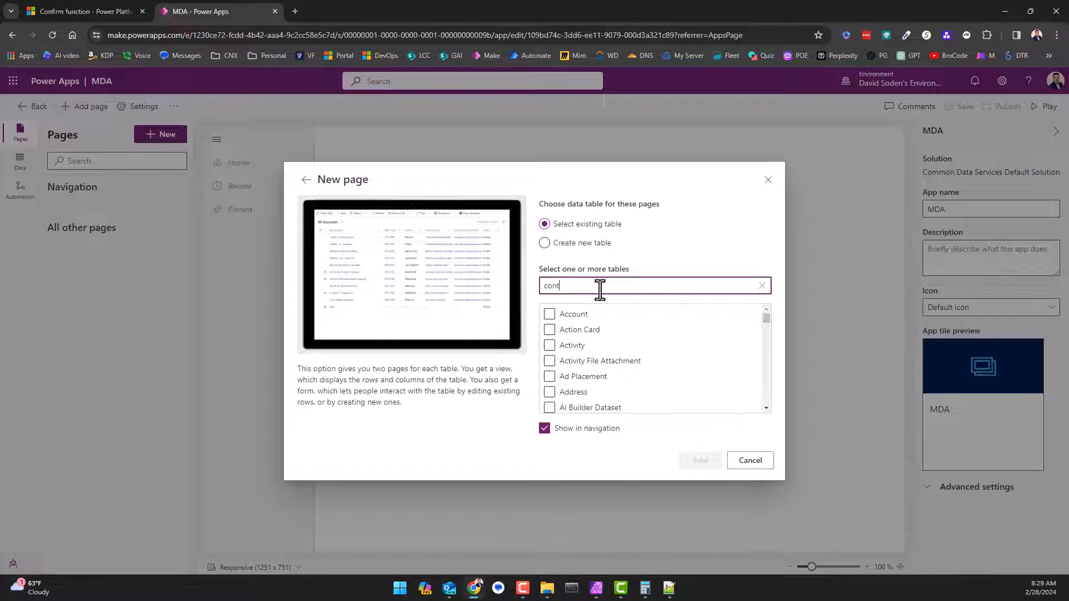
pyautogui.click(549, 345)
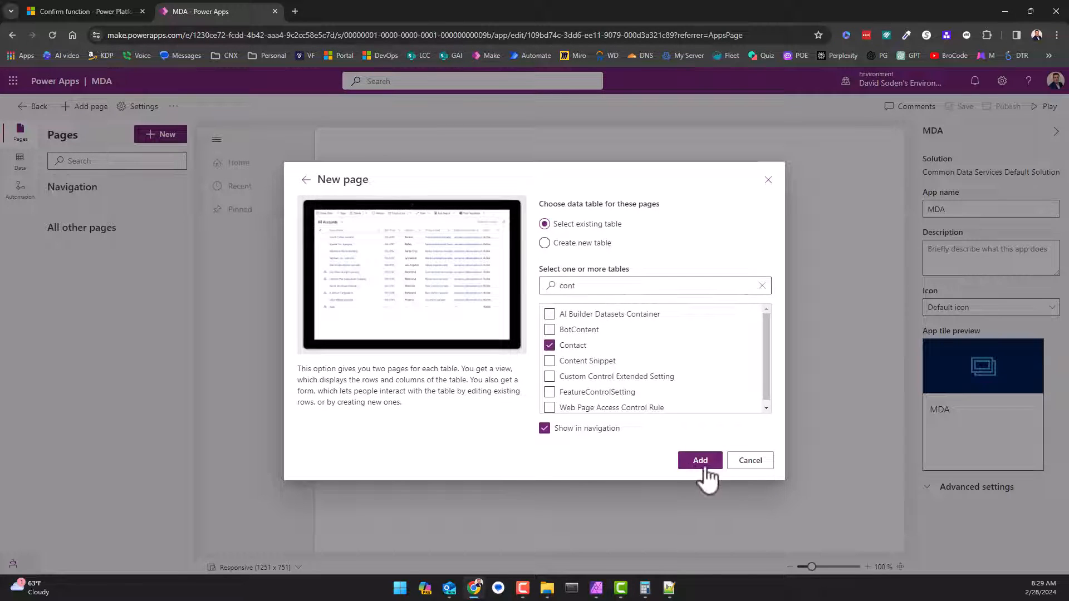
pyautogui.click(699, 461)
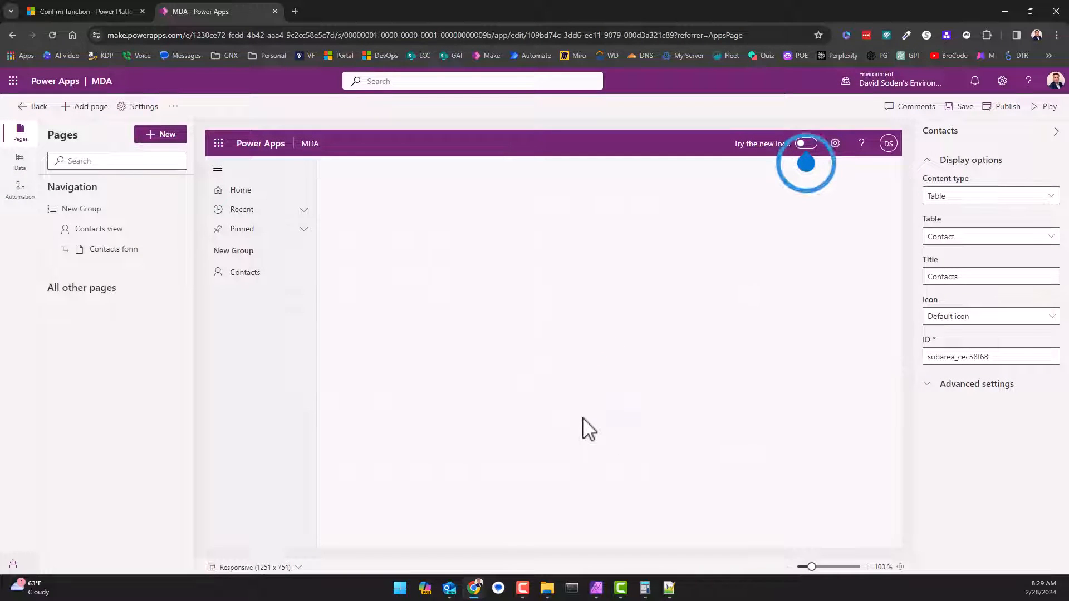
# Let the Contacts page preview load the My Active Contacts view.
pyautogui.click(245, 272)
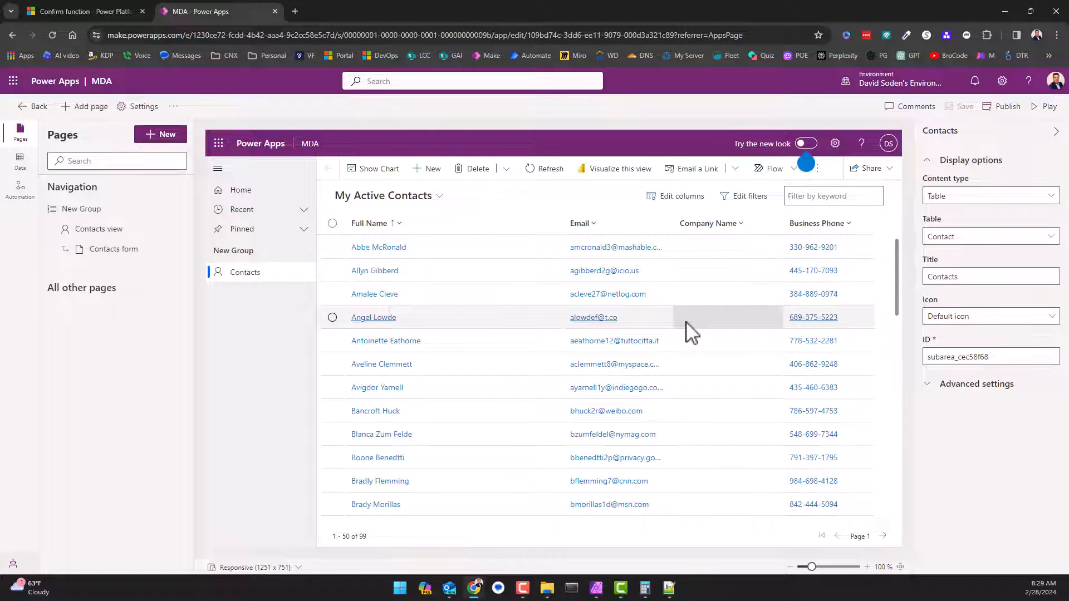
pyautogui.moveTo(434, 294)
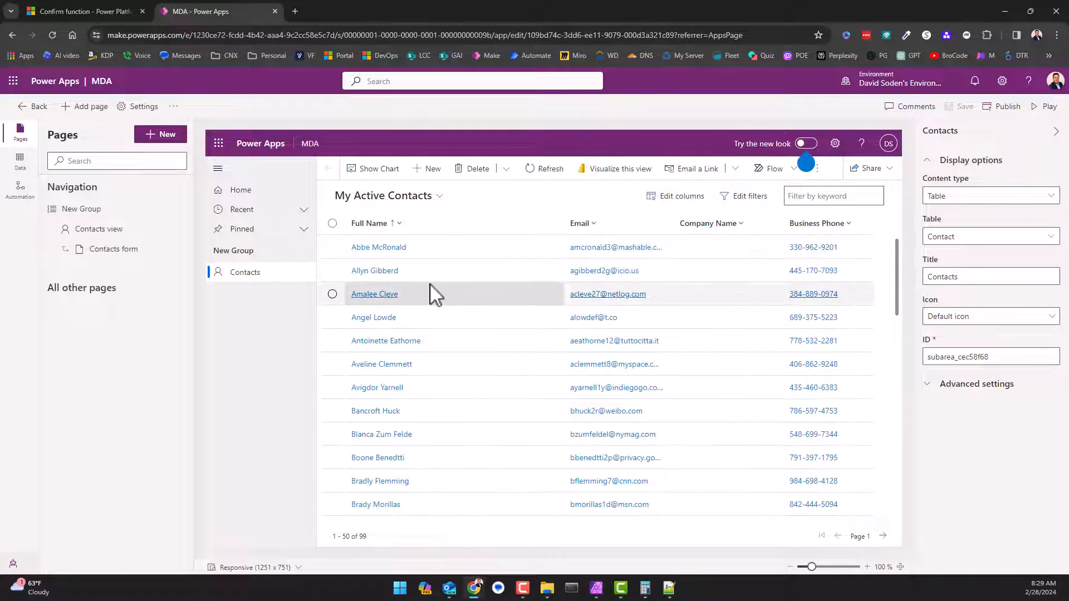
pyautogui.moveTo(444, 312)
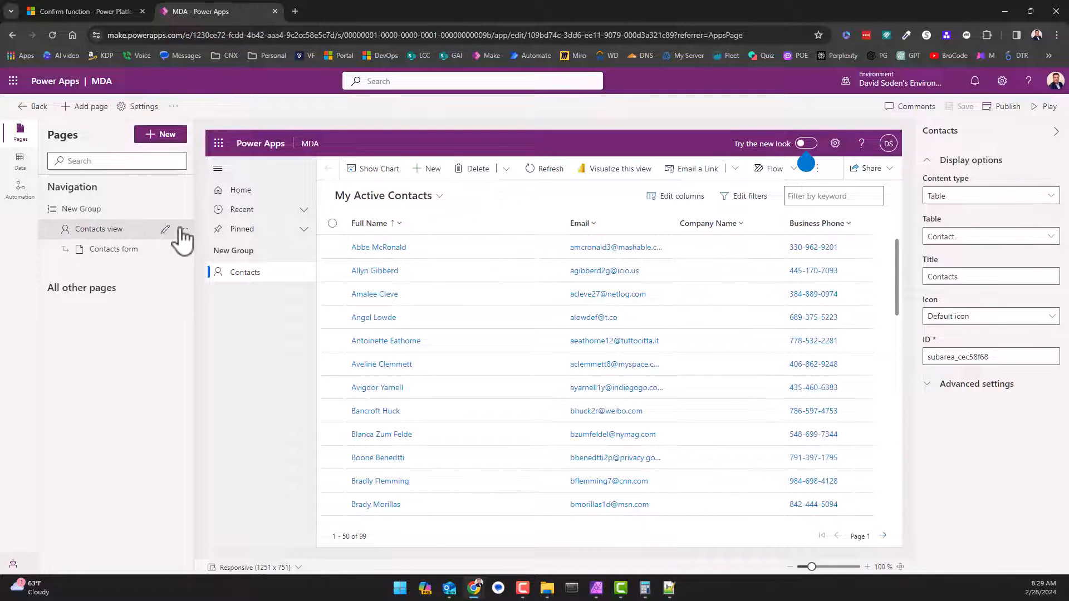
# Choose Edit command bar for the Contacts page and publish the app's pending changes.
pyautogui.click(185, 230)
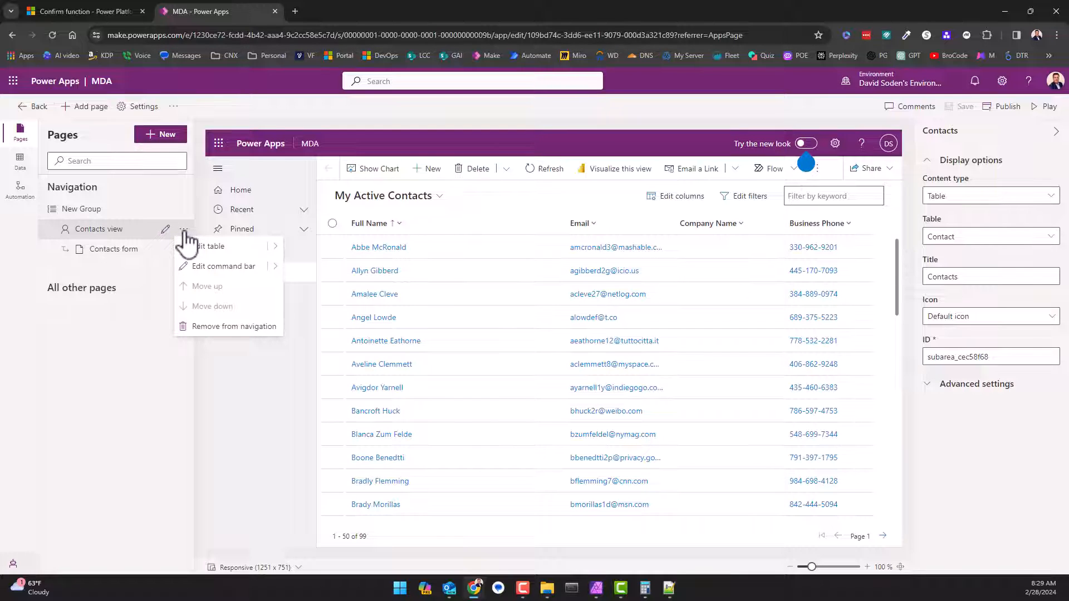
pyautogui.moveTo(280, 289)
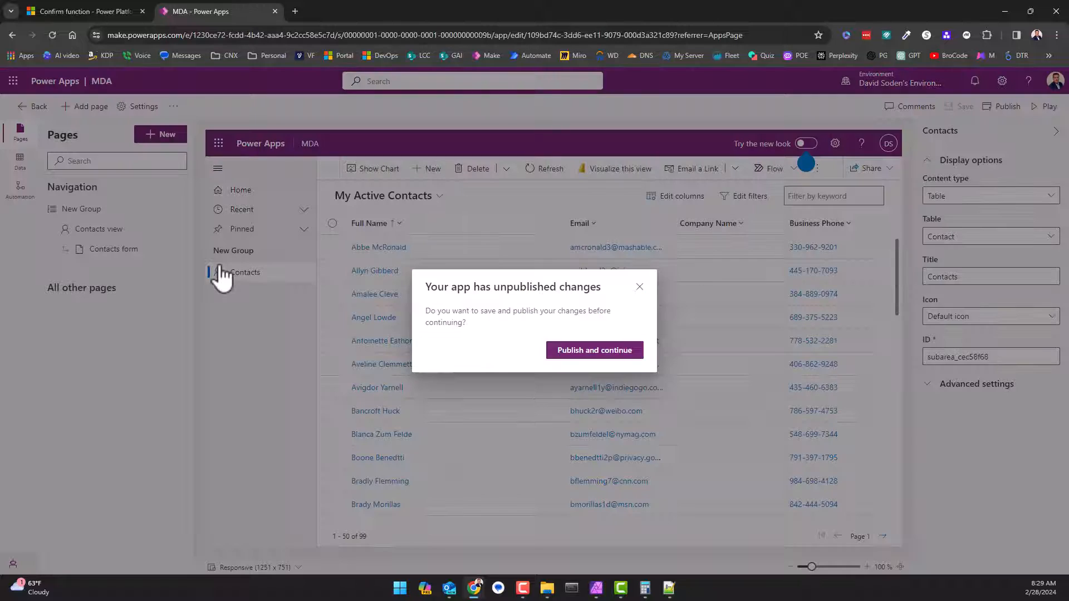
pyautogui.click(595, 350)
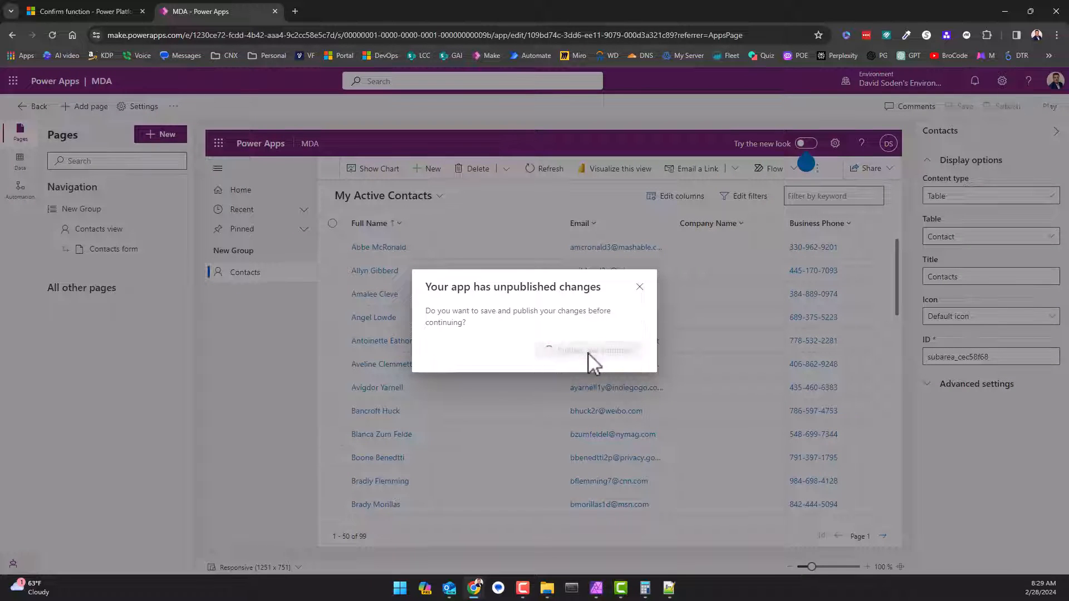
pyautogui.click(595, 350)
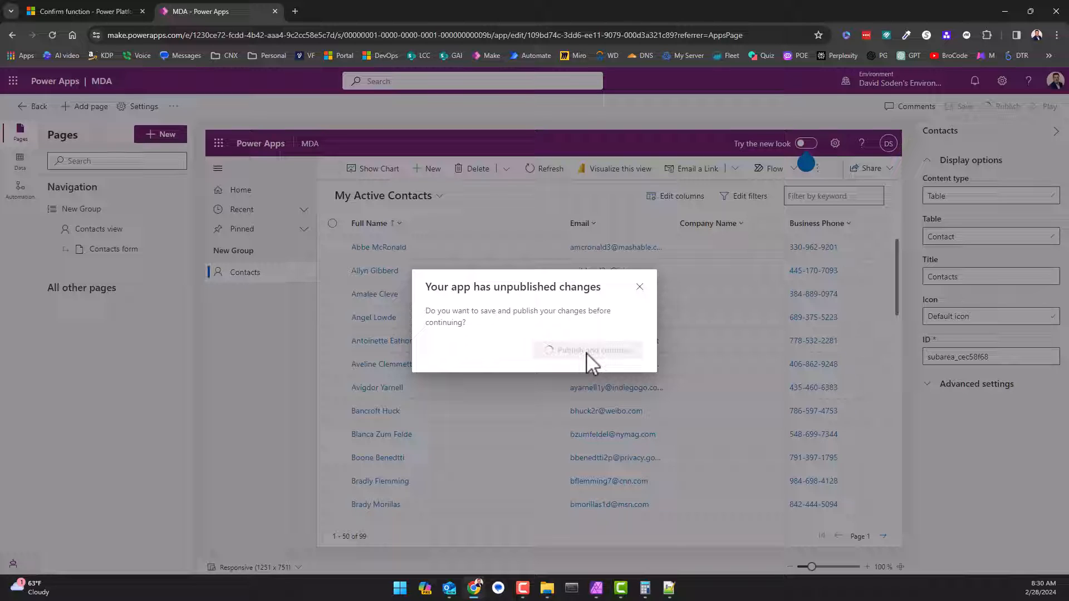
pyautogui.click(588, 349)
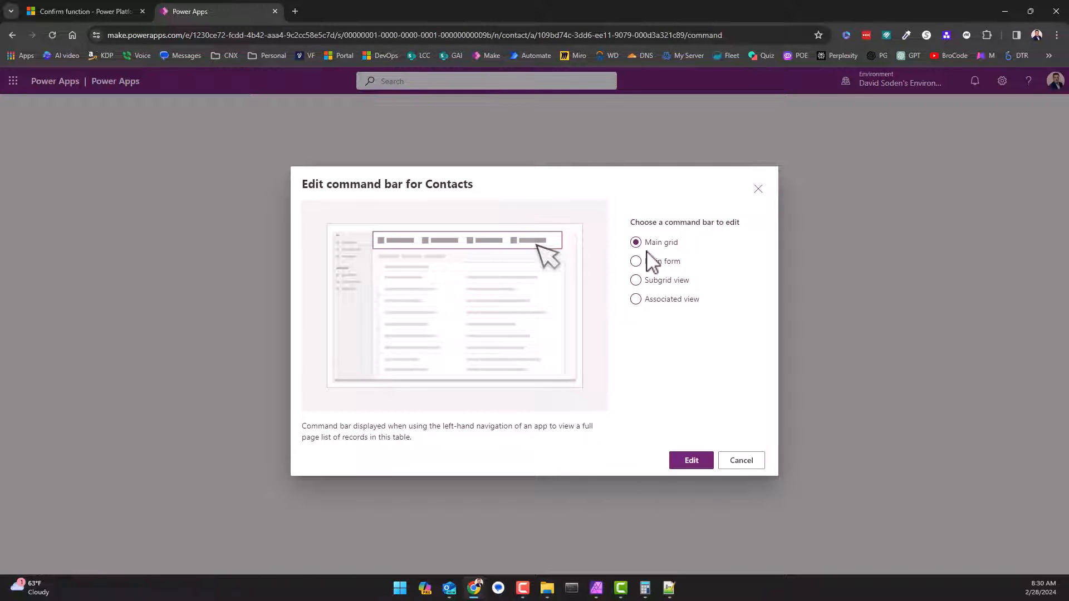
# Select the Main form as the Contacts command bar to edit.
pyautogui.click(635, 261)
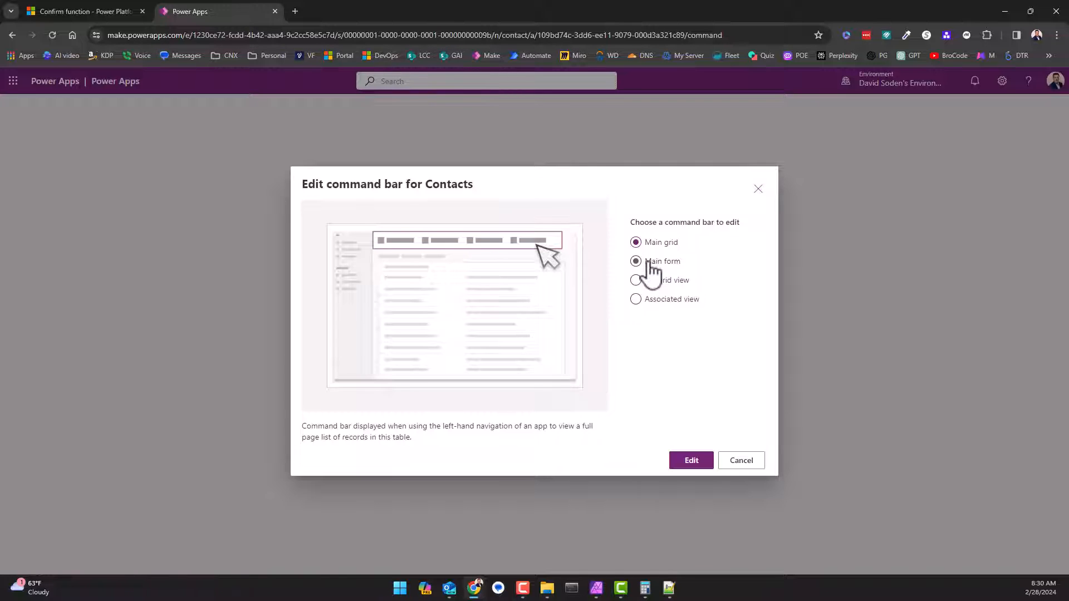
pyautogui.click(636, 243)
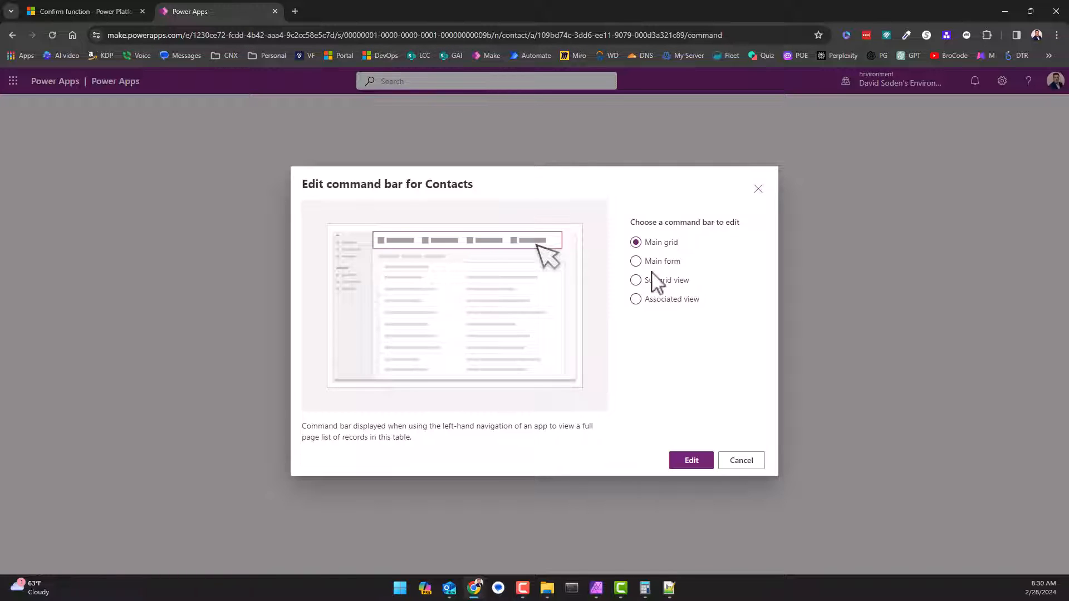
pyautogui.click(635, 261)
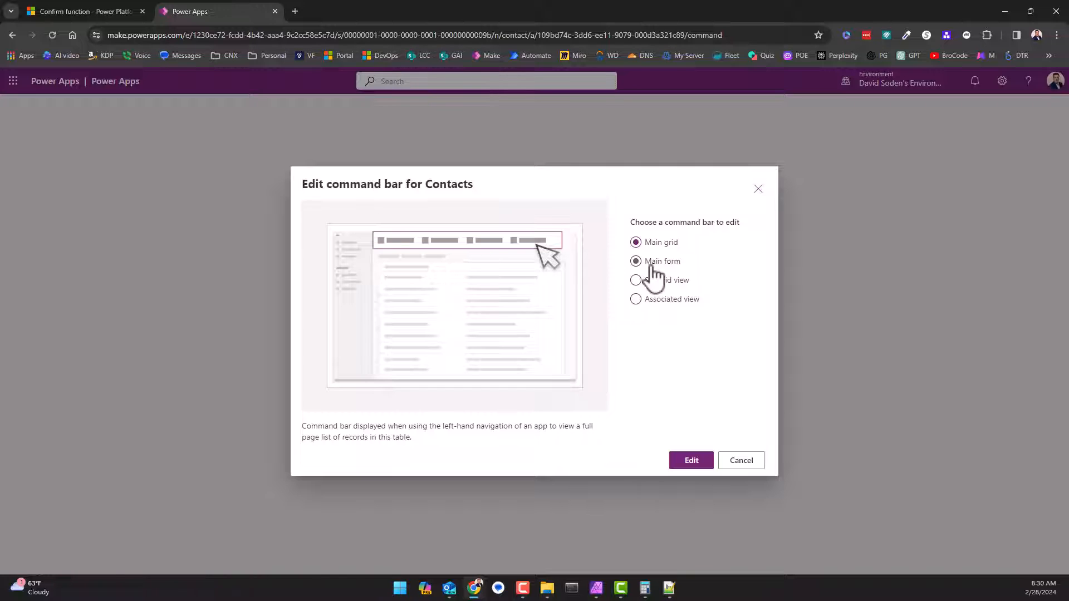
pyautogui.click(691, 461)
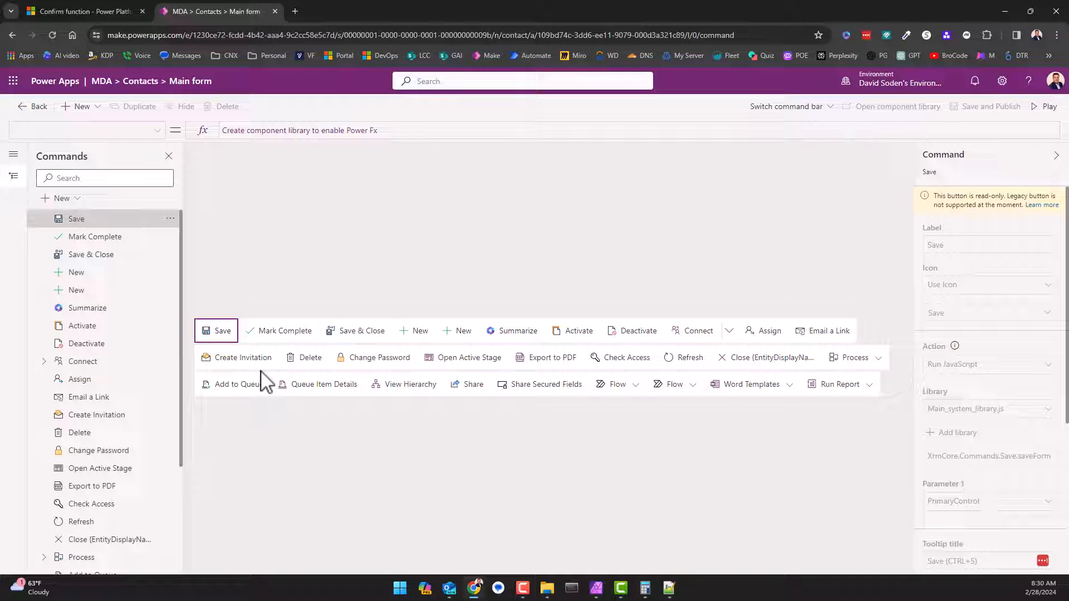
pyautogui.moveTo(343, 203)
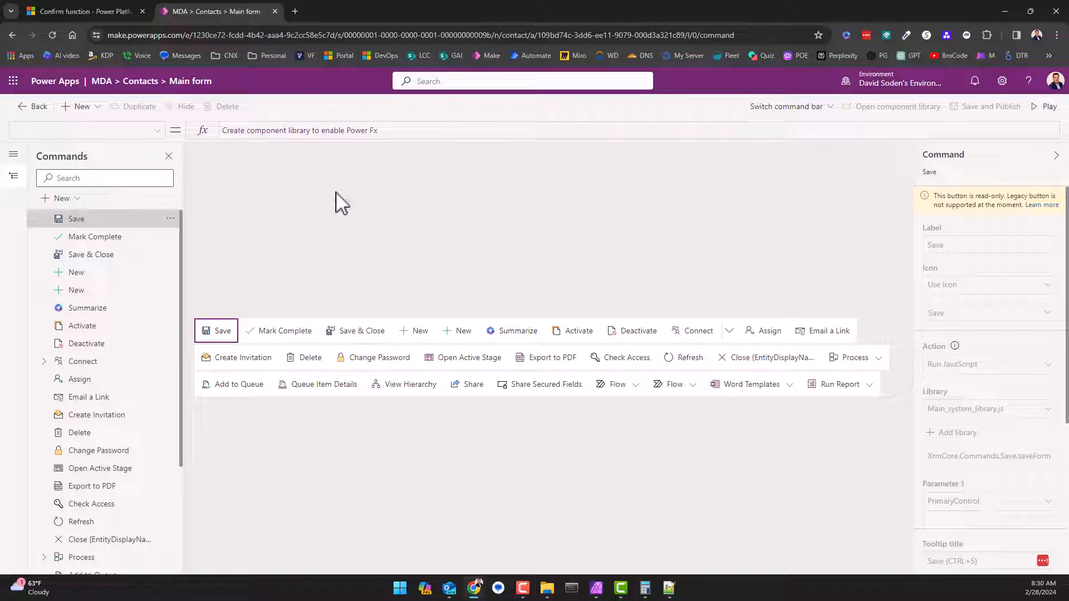
pyautogui.moveTo(203, 234)
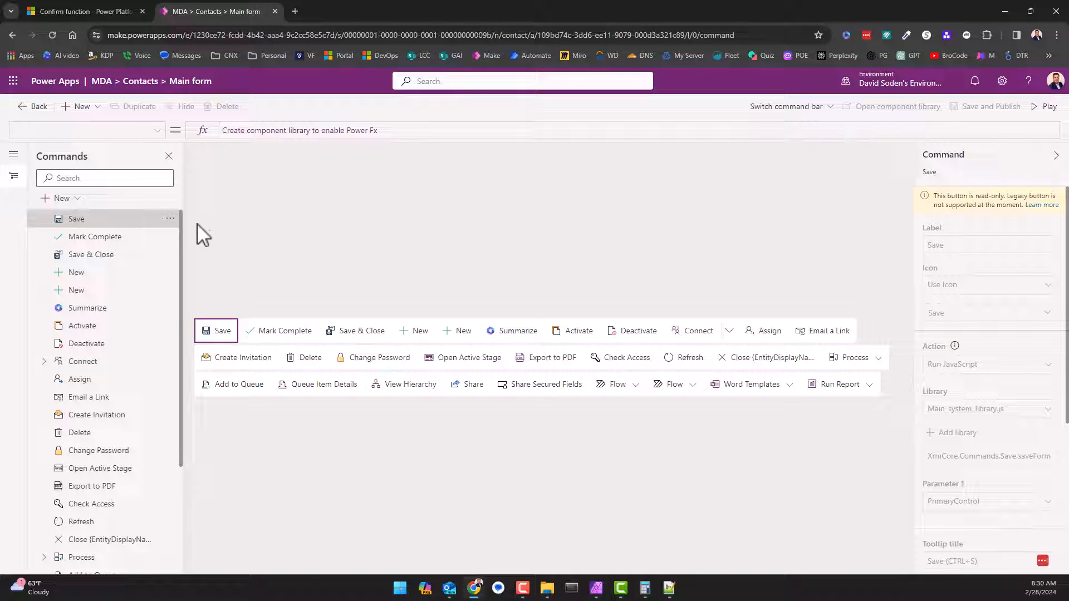
pyautogui.moveTo(78, 207)
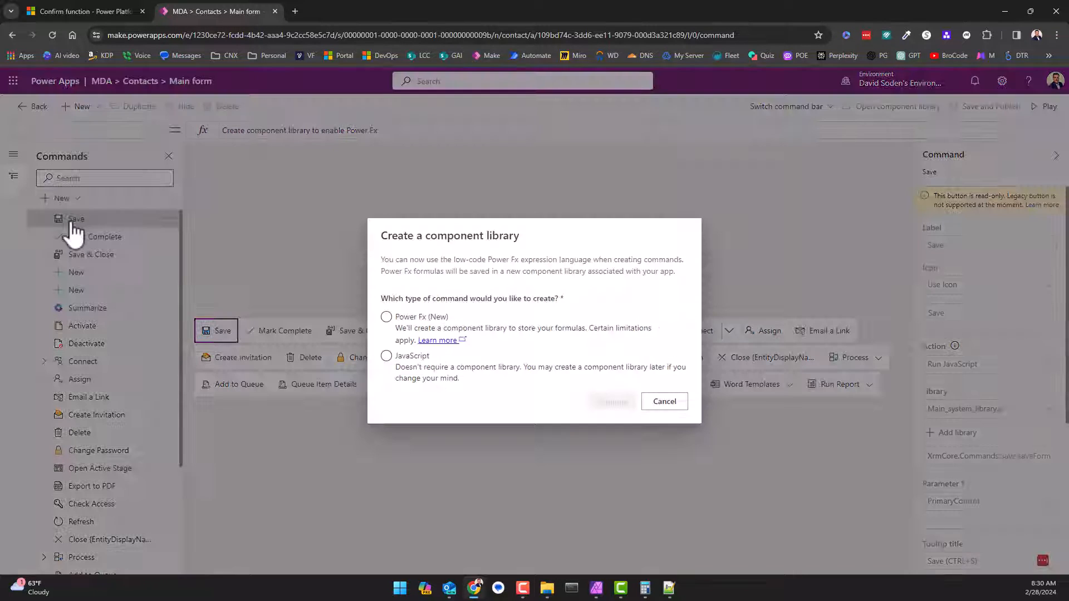
# Add a new command and create a Power Fx component library for it.
pyautogui.click(385, 316)
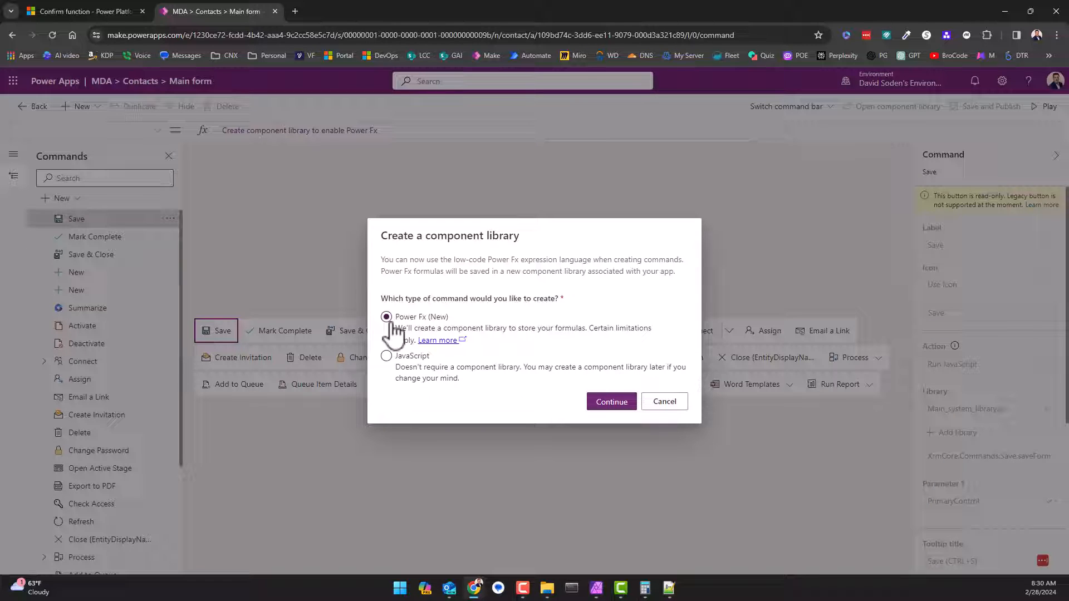
pyautogui.click(612, 401)
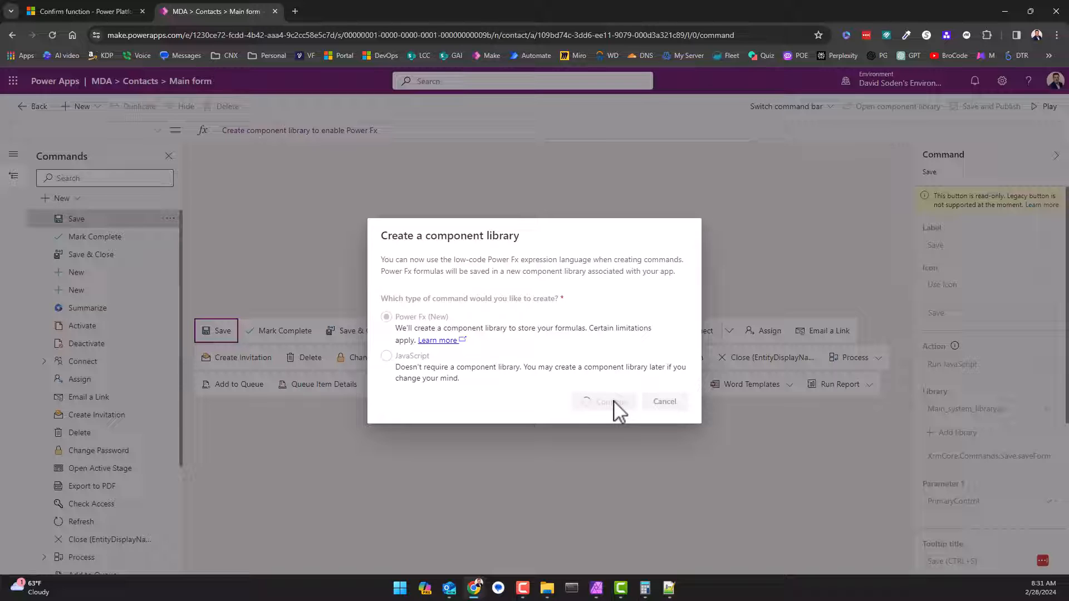
pyautogui.click(604, 401)
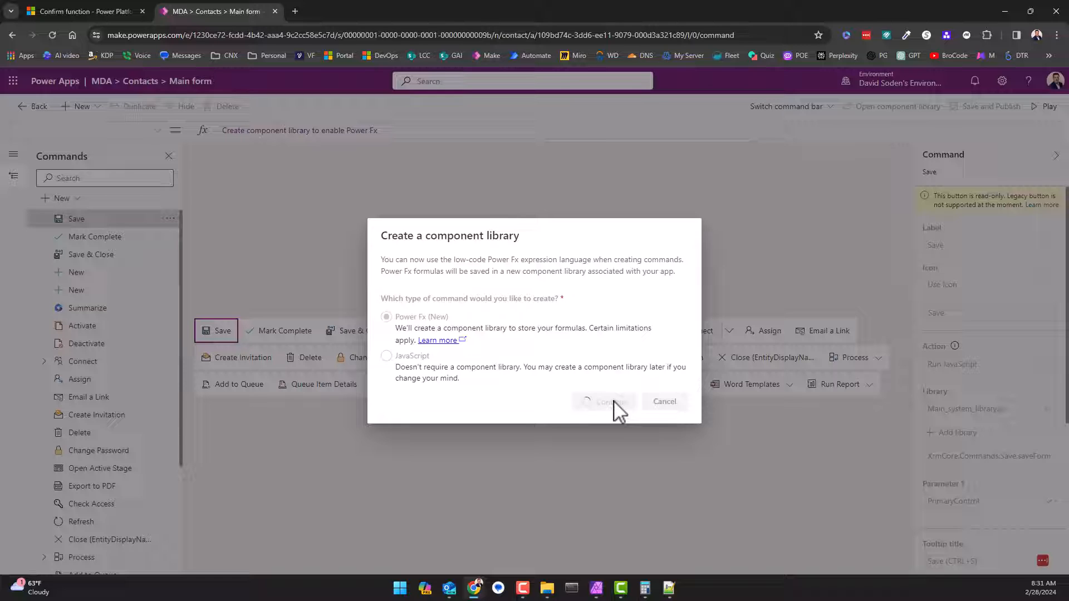
pyautogui.click(604, 401)
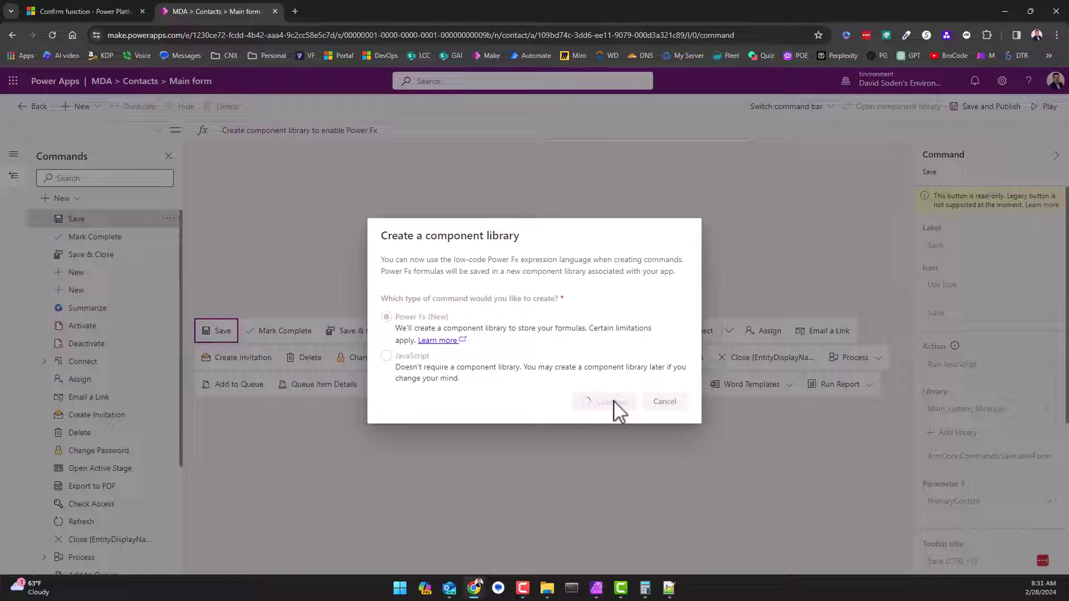
pyautogui.click(605, 400)
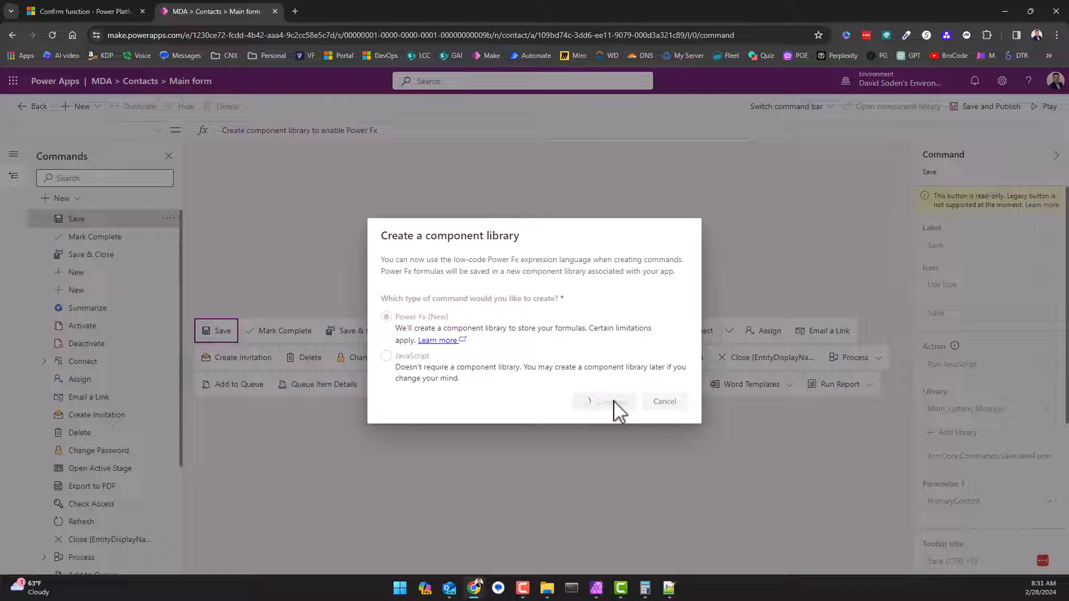
pyautogui.click(605, 401)
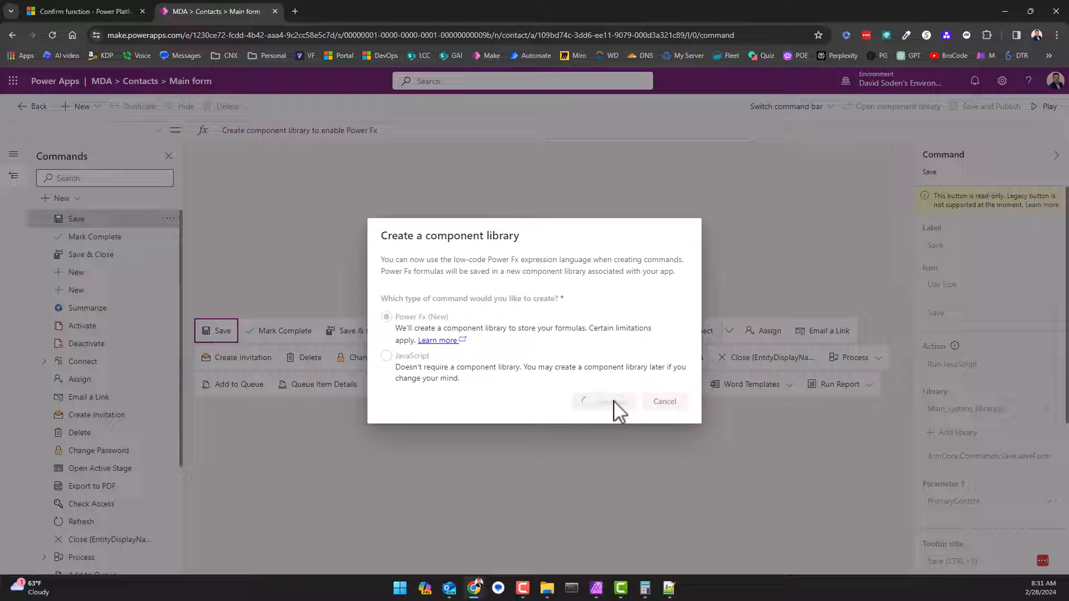
pyautogui.click(664, 401)
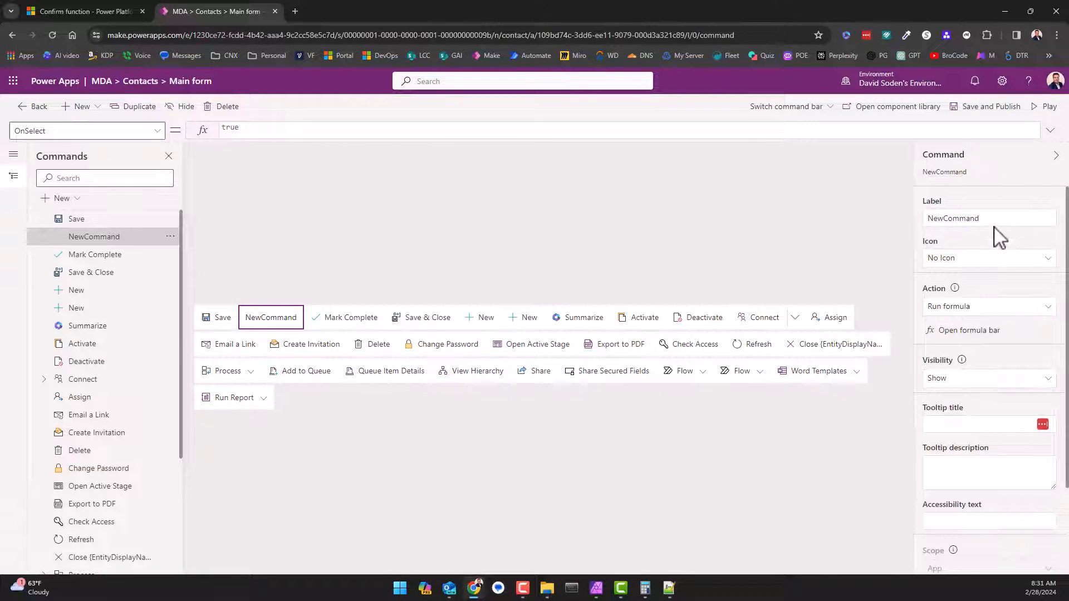
# Label the new command 'Remove' and give it the Clear icon.
pyautogui.click(989, 218)
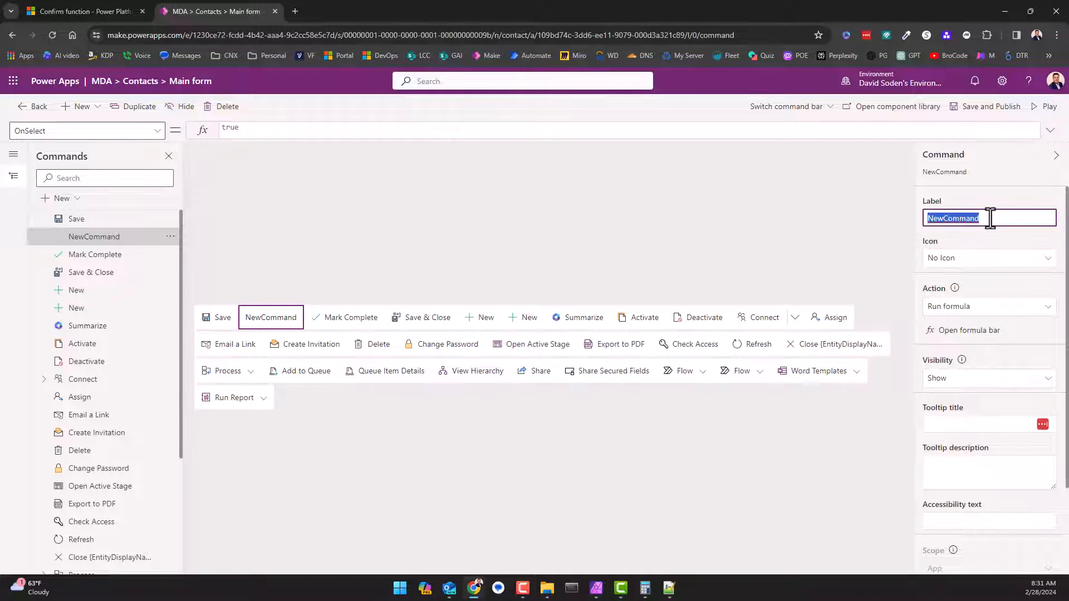
pyautogui.write('Remove')
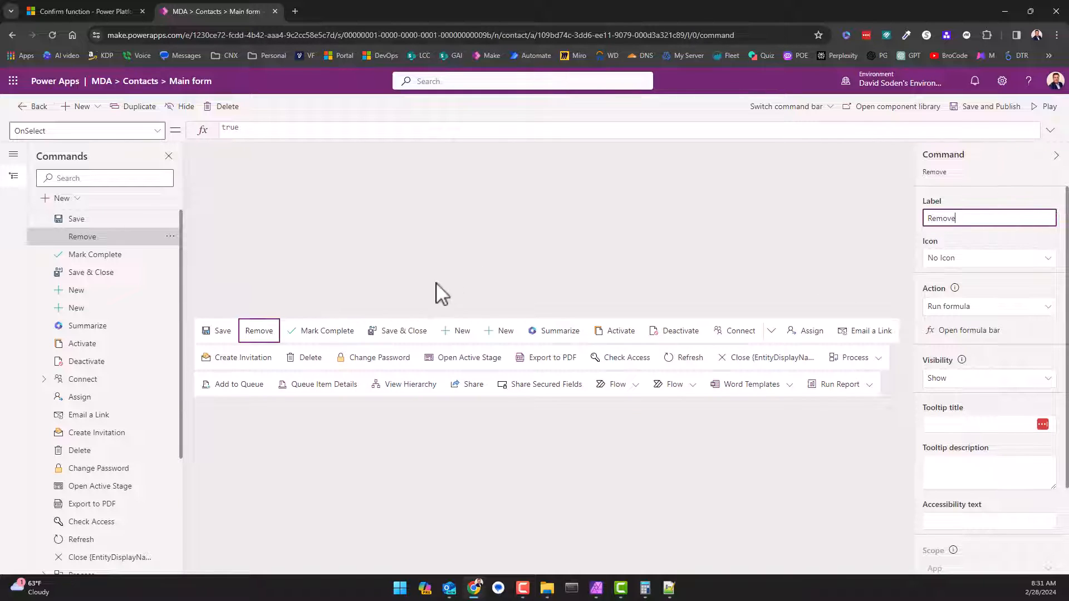
pyautogui.click(988, 259)
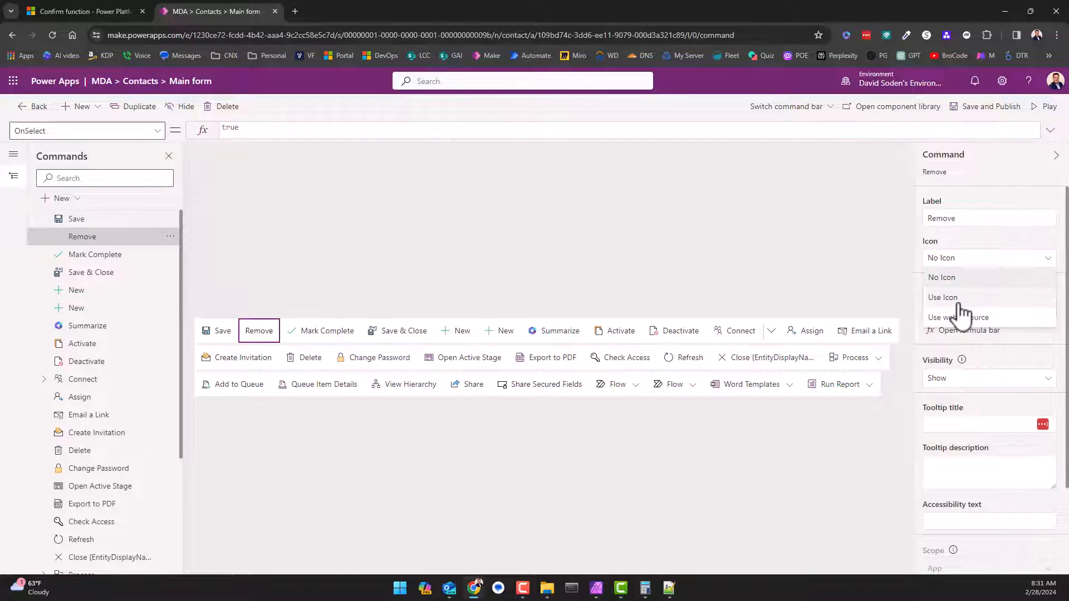
pyautogui.click(942, 297)
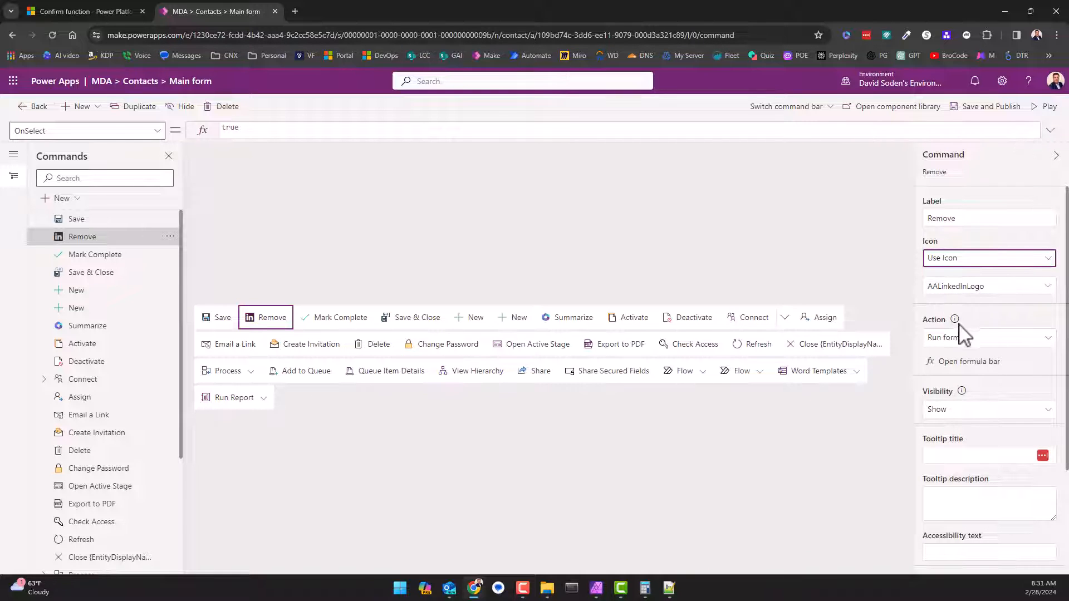
pyautogui.click(989, 286)
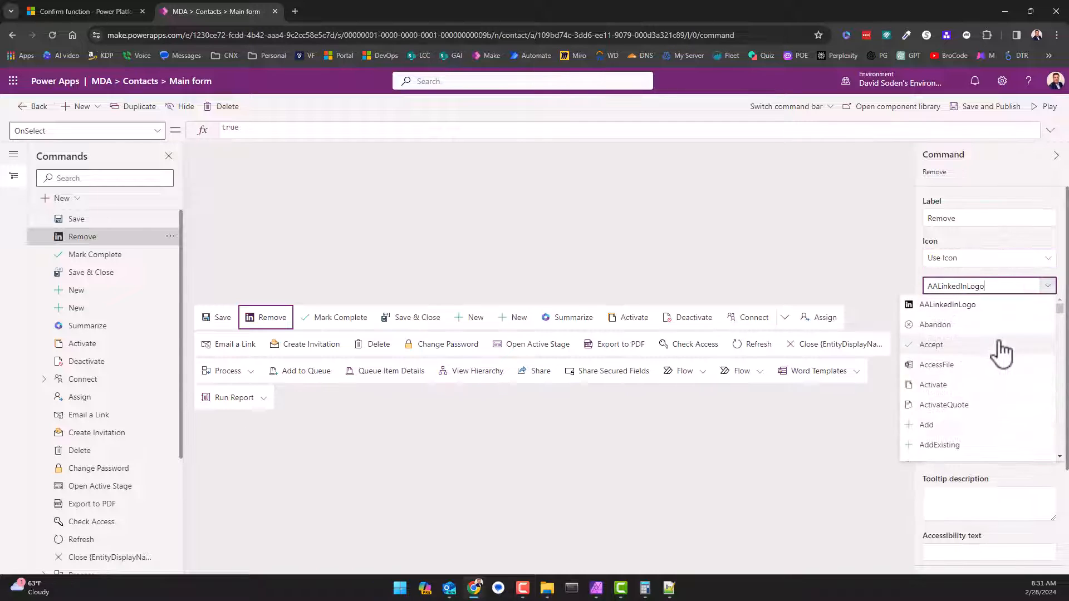
pyautogui.scroll(-3)
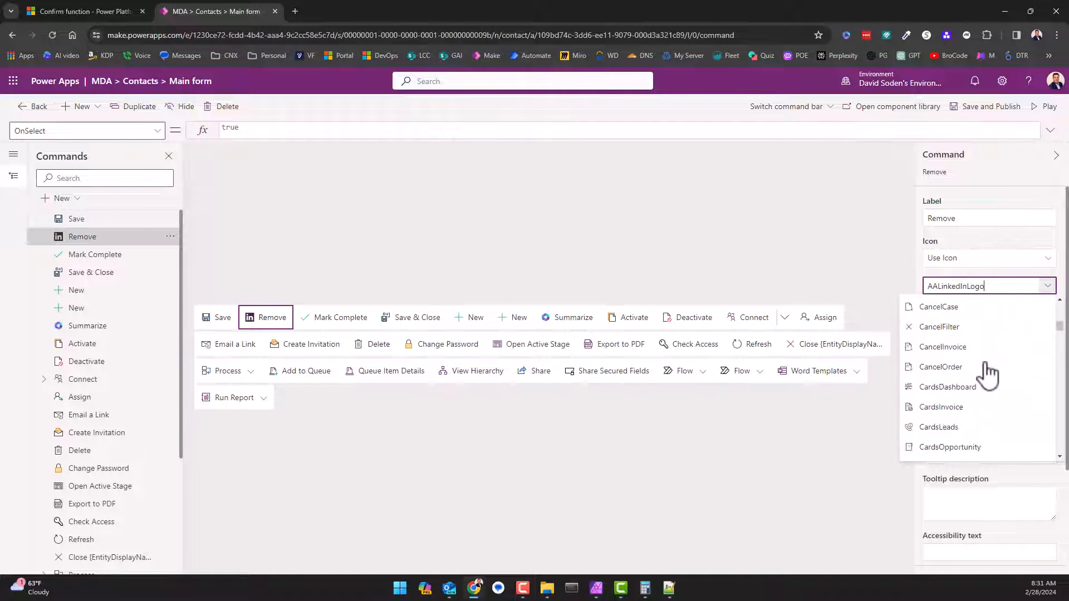
pyautogui.scroll(-3)
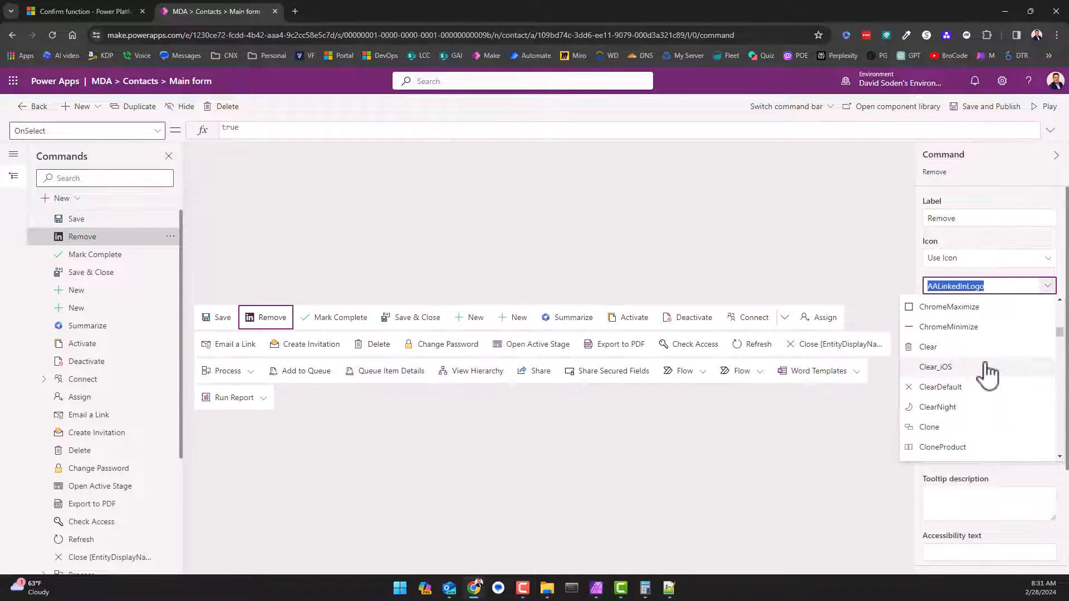
pyautogui.click(928, 347)
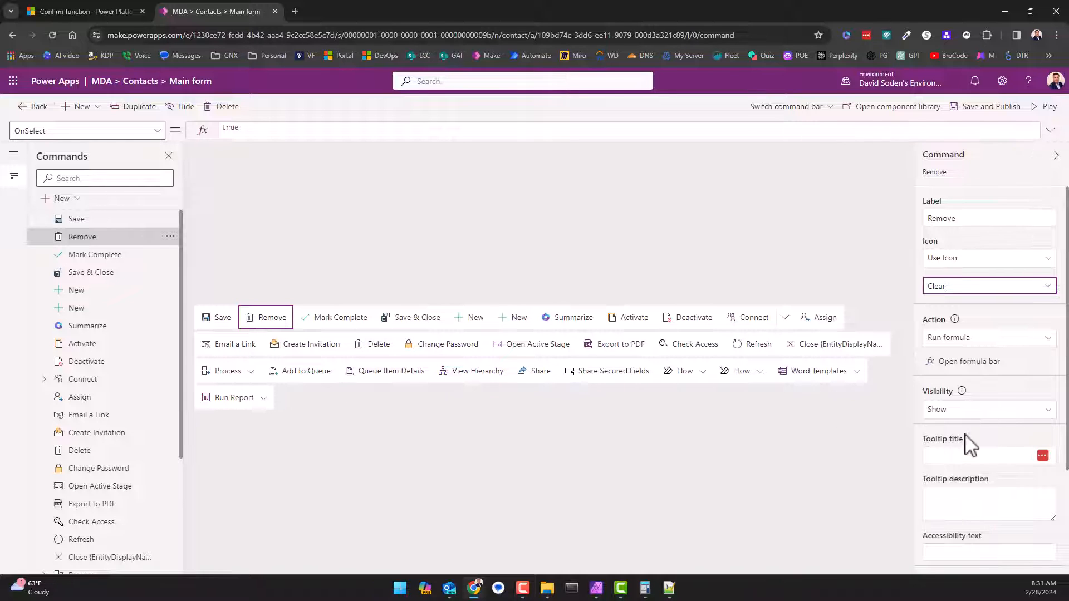
# Bring up the formula bar for the Remove command's action.
pyautogui.scroll(-3)
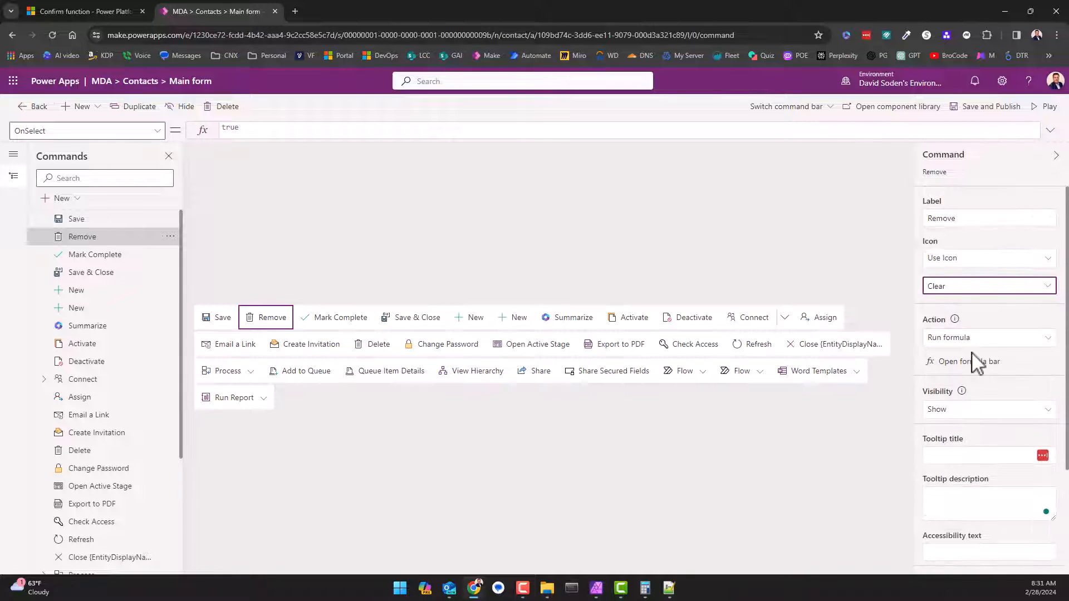
pyautogui.click(238, 130)
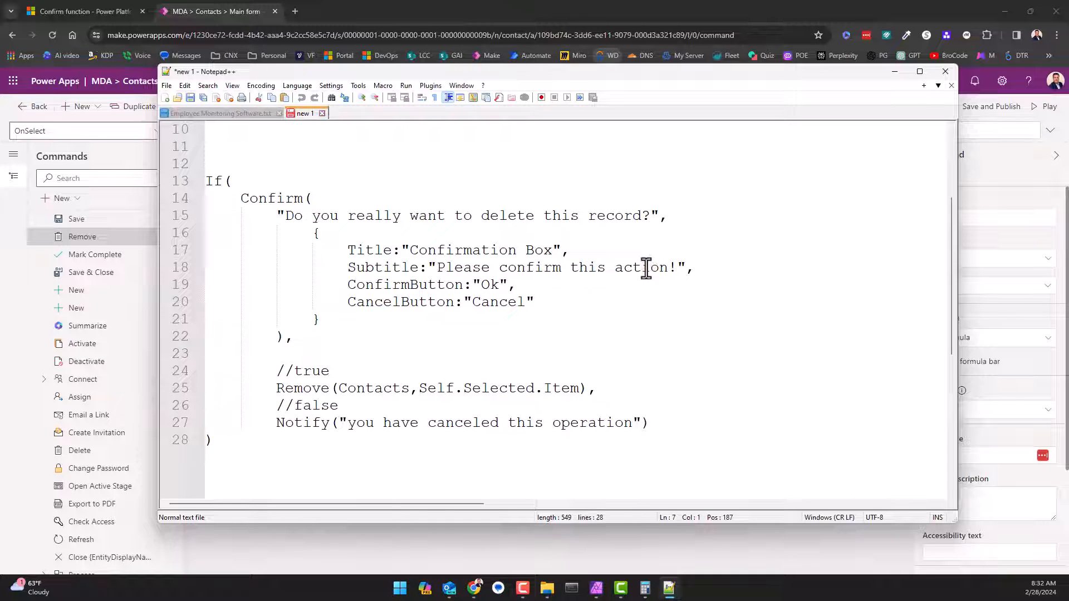
pyautogui.moveTo(669, 225)
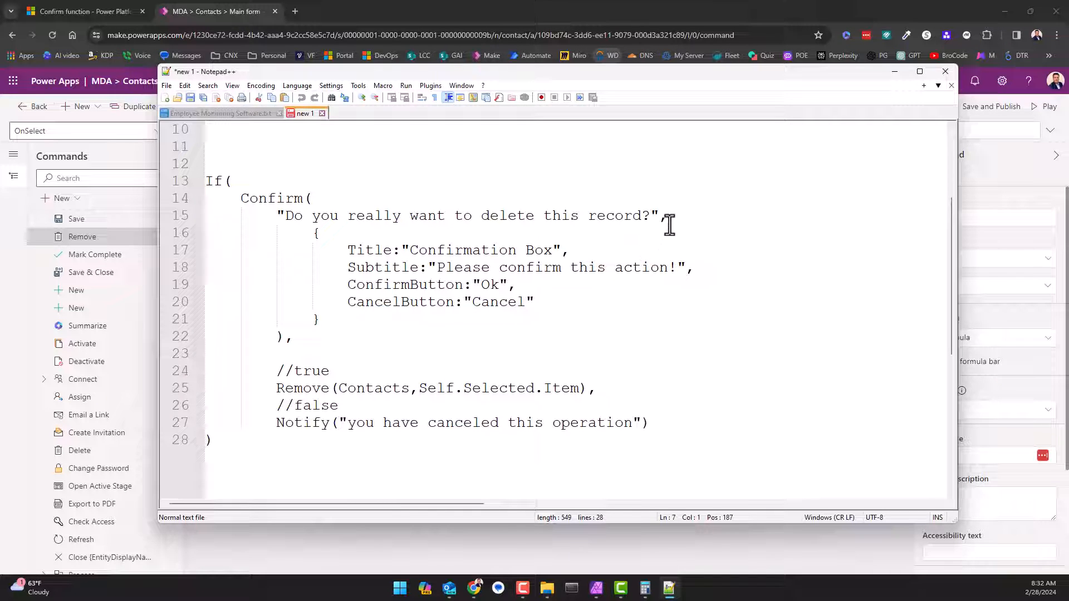
pyautogui.moveTo(565, 446)
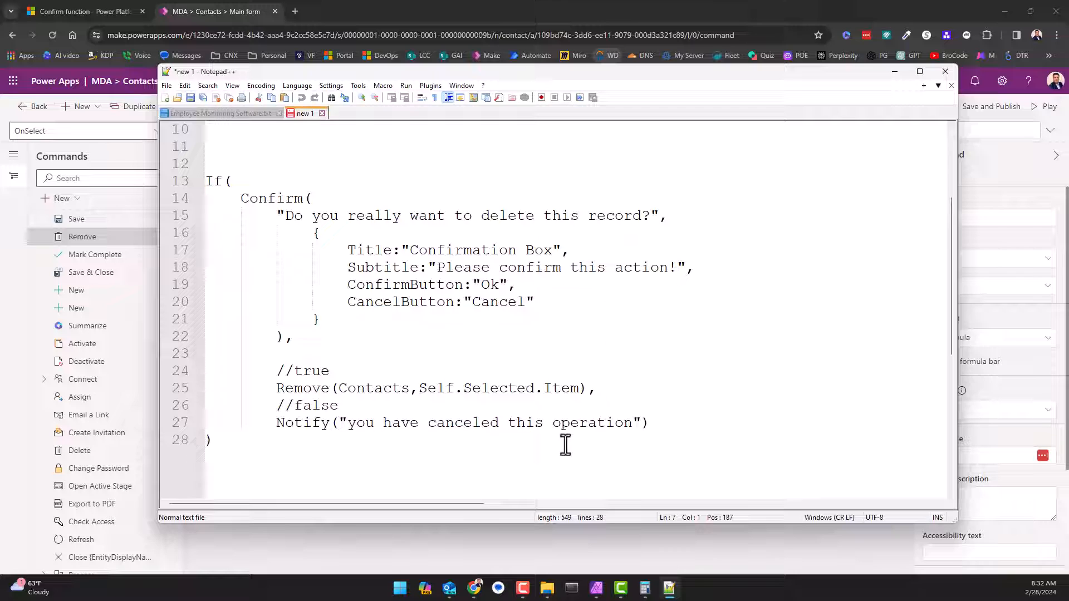
pyautogui.moveTo(633, 114)
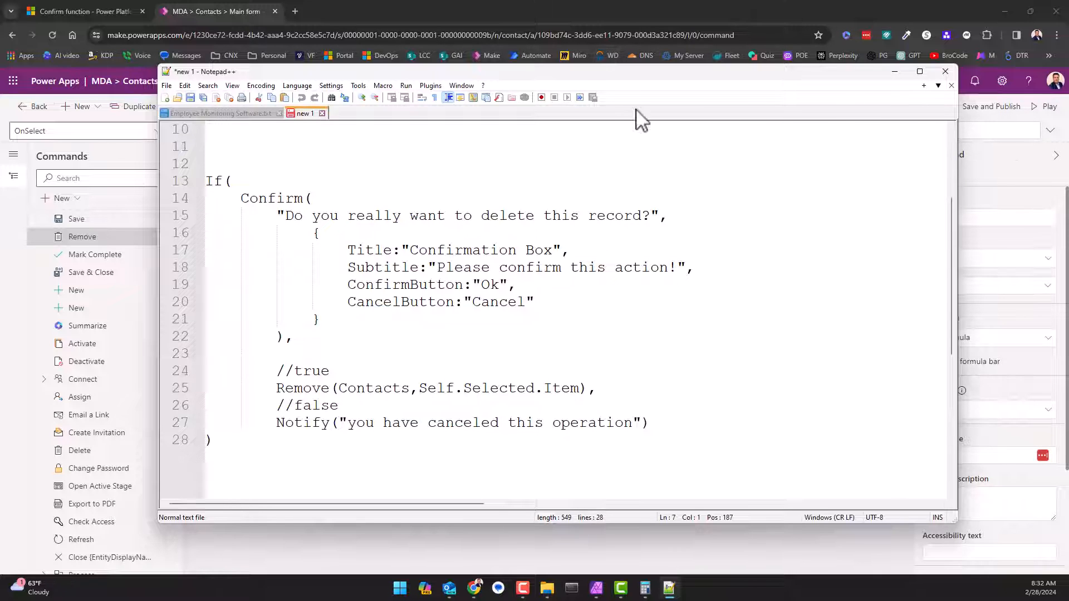
pyautogui.moveTo(514, 185)
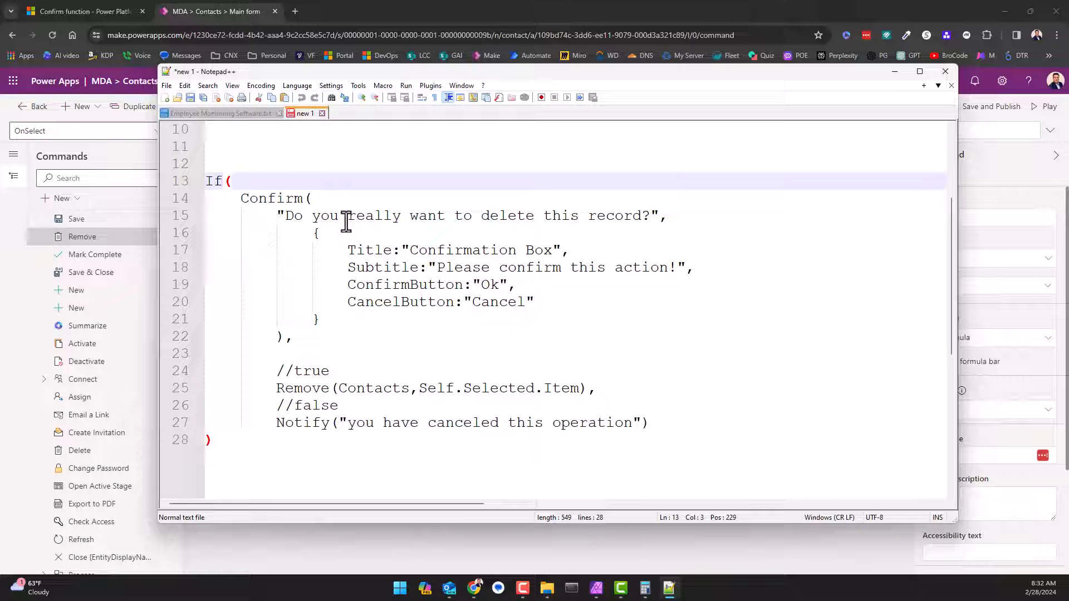
pyautogui.doubleClick(272, 198)
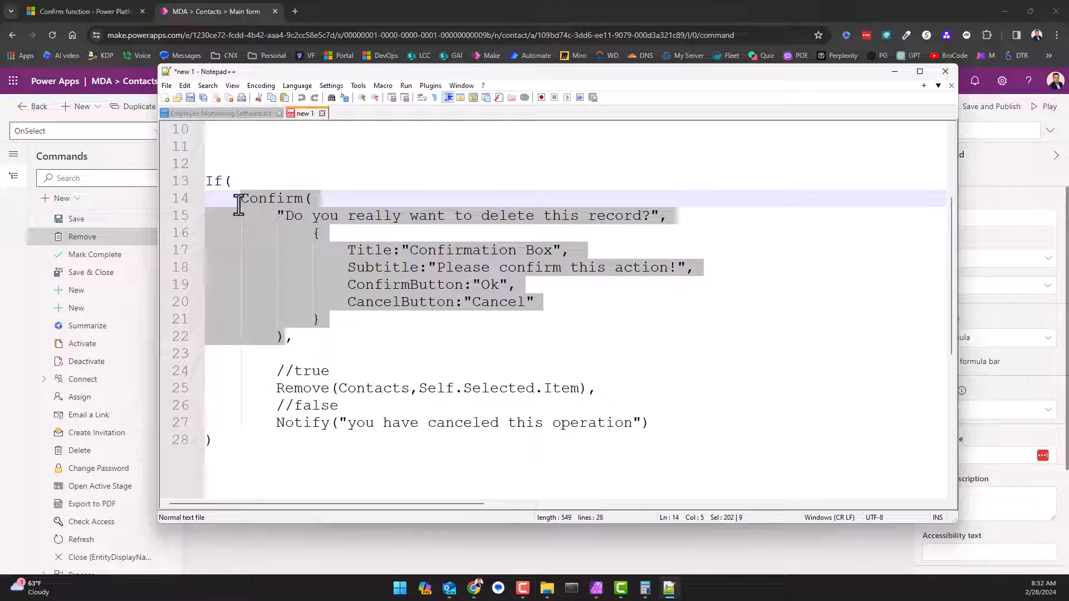
pyautogui.moveTo(296, 215)
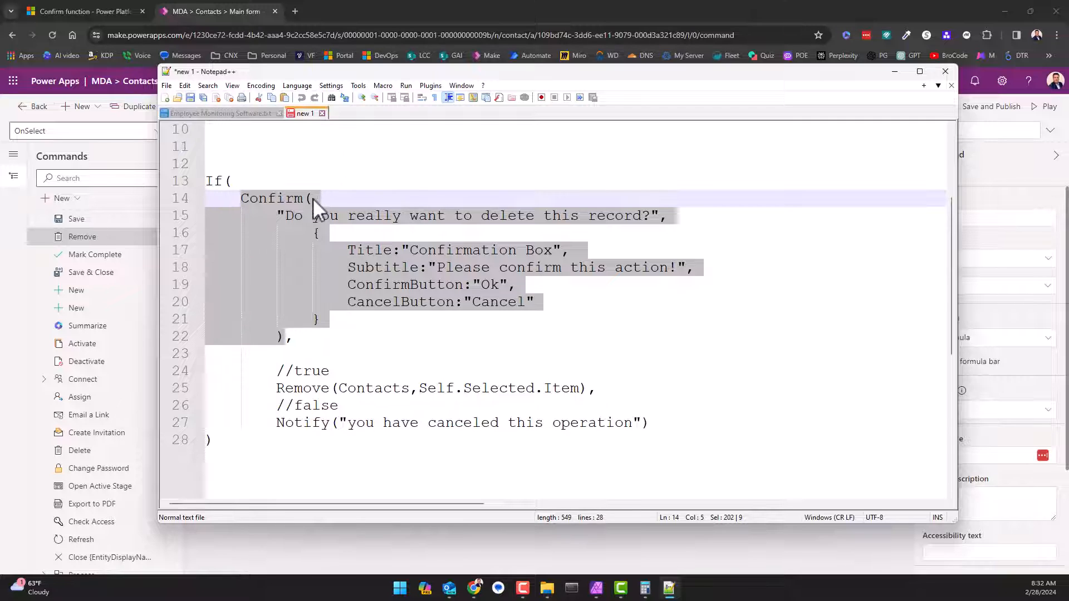
pyautogui.moveTo(350, 251)
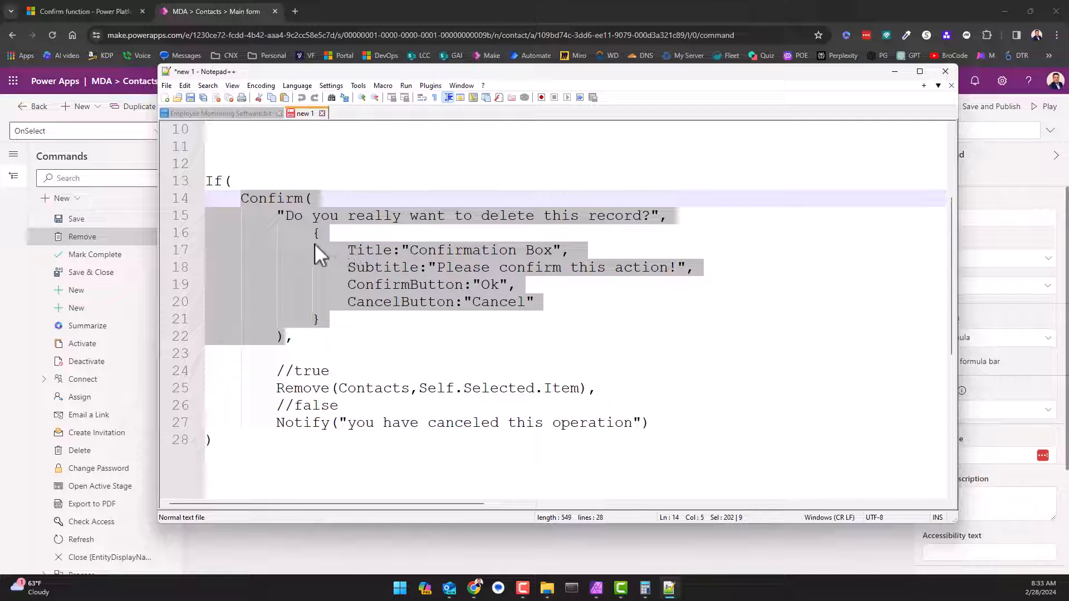
pyautogui.click(561, 216)
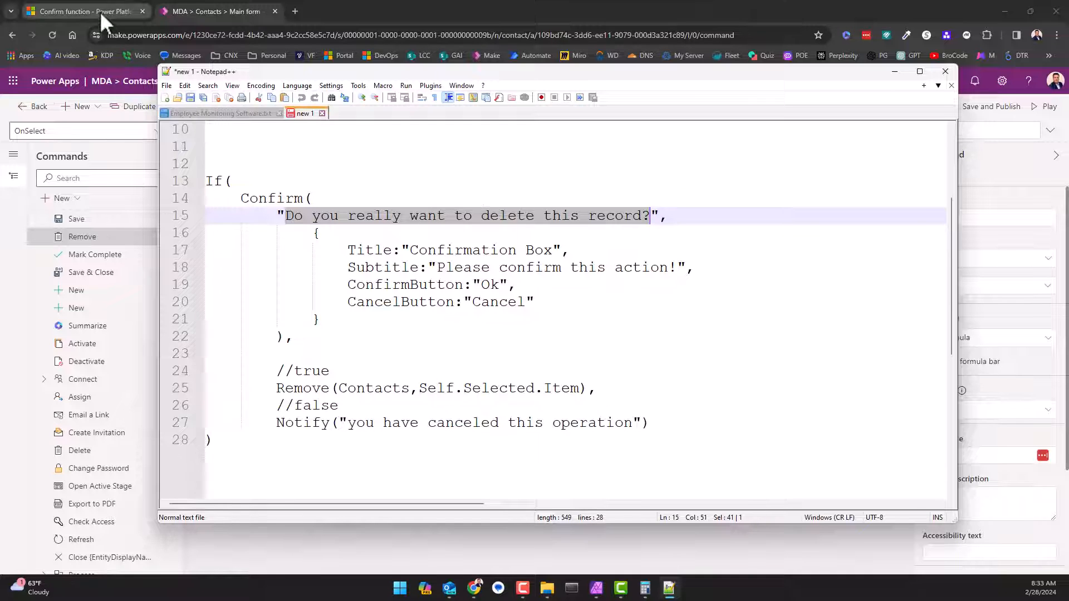
pyautogui.click(78, 11)
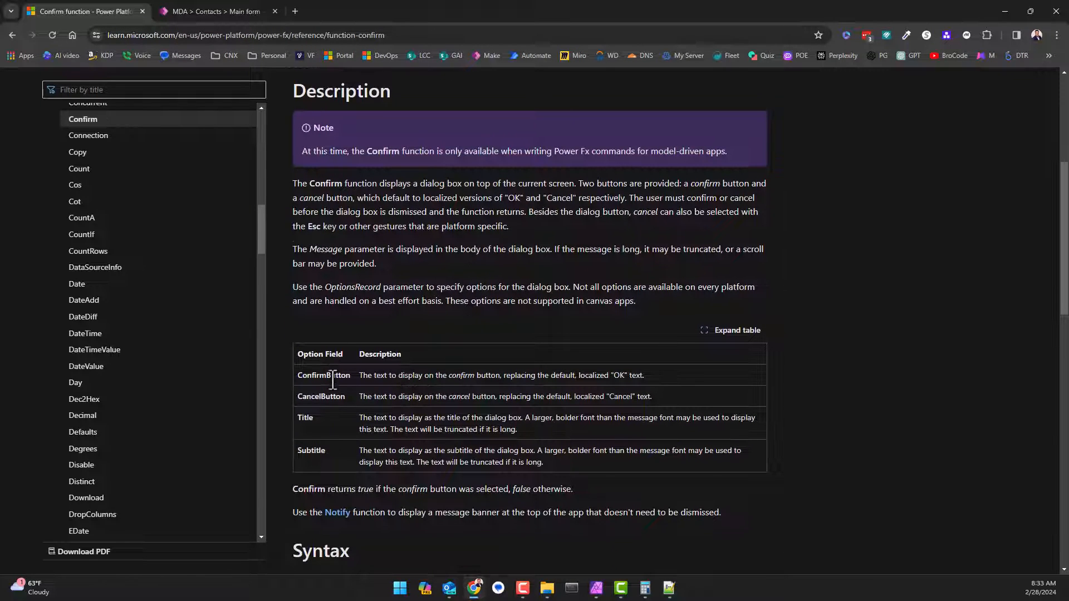
pyautogui.scroll(-3)
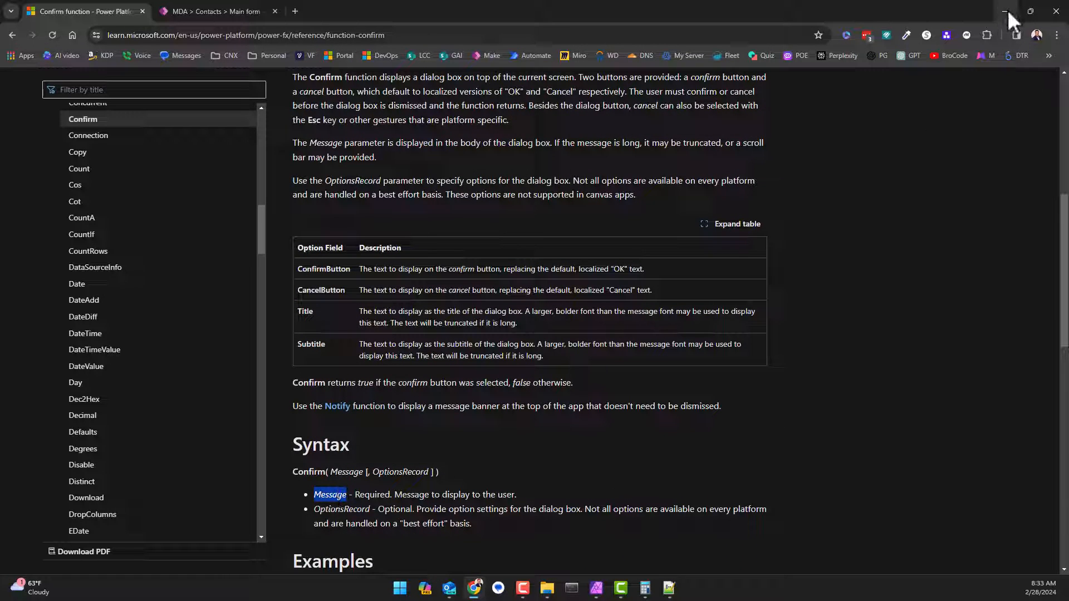
pyautogui.click(219, 11)
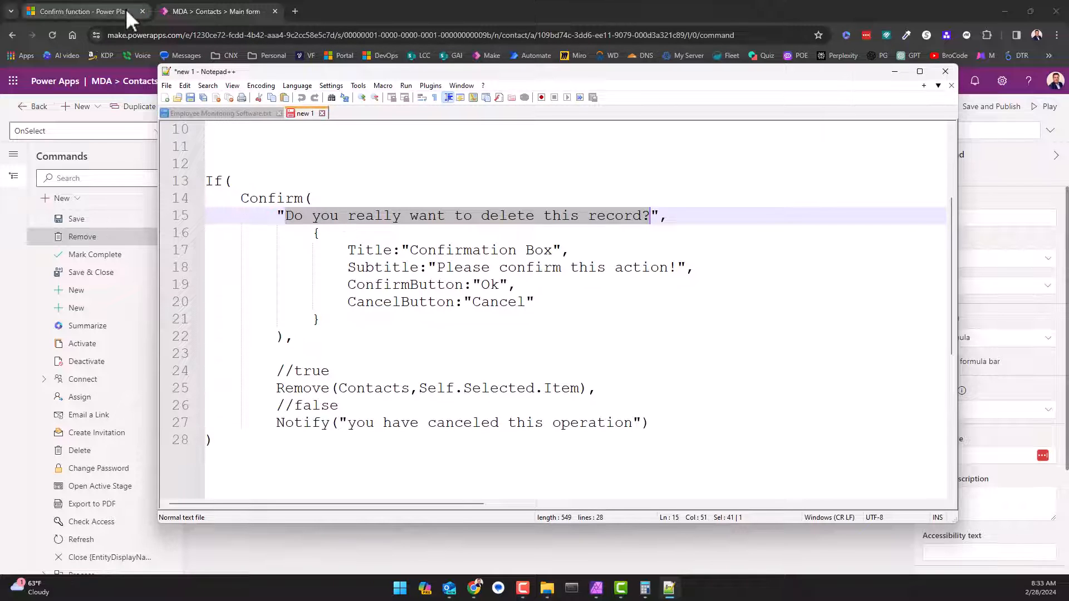
pyautogui.click(78, 11)
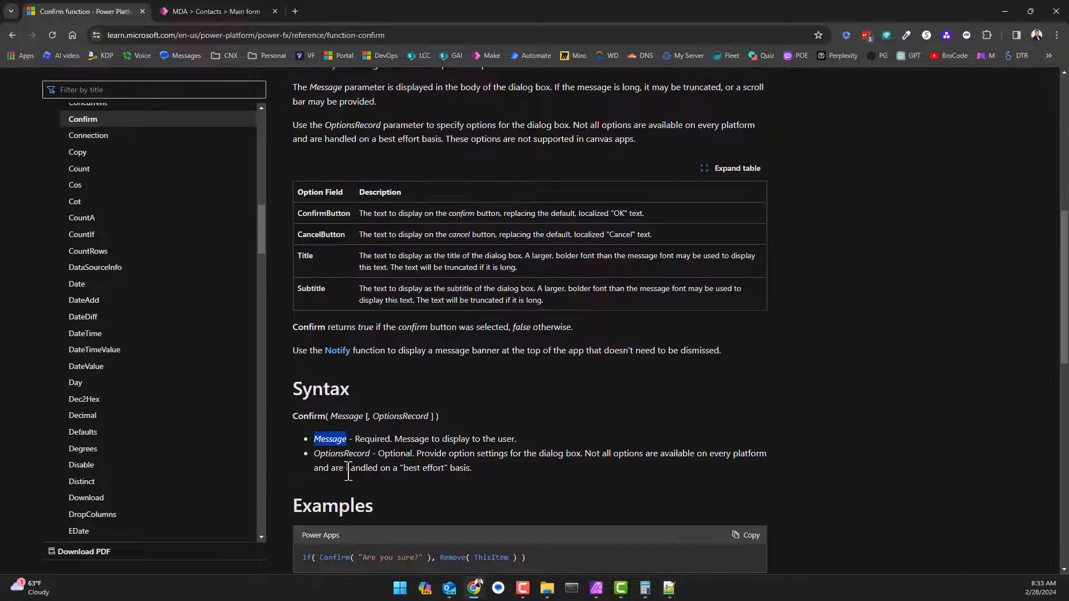
pyautogui.doubleClick(341, 453)
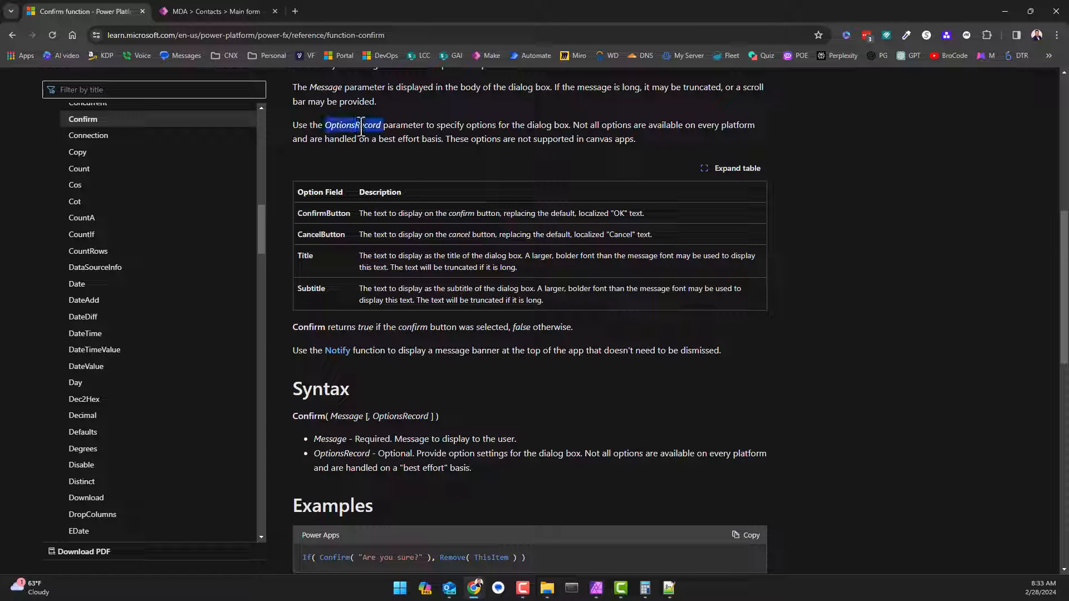
pyautogui.click(215, 11)
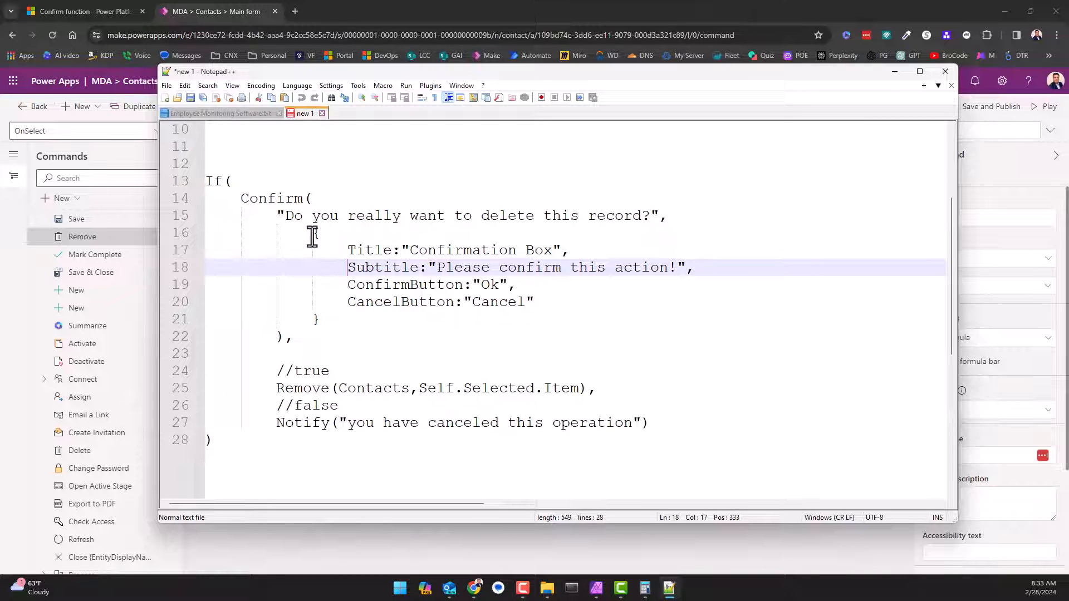
pyautogui.click(316, 233)
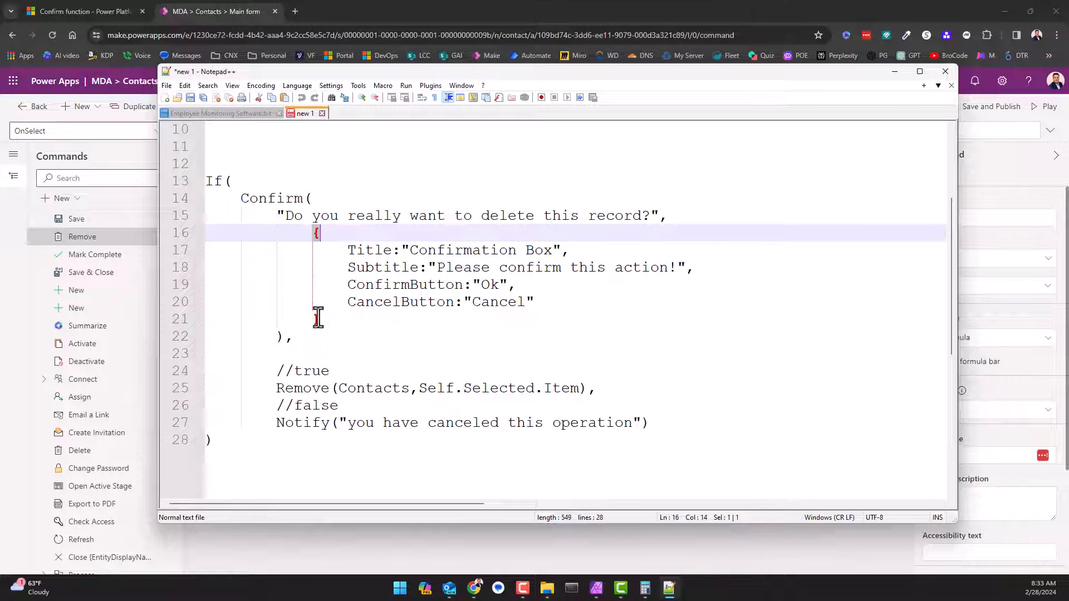
pyautogui.doubleClick(369, 249)
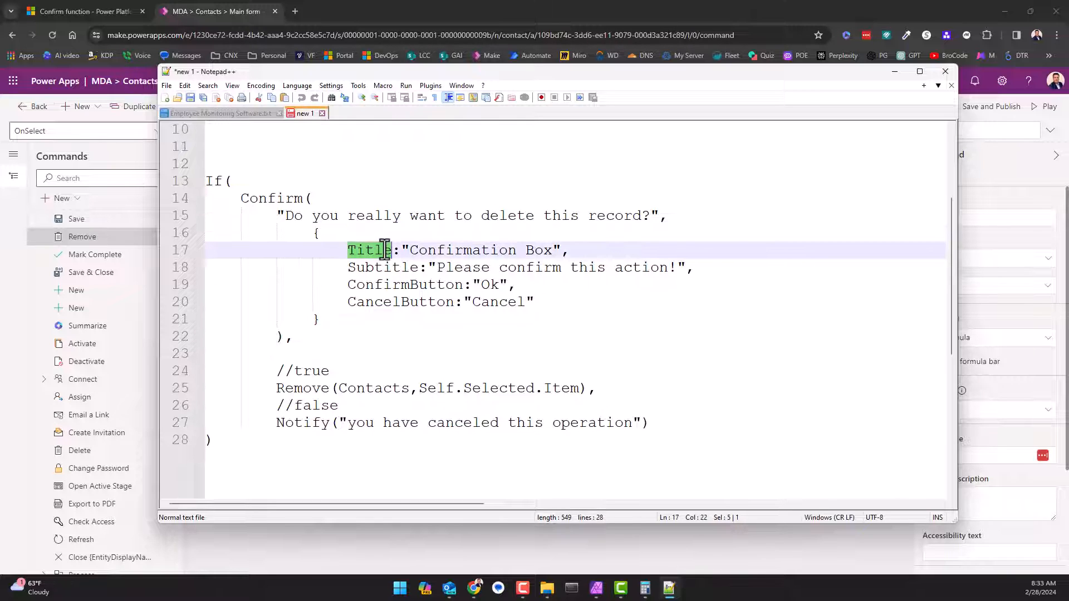
pyautogui.click(447, 267)
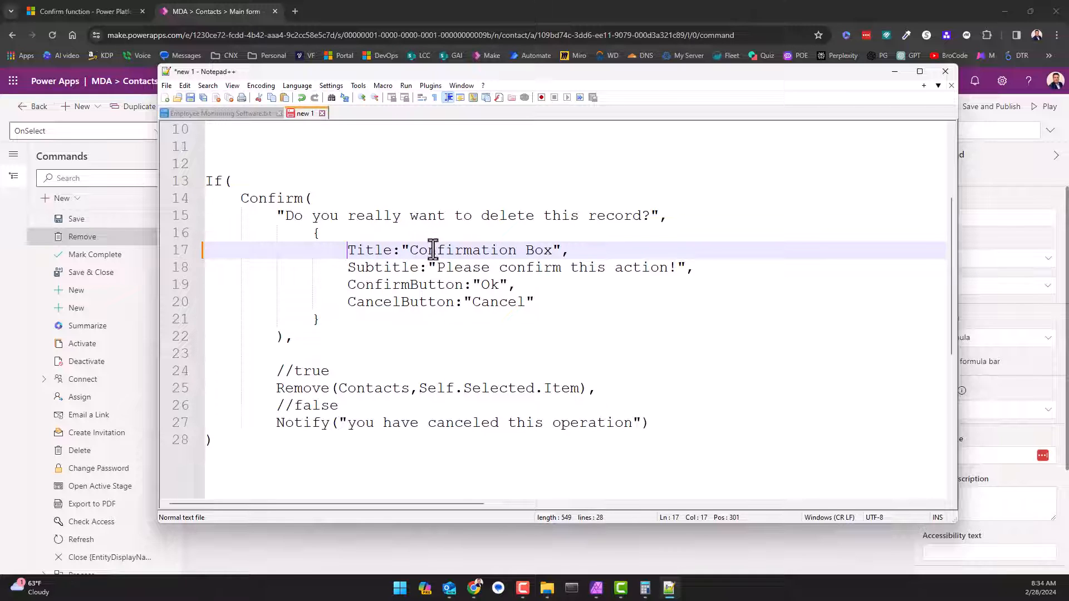
pyautogui.doubleClick(382, 268)
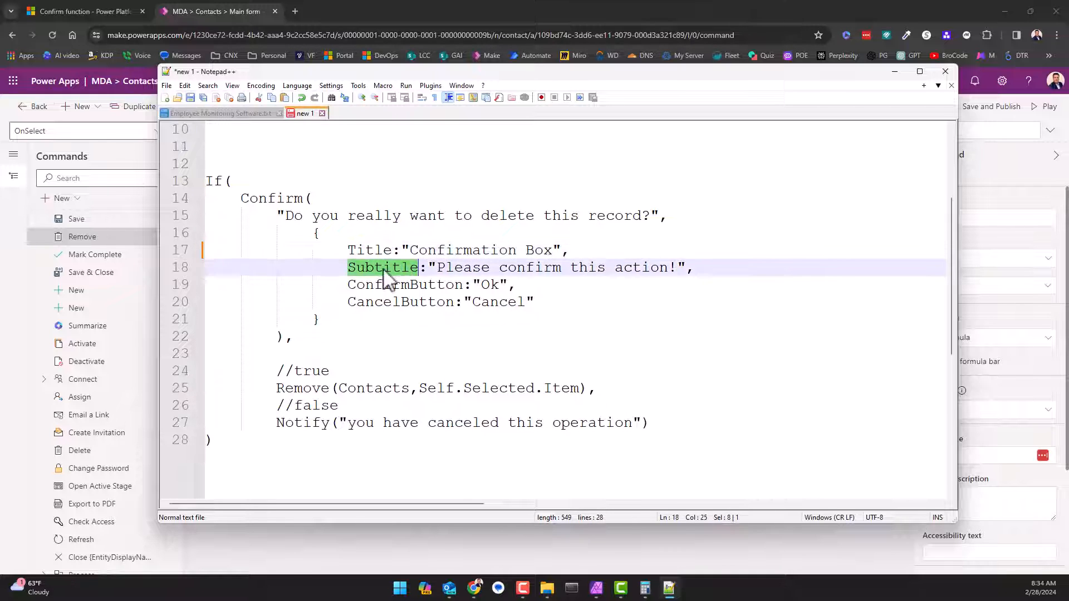
pyautogui.doubleClick(401, 285)
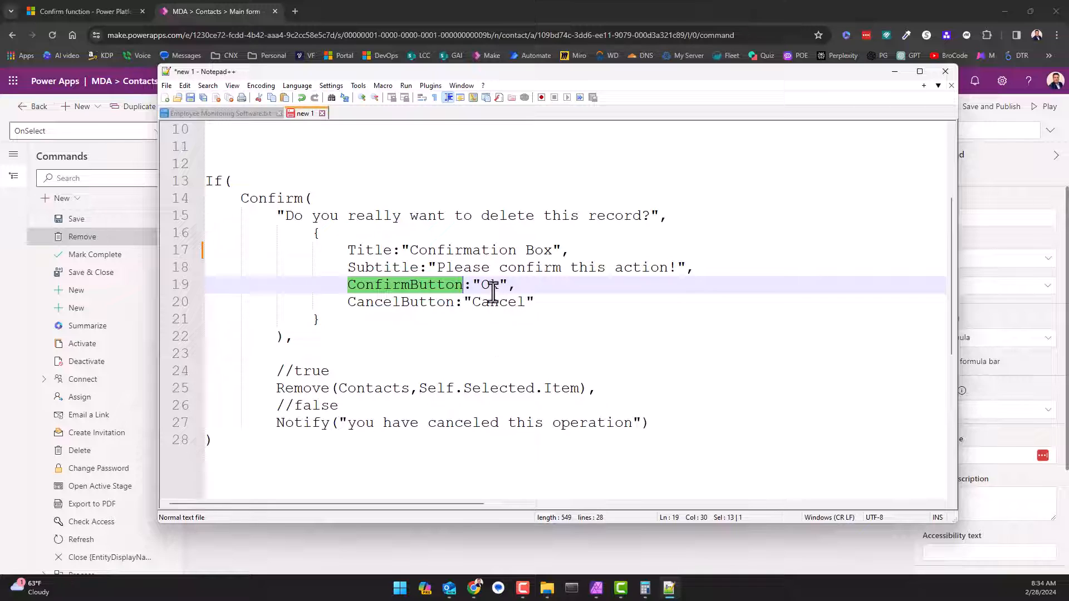
pyautogui.doubleClick(498, 302)
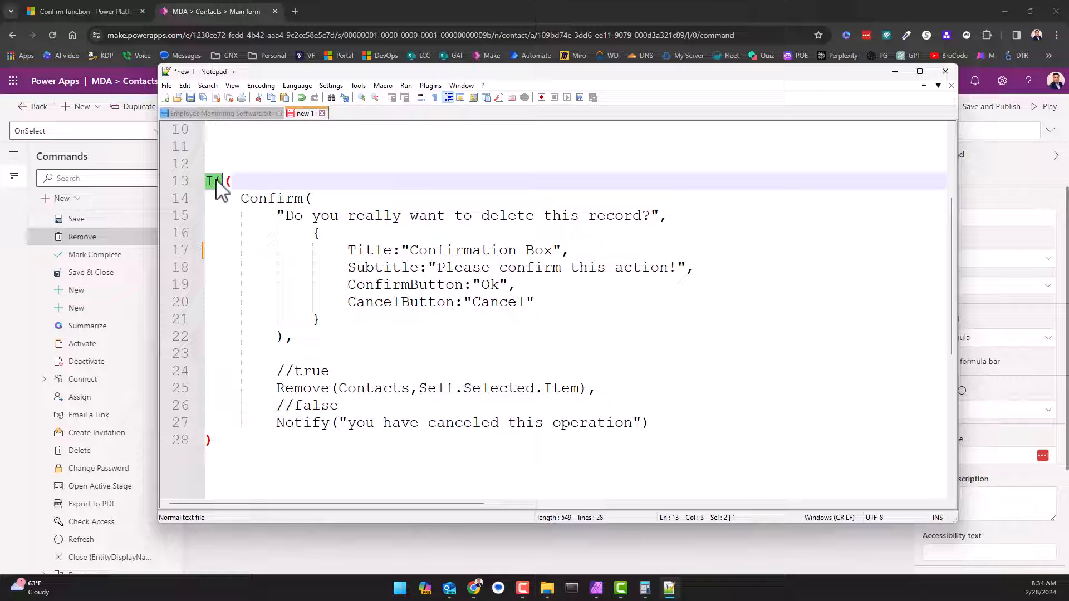
pyautogui.doubleClick(312, 371)
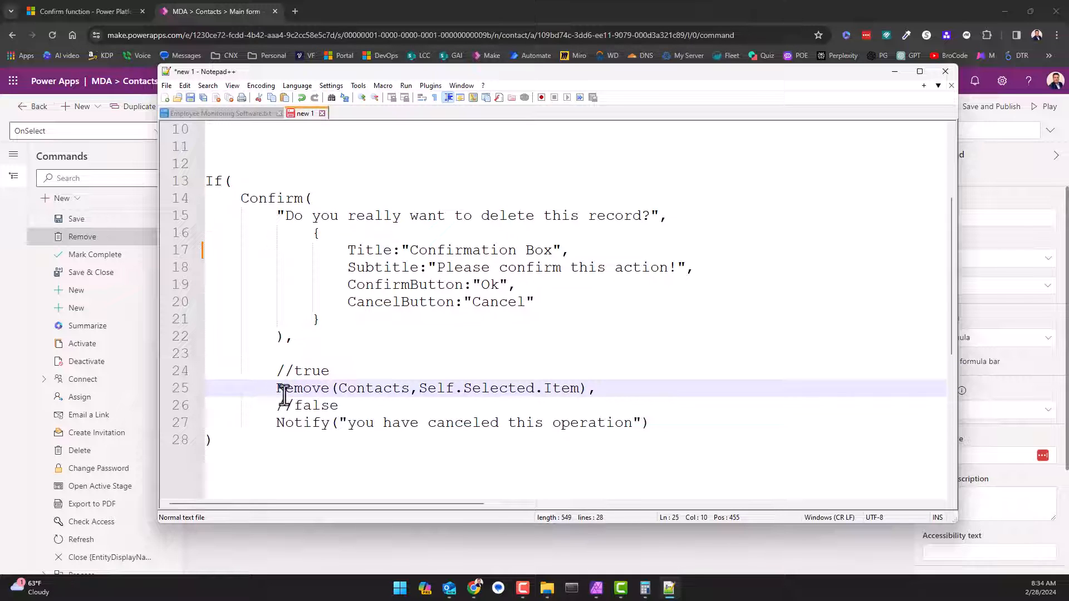
pyautogui.moveTo(276, 388); pyautogui.dragTo(587, 387)
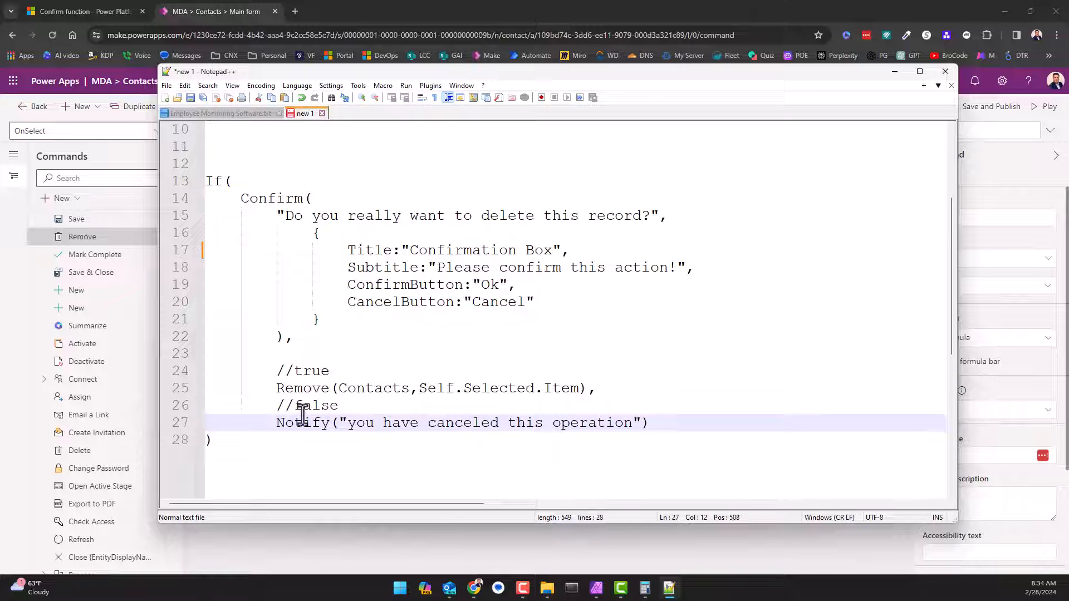
pyautogui.click(287, 387)
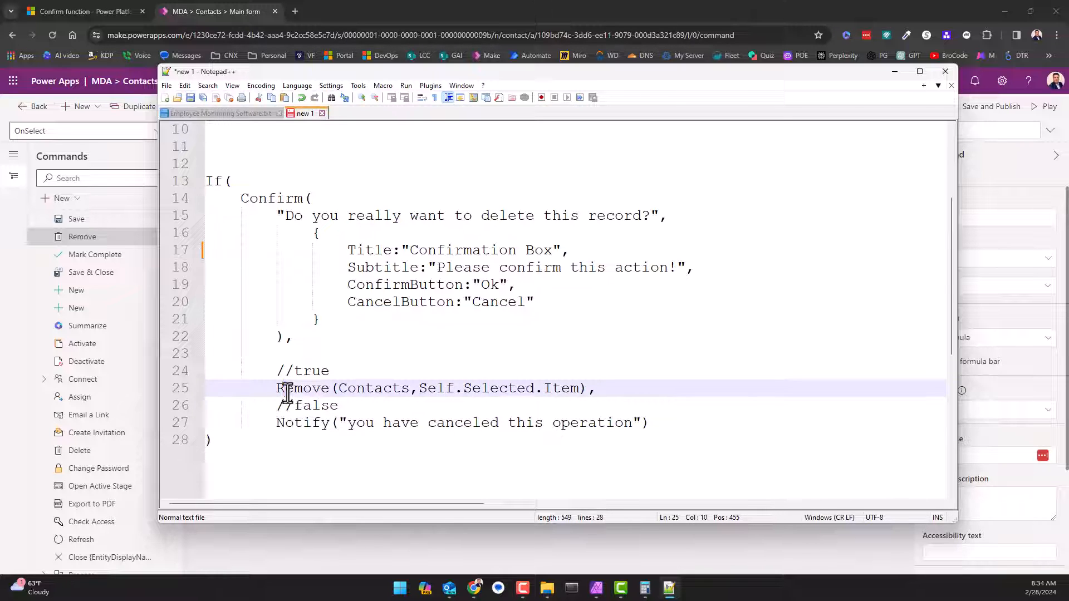
pyautogui.moveTo(356, 388)
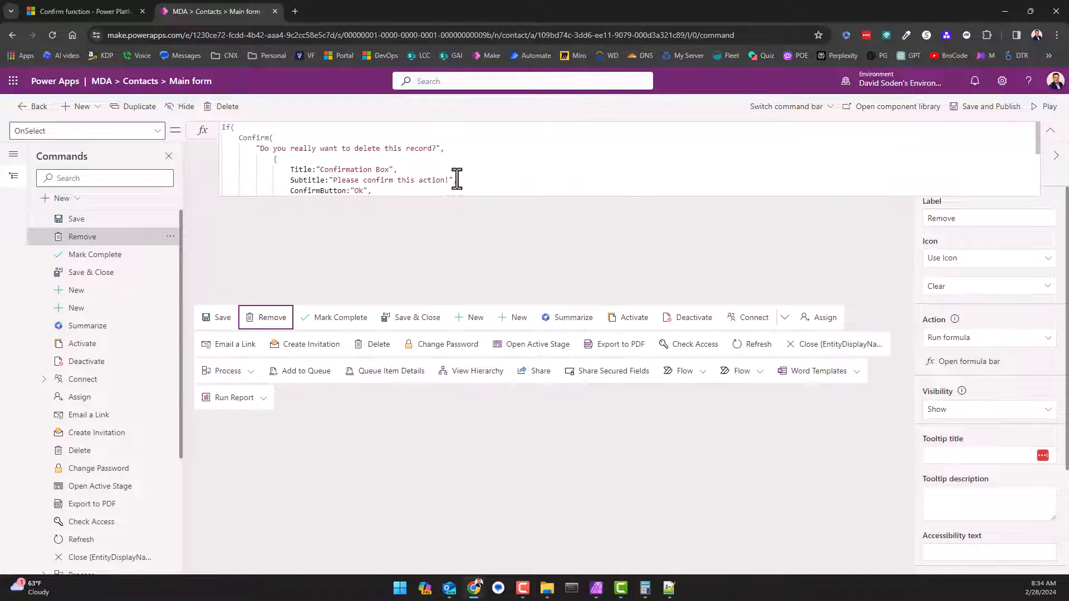
# Commit the pasted Confirm-then-Remove formula as the Remove command's OnSelect.
pyautogui.scroll(-3)
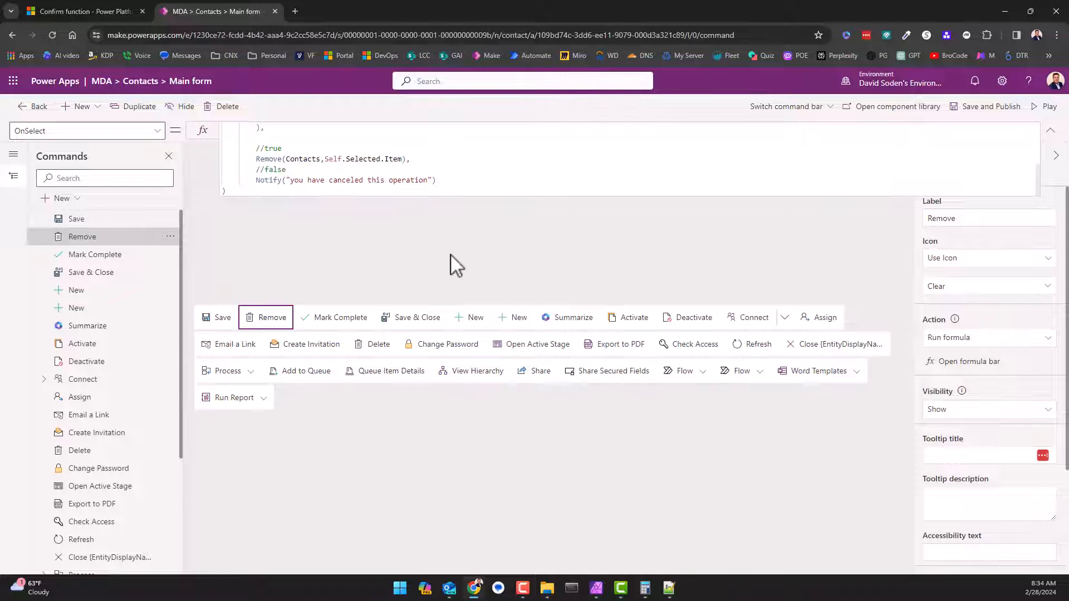
pyautogui.click(991, 107)
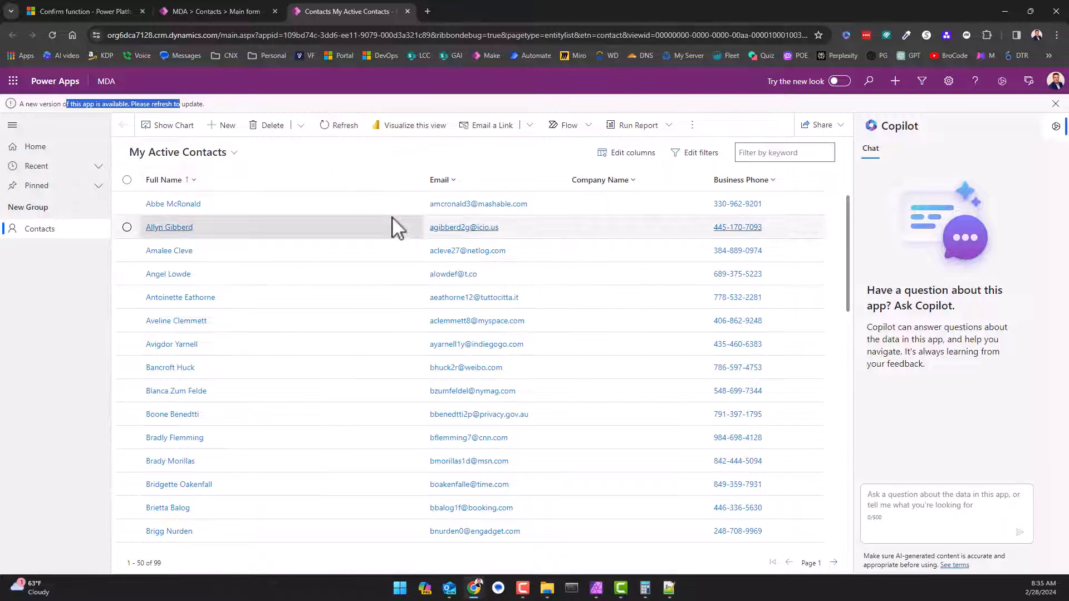
pyautogui.moveTo(50, 39)
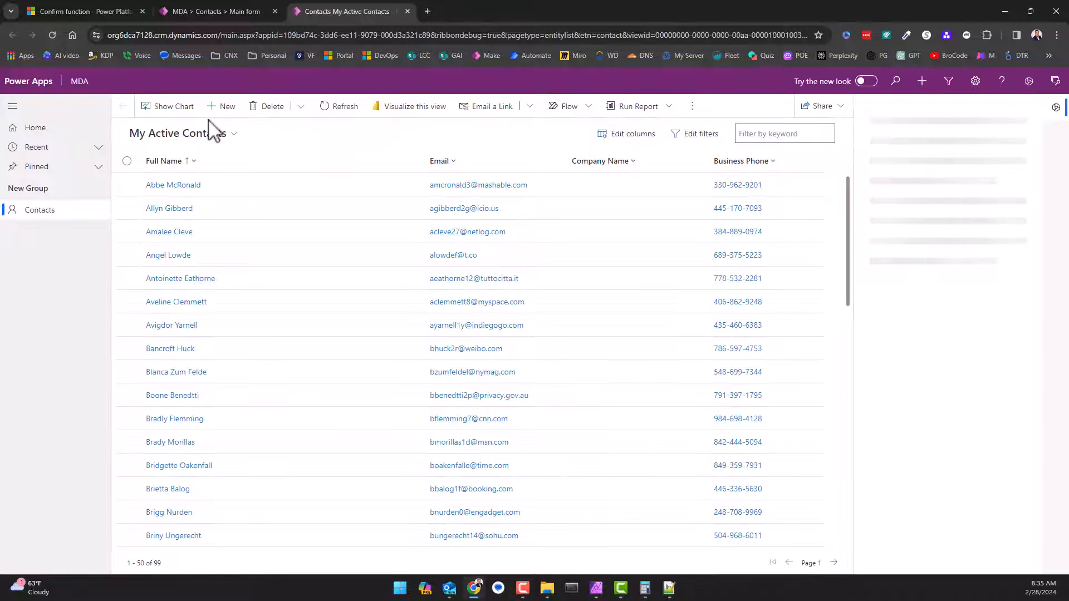
pyautogui.click(1029, 80)
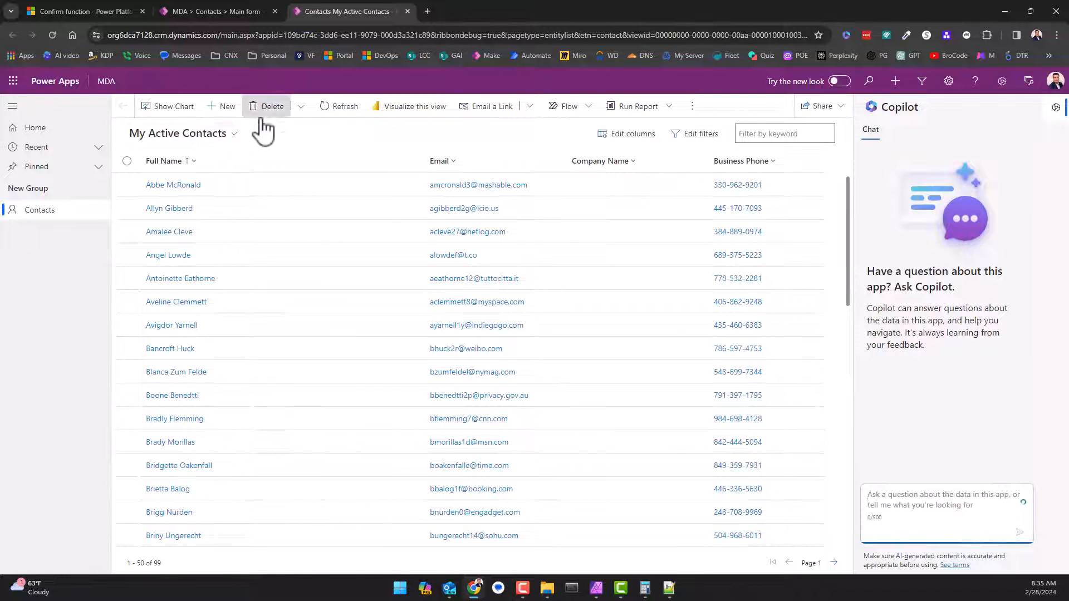
pyautogui.moveTo(1025, 113)
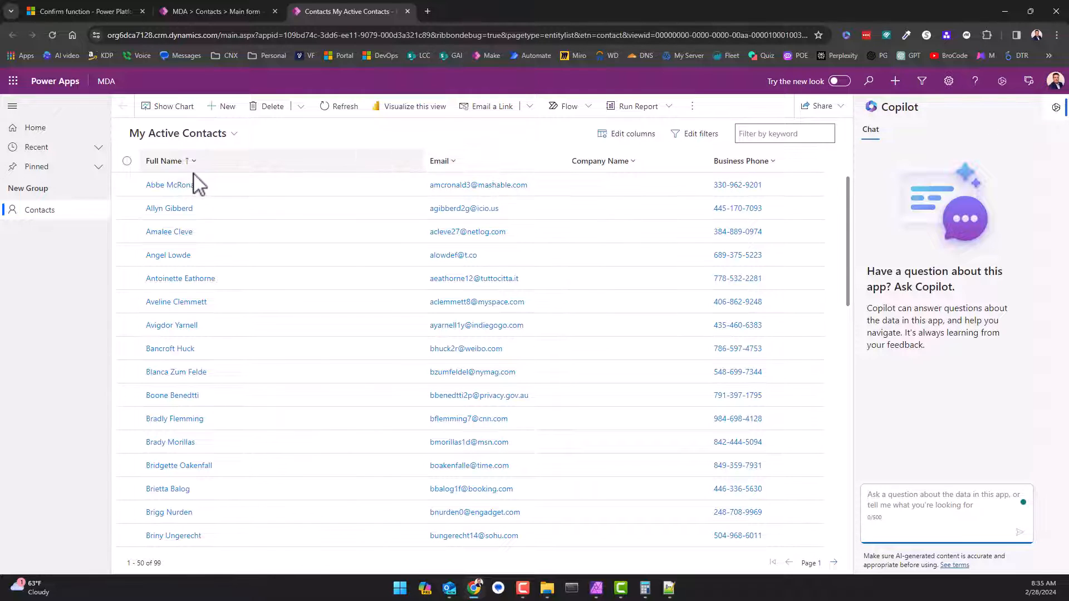
pyautogui.moveTo(279, 167)
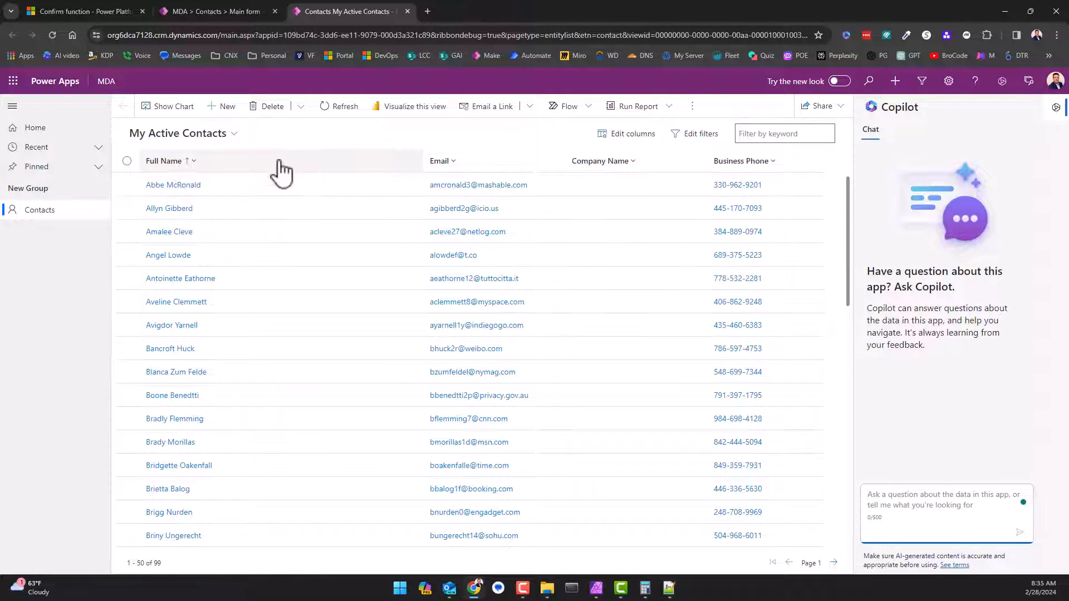
pyautogui.moveTo(13, 106)
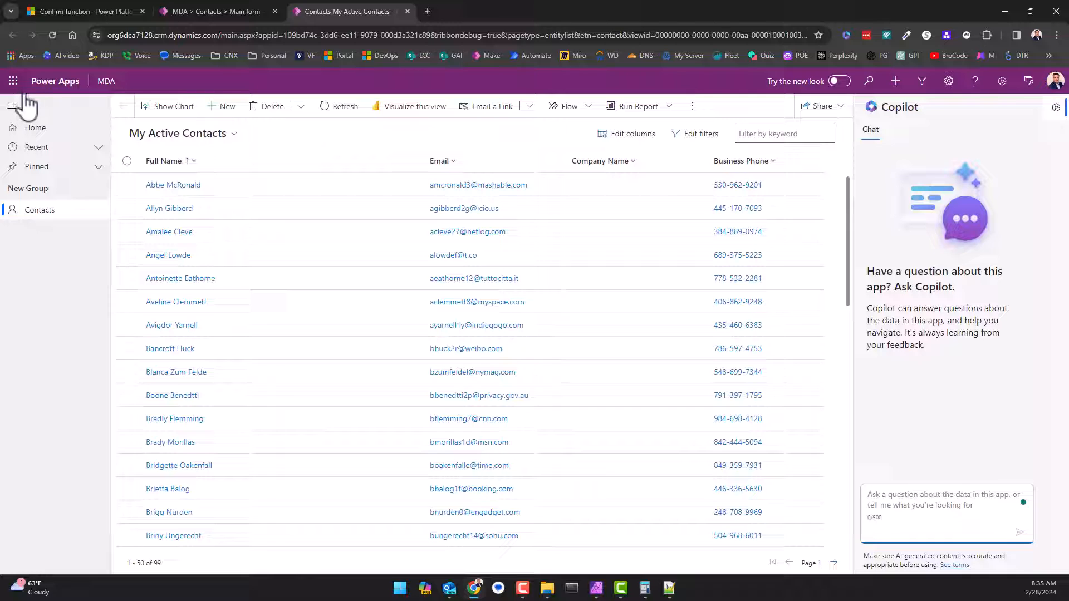
pyautogui.moveTo(50, 125)
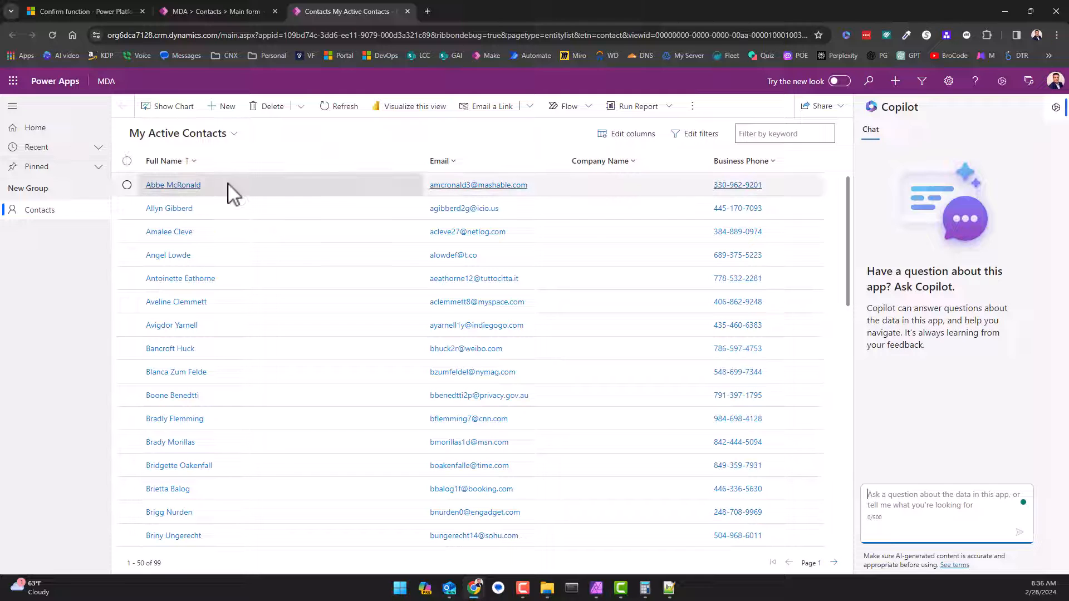
pyautogui.click(173, 185)
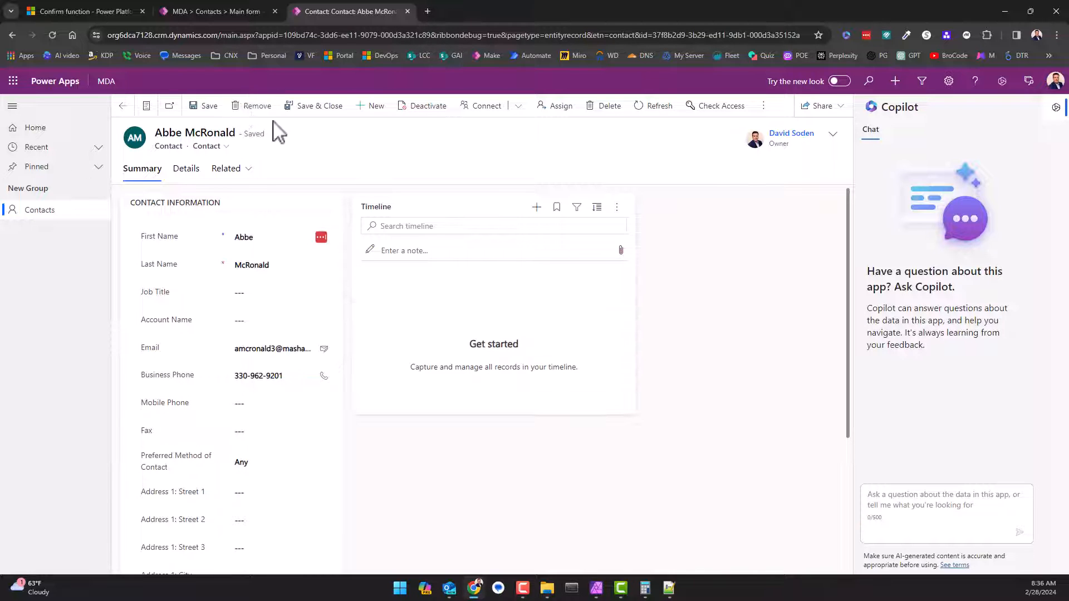
pyautogui.moveTo(258, 112)
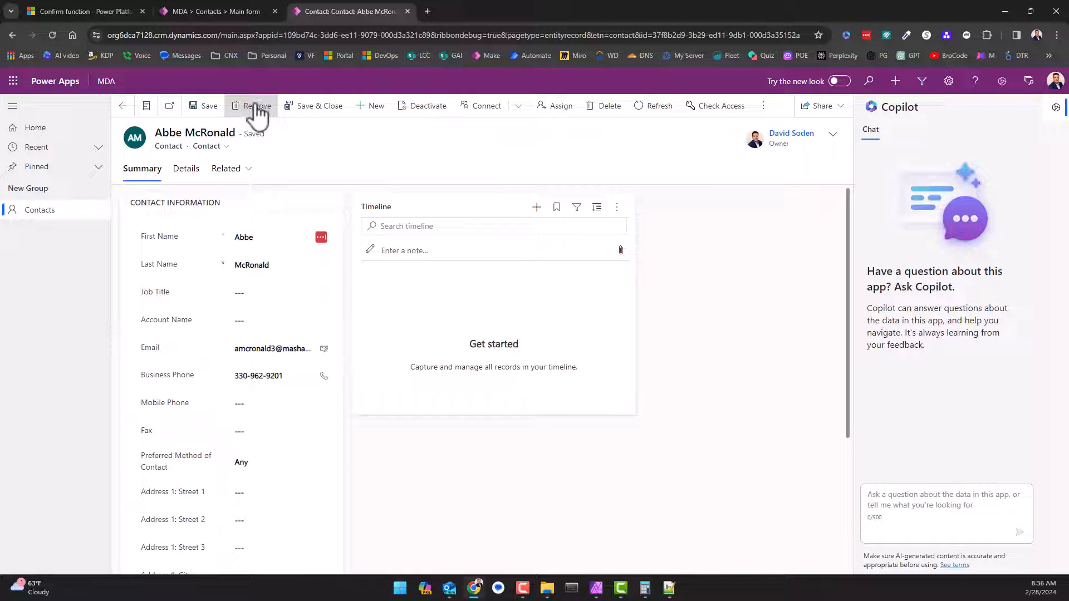
pyautogui.click(256, 106)
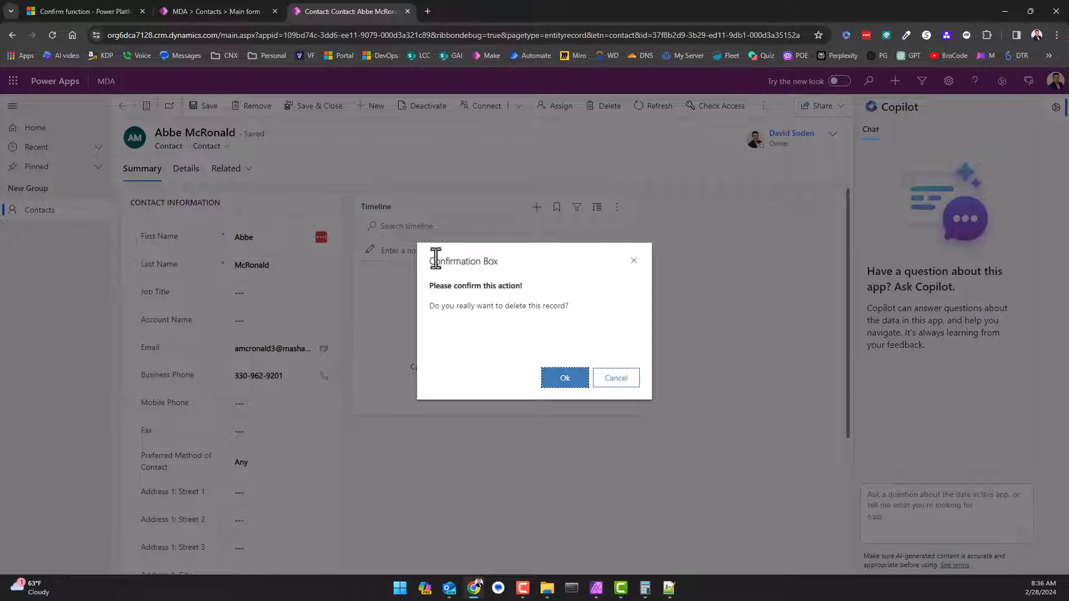
pyautogui.moveTo(516, 285)
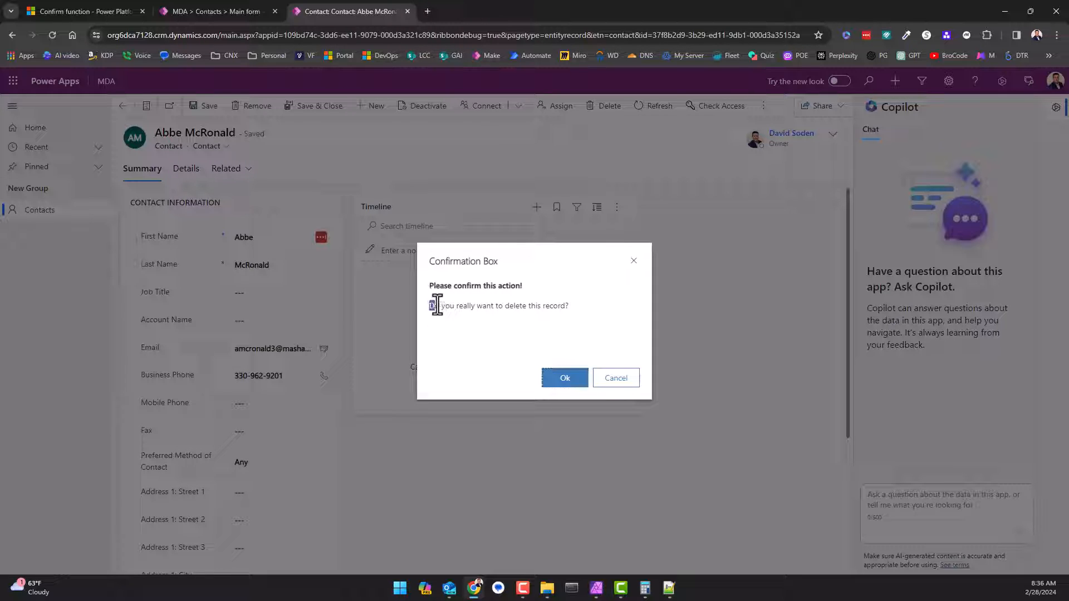
pyautogui.moveTo(431, 305); pyautogui.dragTo(569, 305)
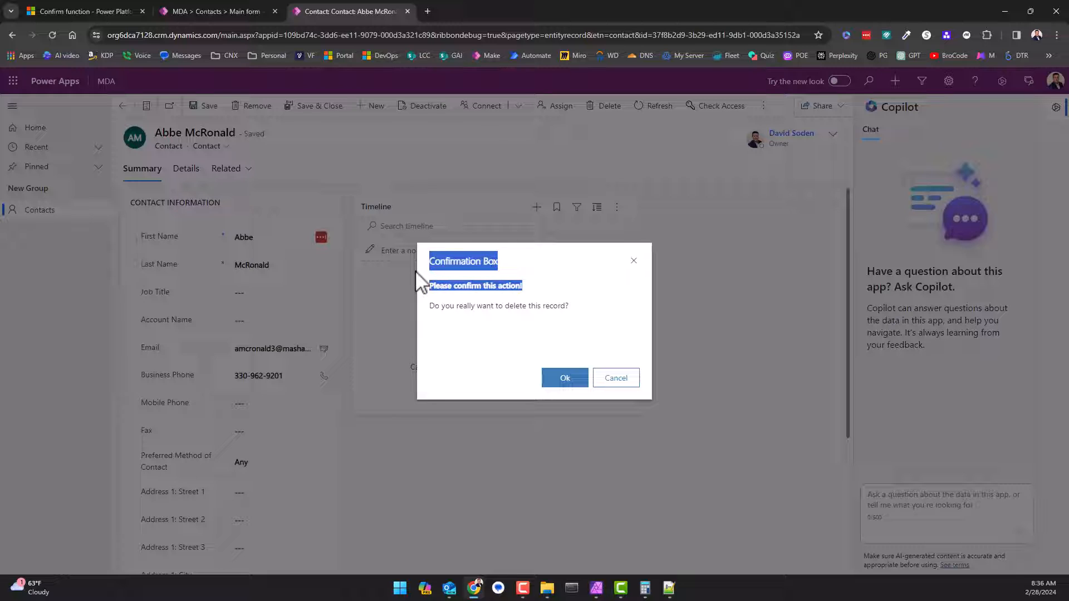
pyautogui.moveTo(579, 339)
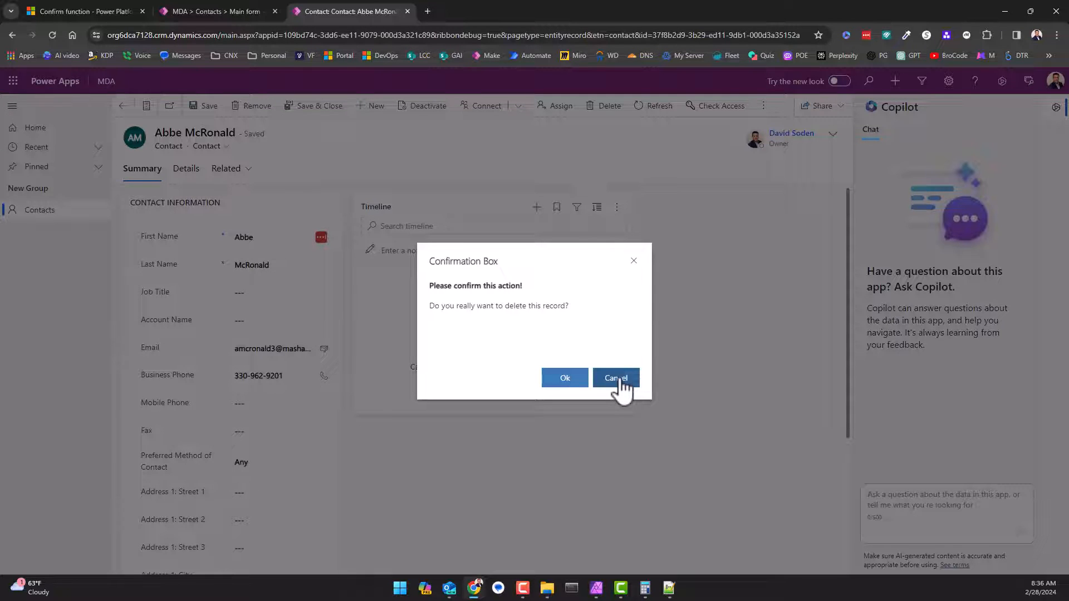
pyautogui.click(616, 377)
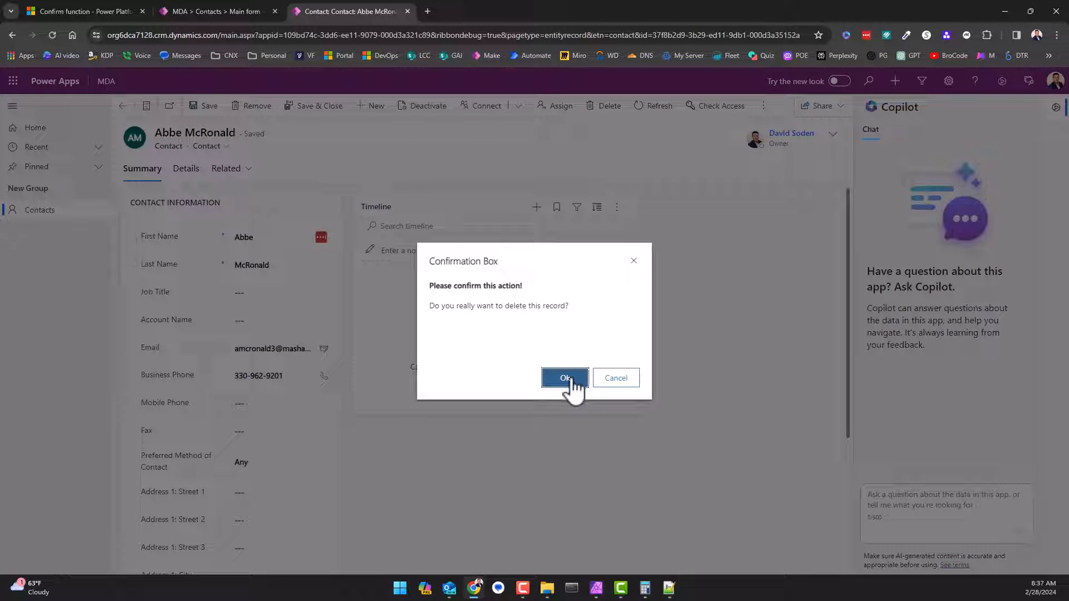
pyautogui.click(565, 378)
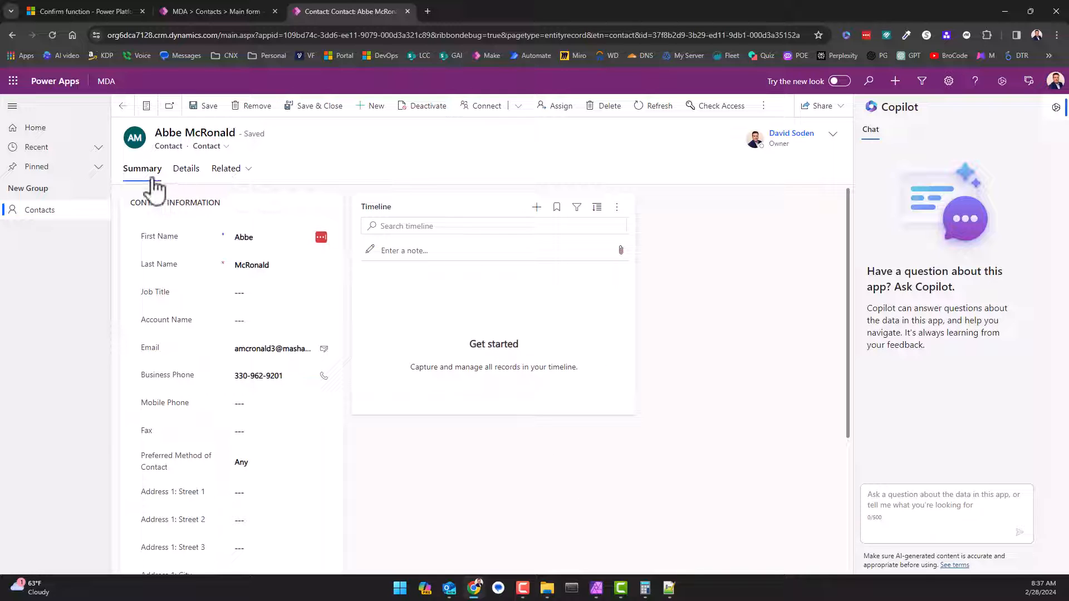
pyautogui.moveTo(40, 210)
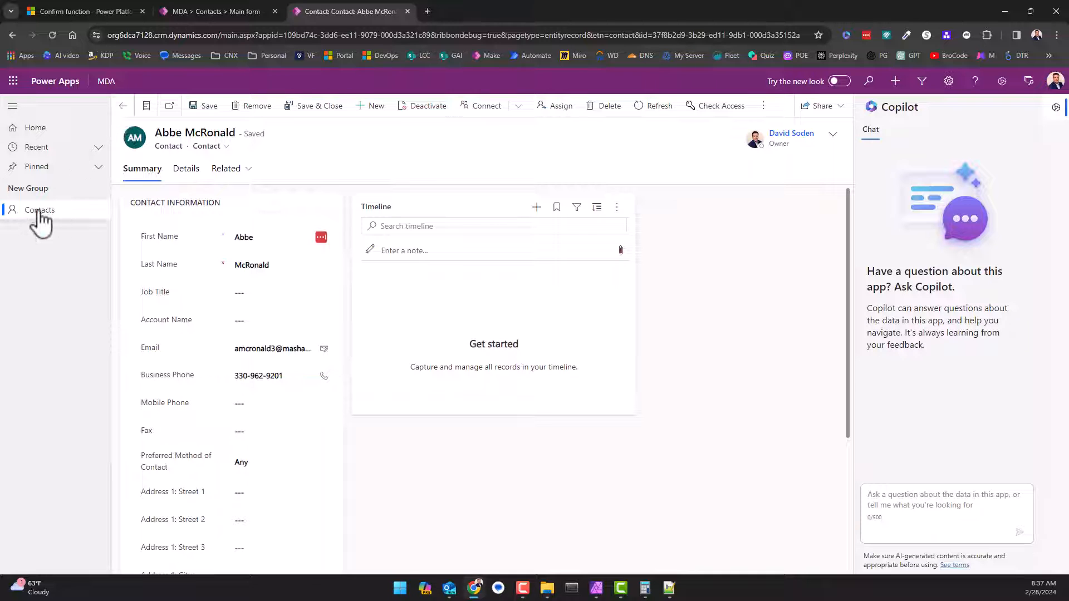
pyautogui.click(40, 210)
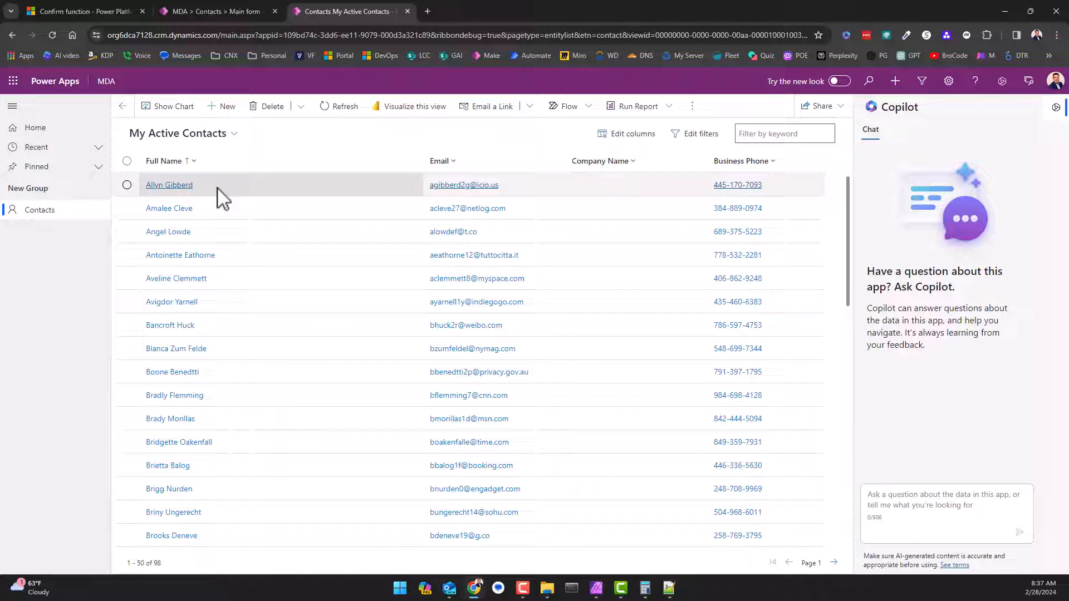
pyautogui.moveTo(669, 592)
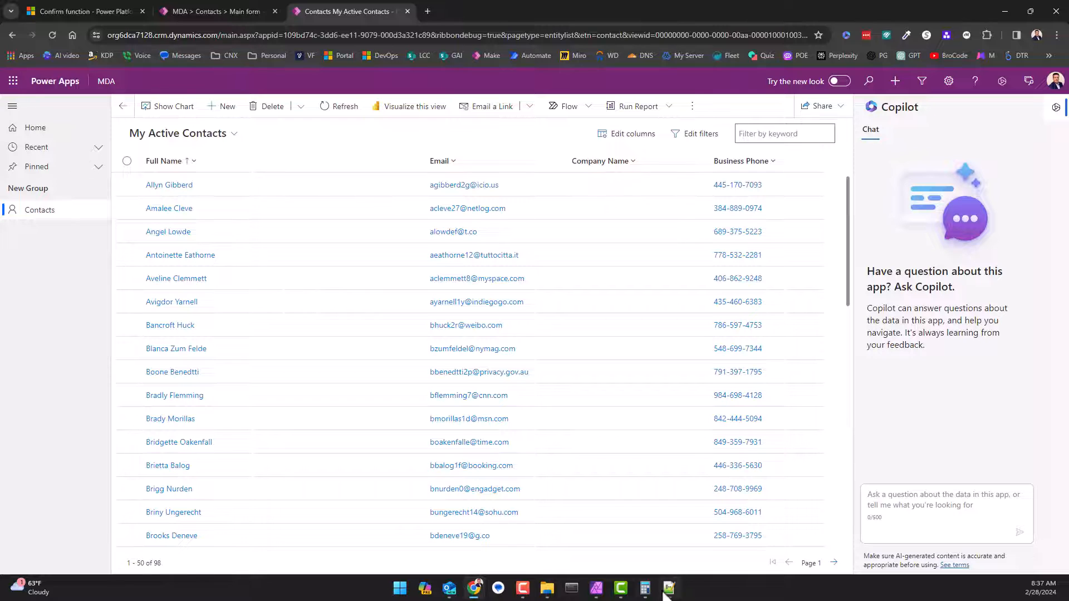
pyautogui.click(669, 588)
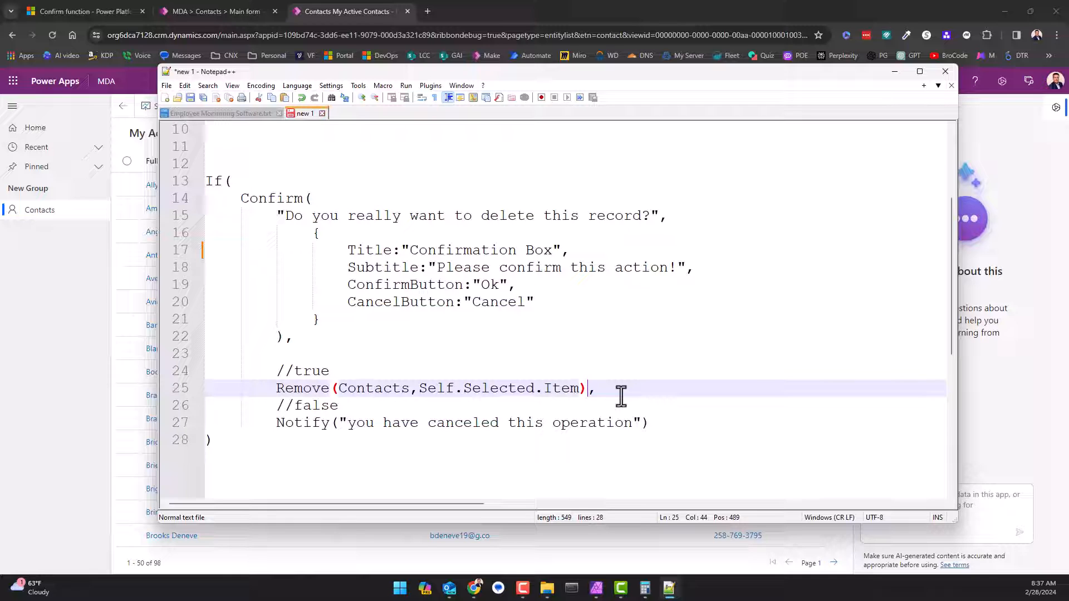
# After the Remove call, begin a Navigate command on a new line in the confirmed branch.
pyautogui.press('Enter')
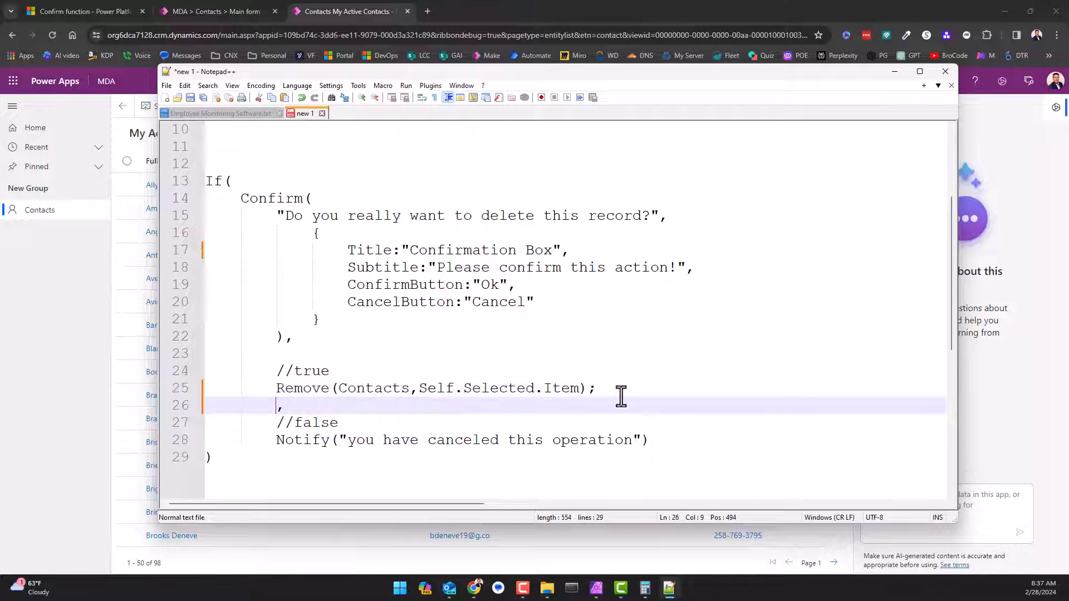
pyautogui.write('n')
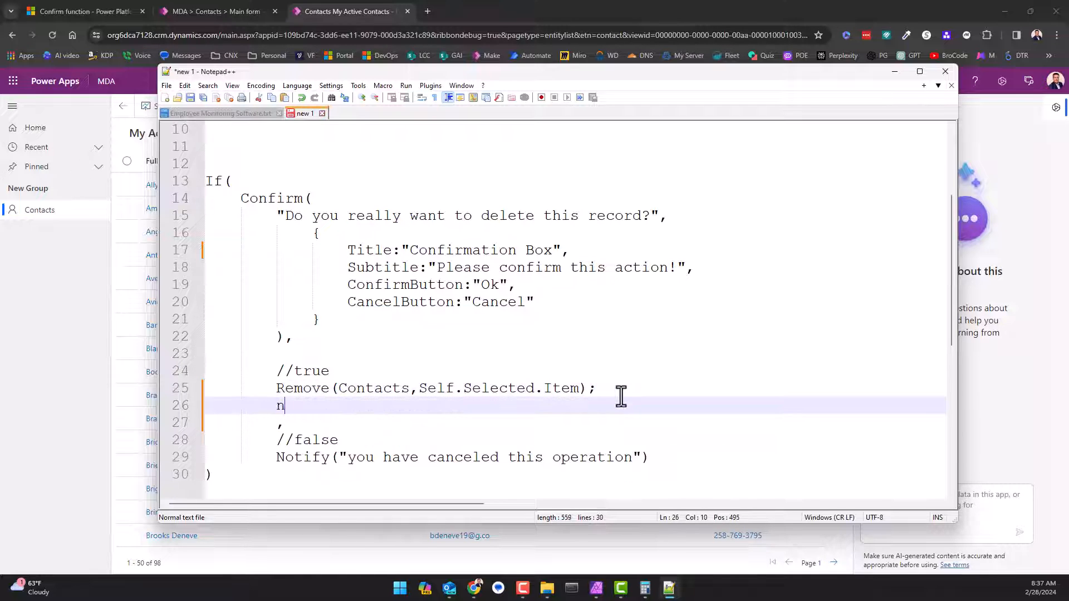
pyautogui.write('aviga')
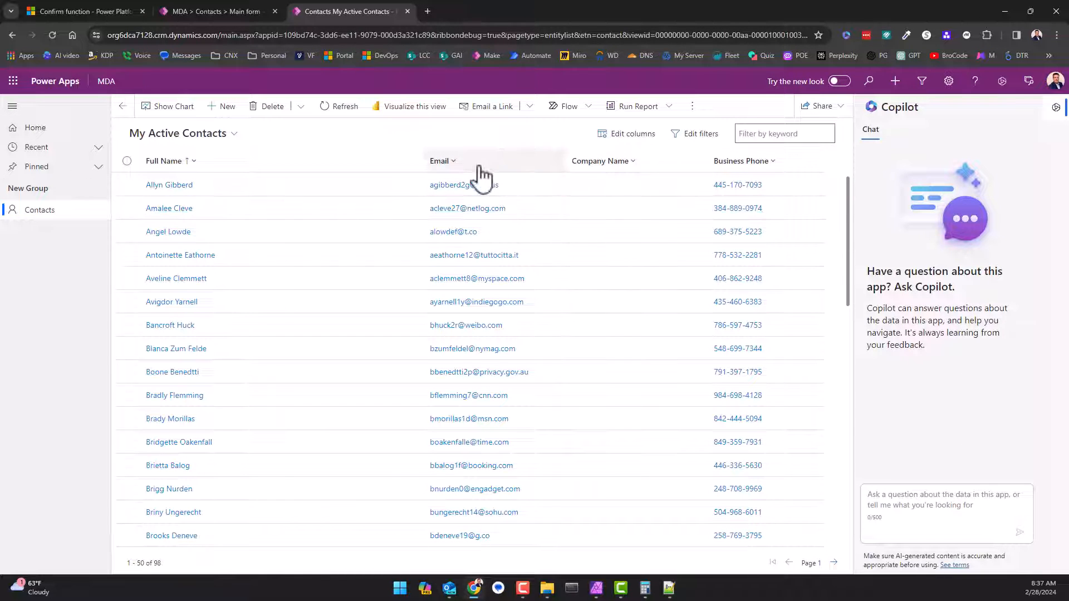
pyautogui.moveTo(317, 214)
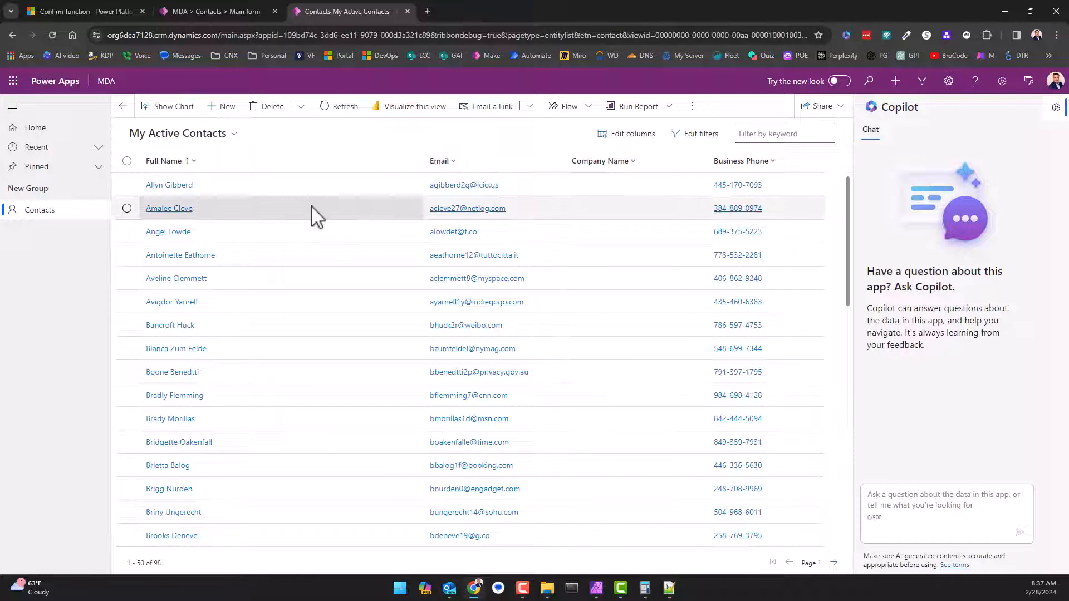
pyautogui.moveTo(481, 185)
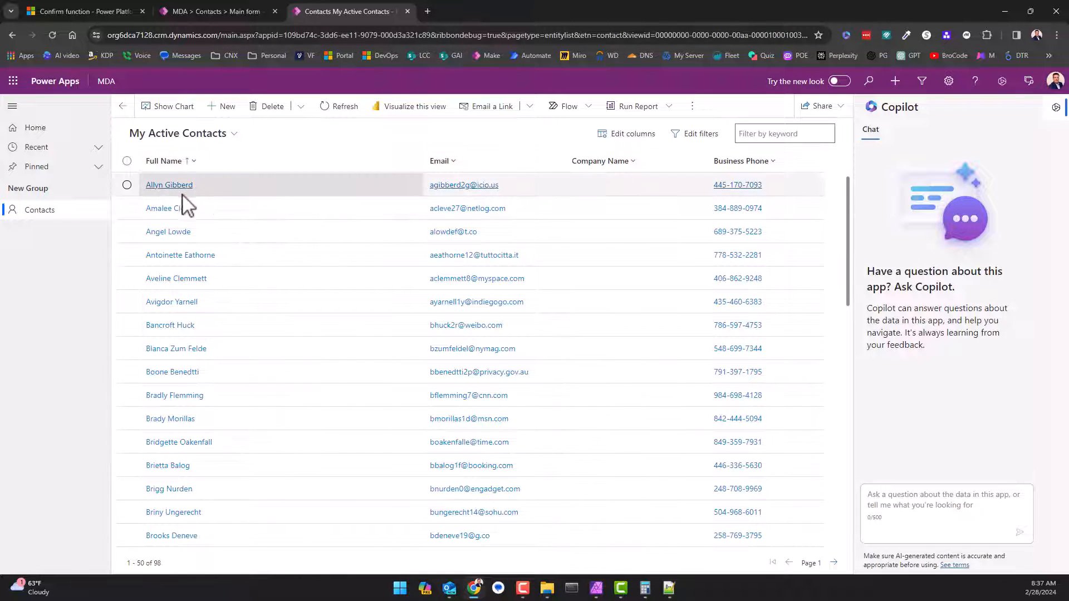
pyautogui.moveTo(202, 205)
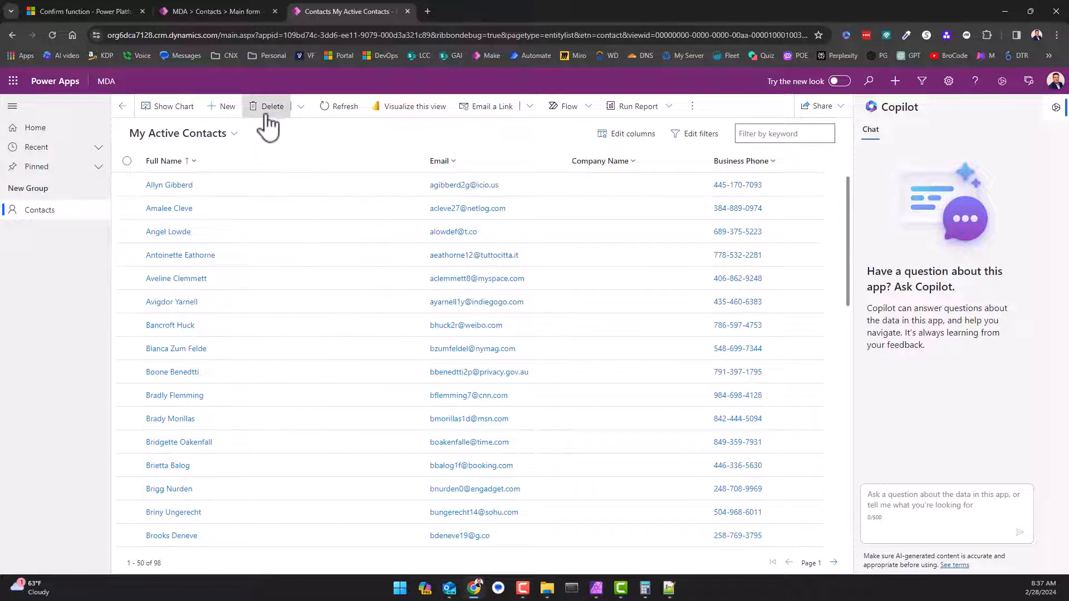
# Switch to the Microsoft Learn Confirm function reference article.
pyautogui.click(78, 11)
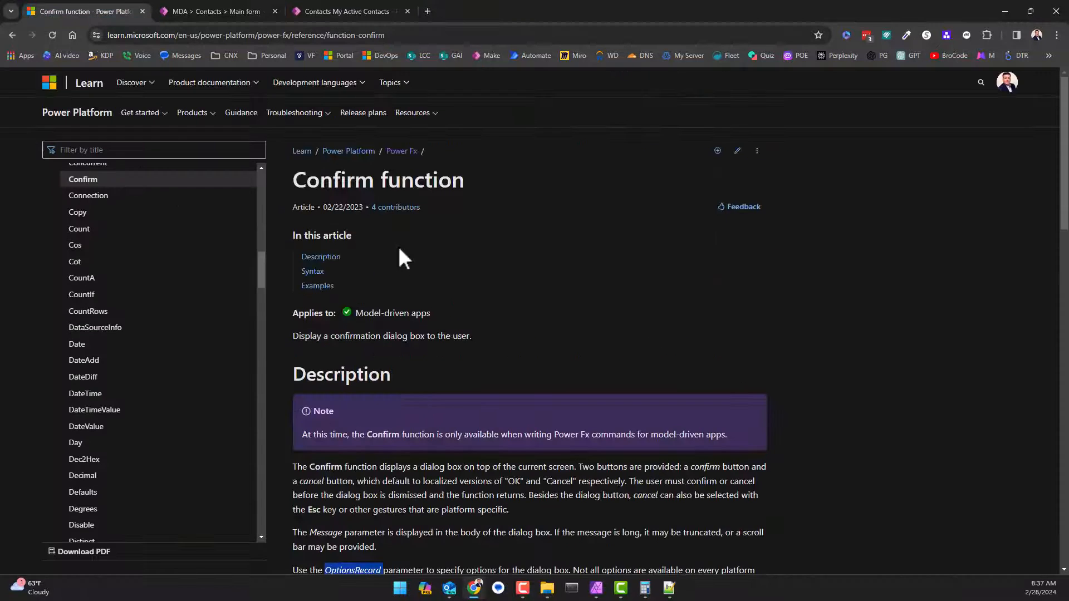
pyautogui.moveTo(416, 309)
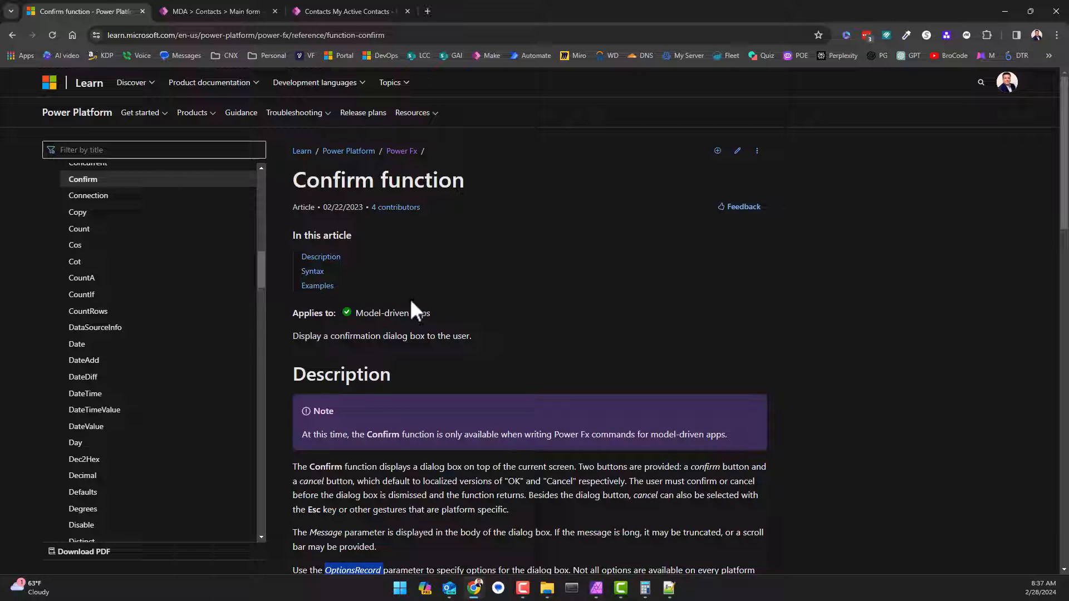
pyautogui.moveTo(423, 213)
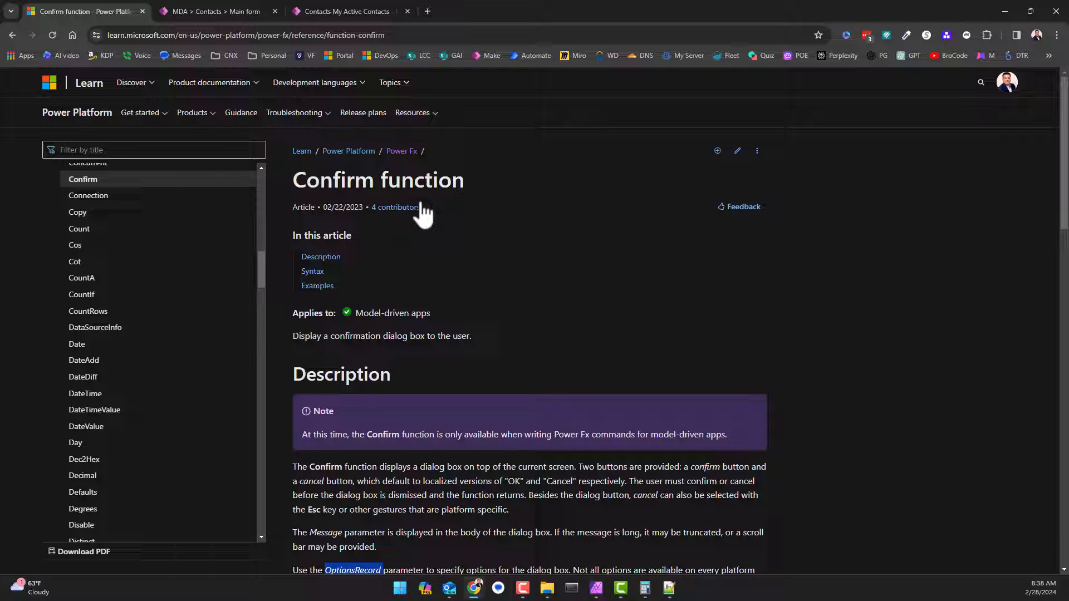
pyautogui.moveTo(515, 280)
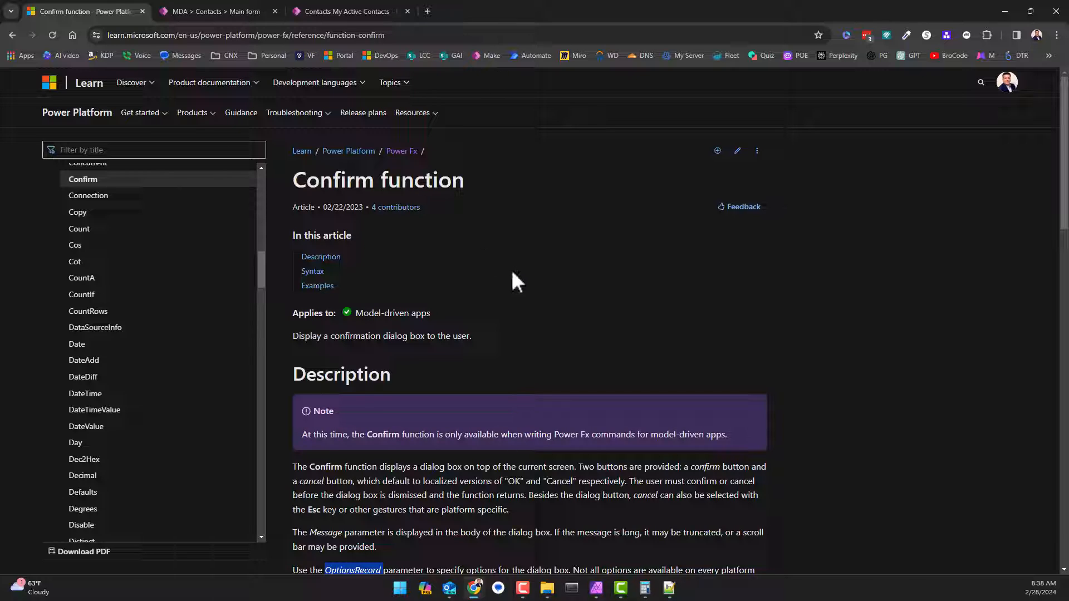
pyautogui.moveTo(445, 237)
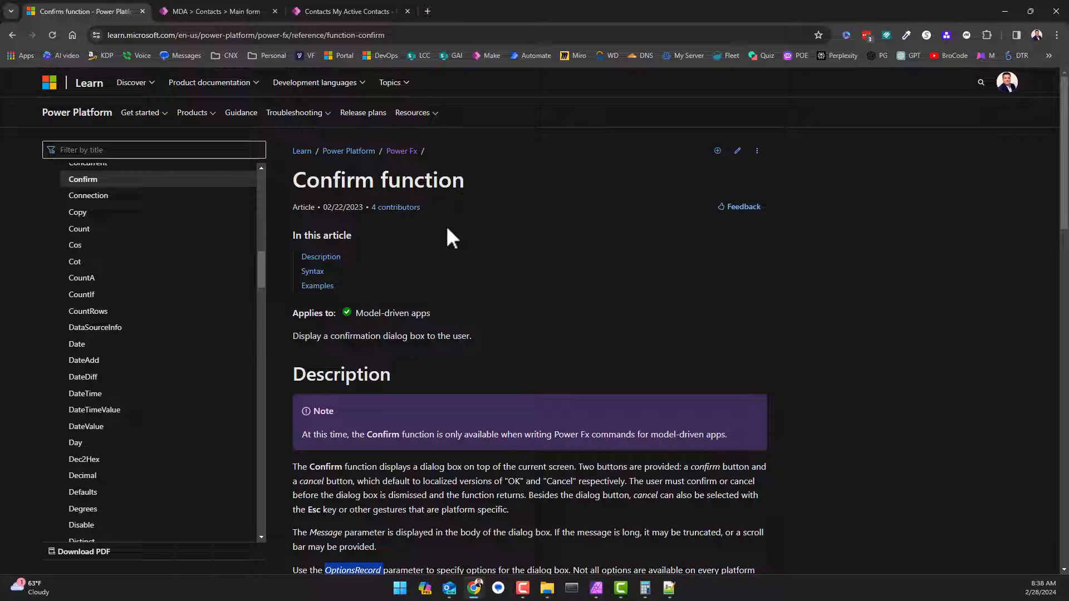